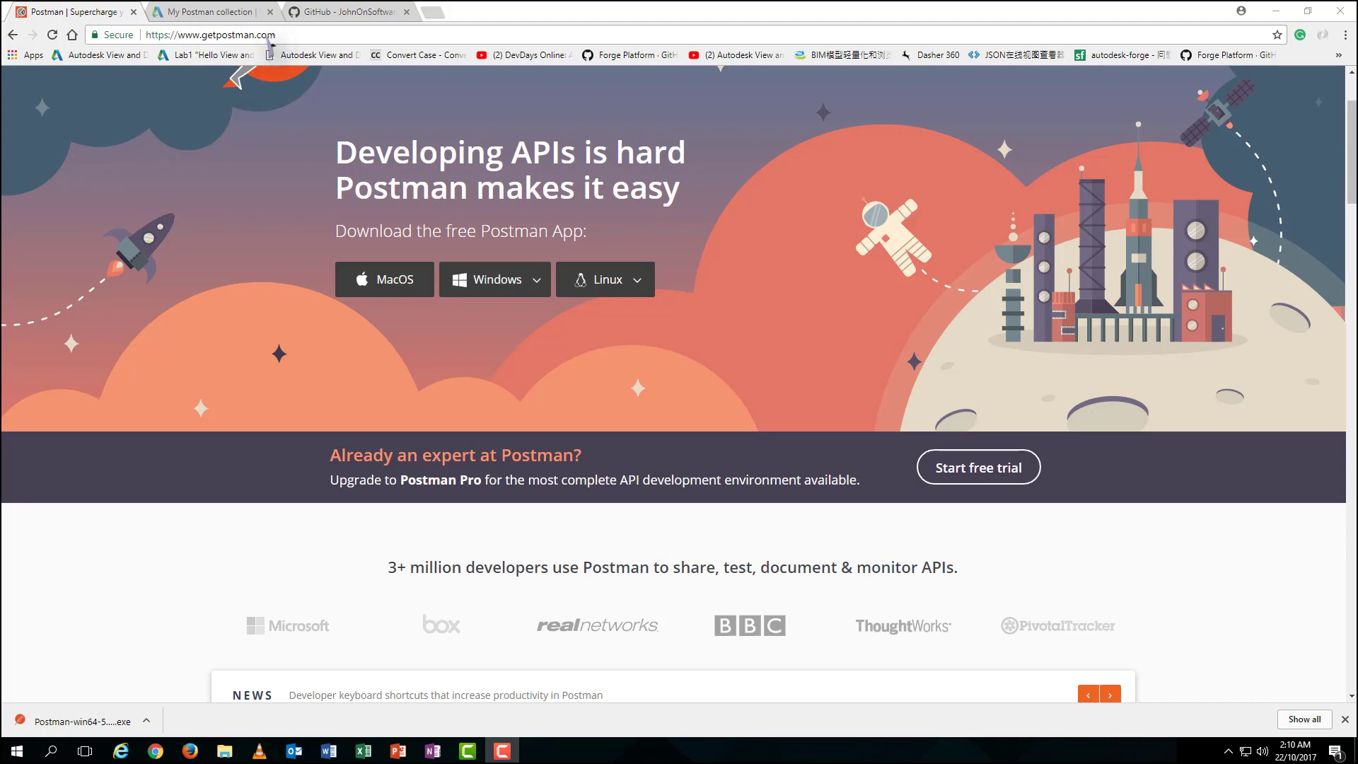
mouse_move(501, 188)
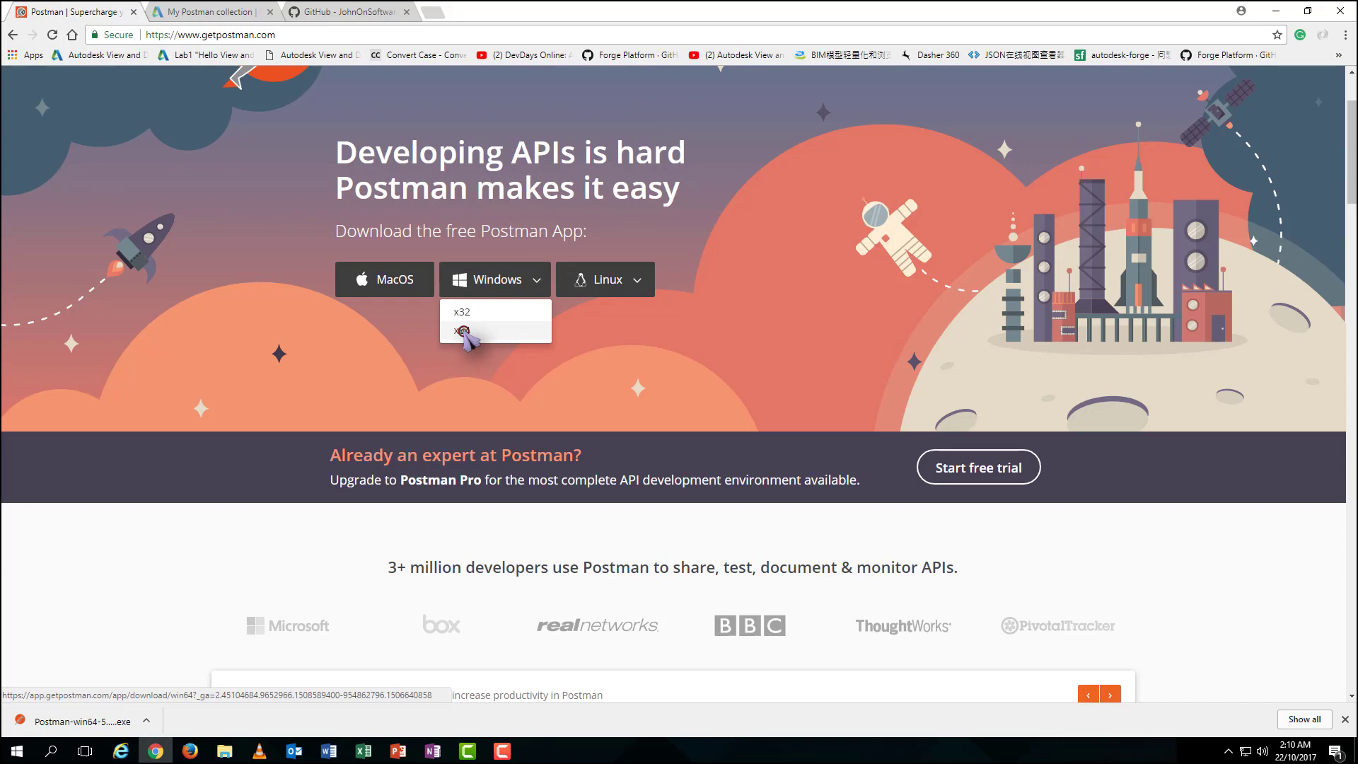
Download the 64-bit Windows Postman installer from getpostman.com into the Download folder
left_click(465, 331)
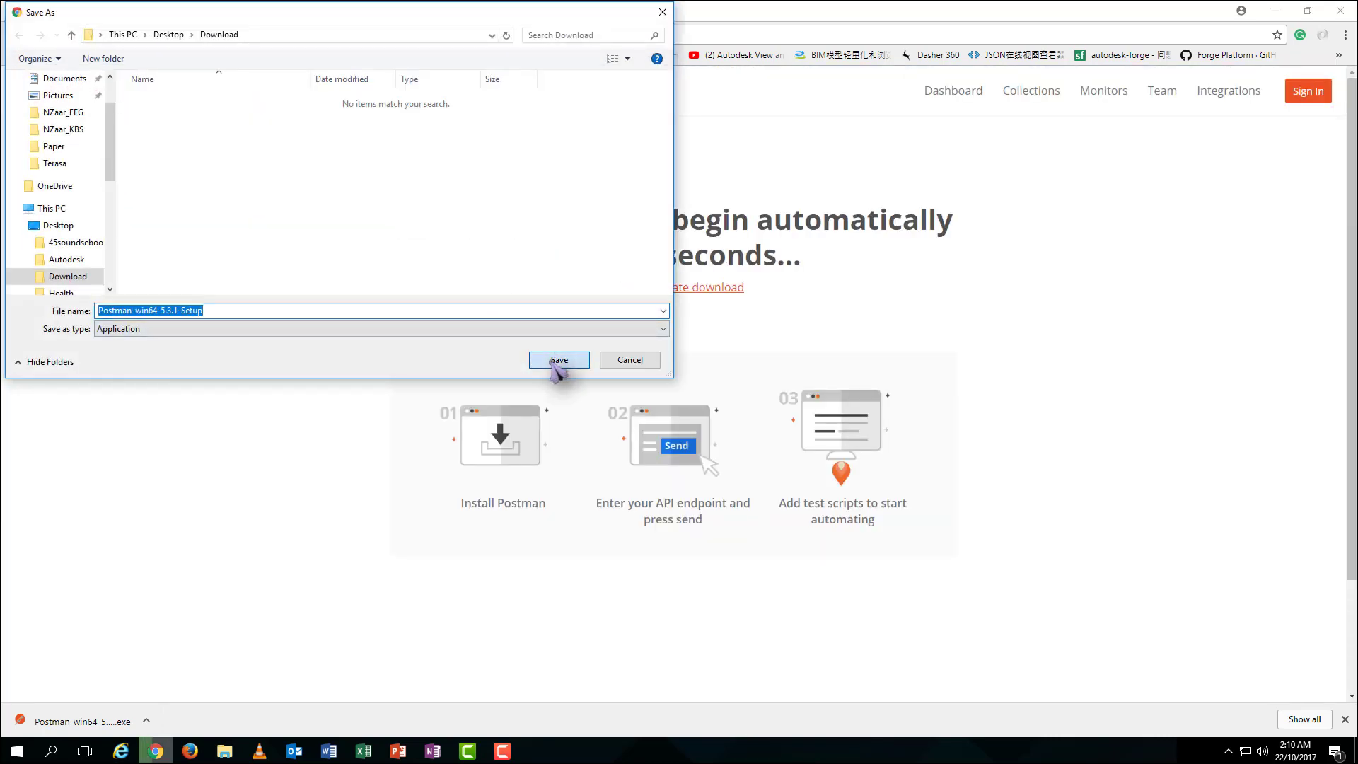
left_click(557, 359)
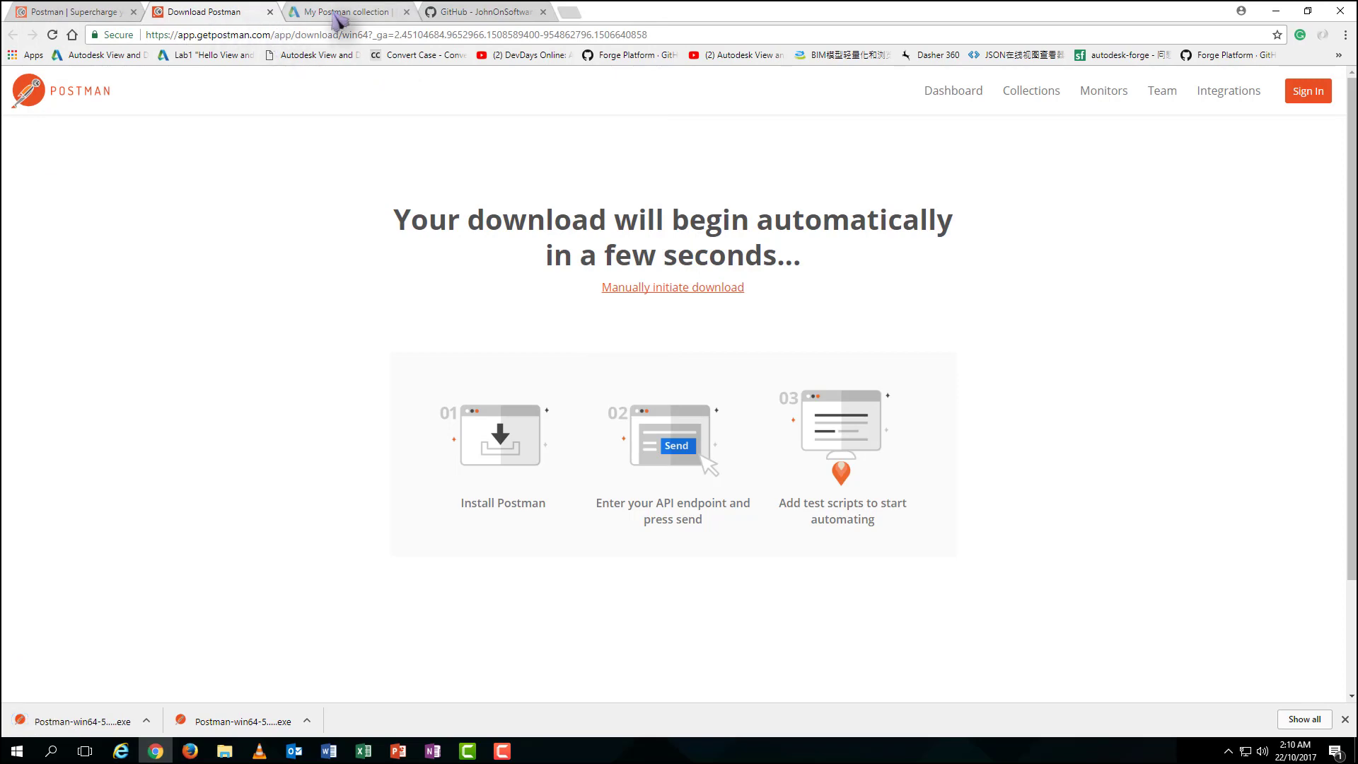
From the Forge blog post, download the MyPostmanCollections GitHub repository as a ZIP
left_click(346, 11)
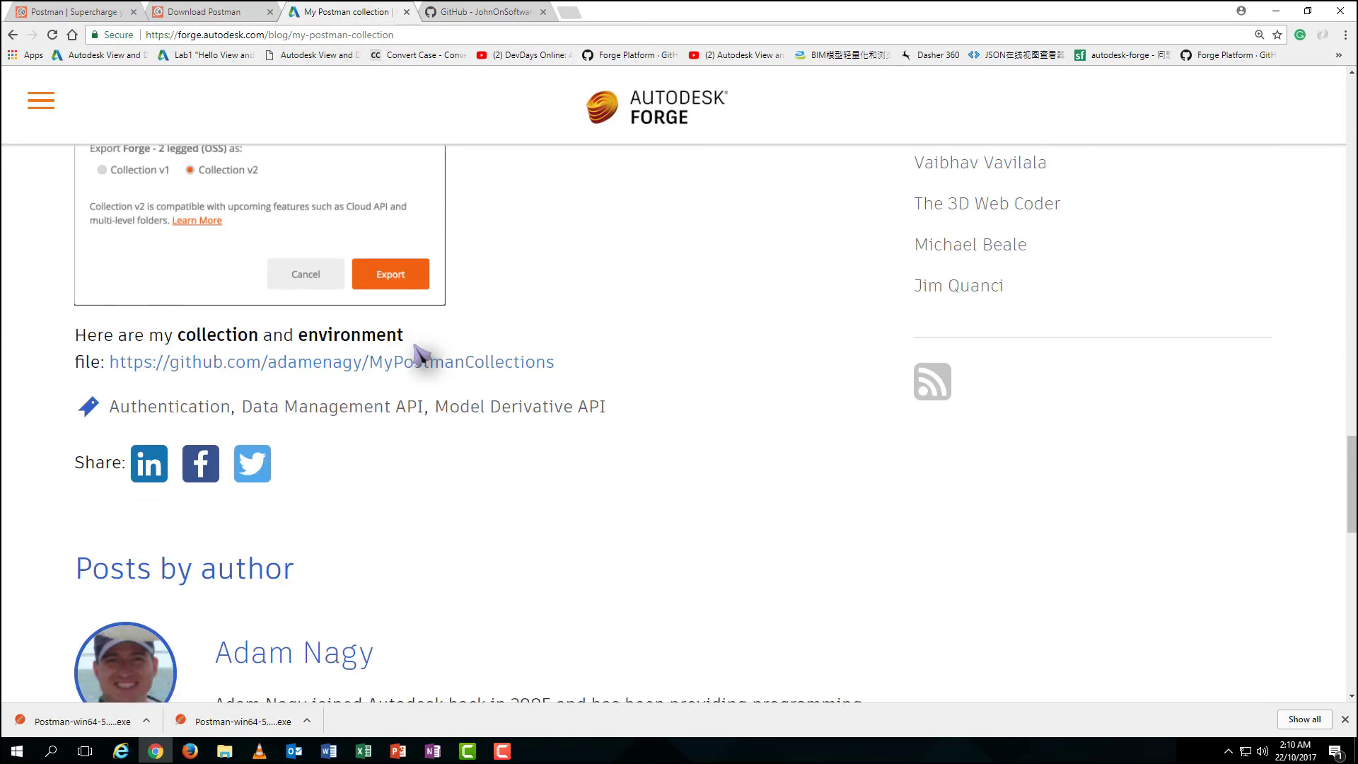
left_click(330, 362)
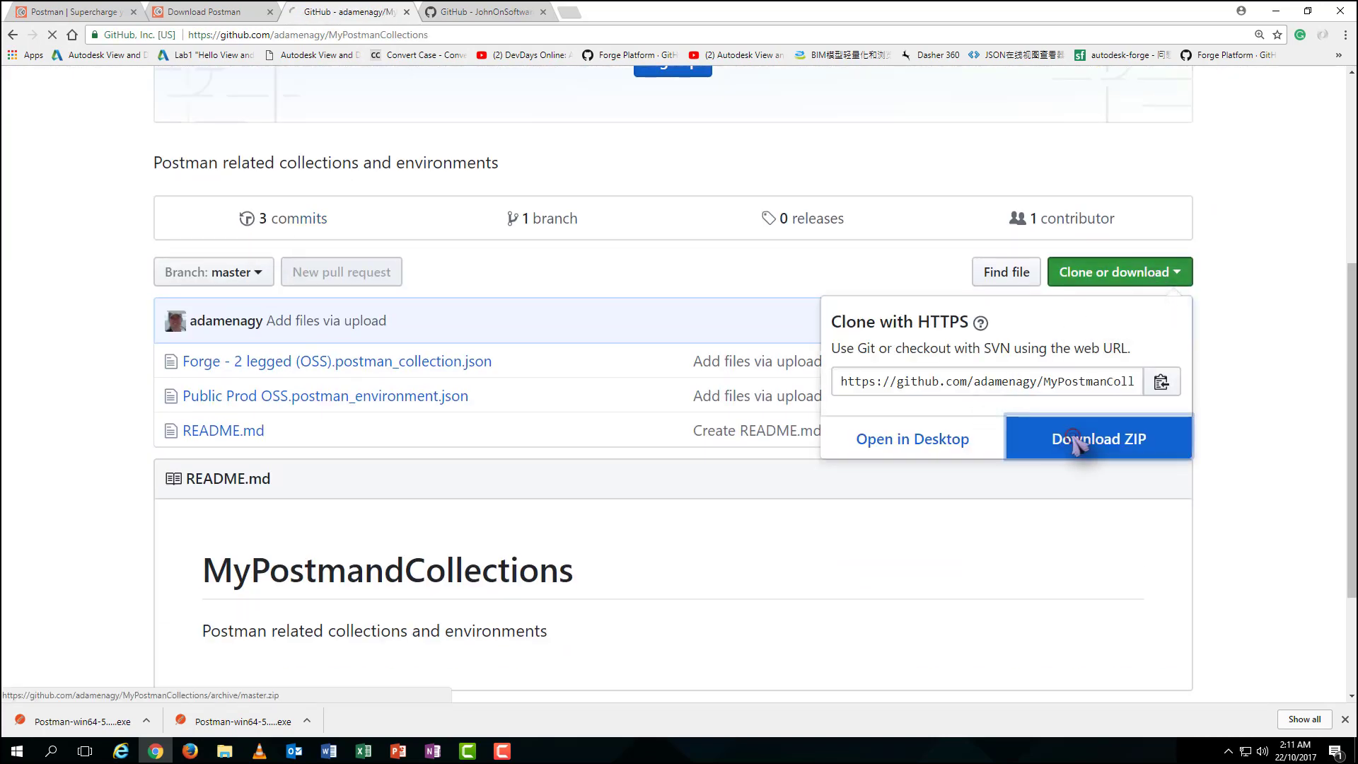
left_click(1097, 439)
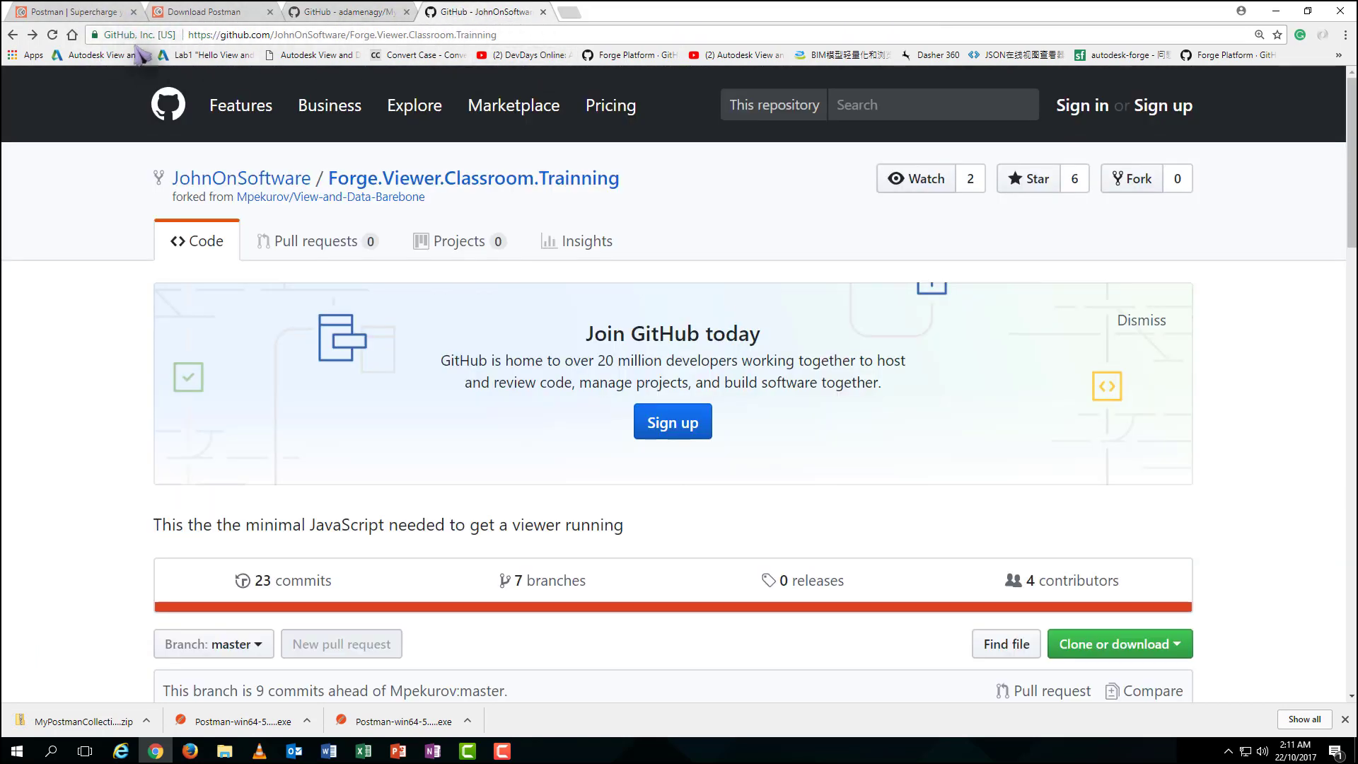
Download the Forge.Viewer.Classroom.Trainning repository as a ZIP into the Download folder
scroll("down", 3)
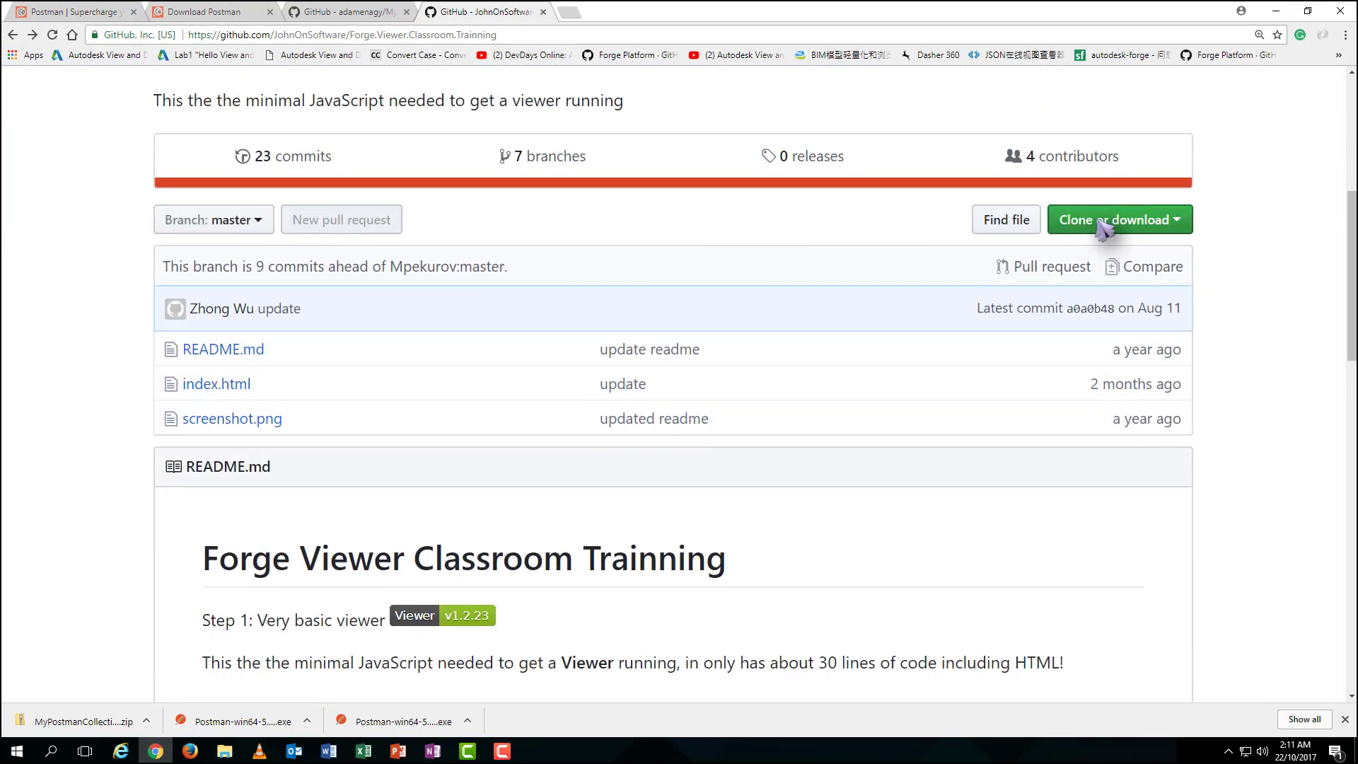
left_click(1117, 219)
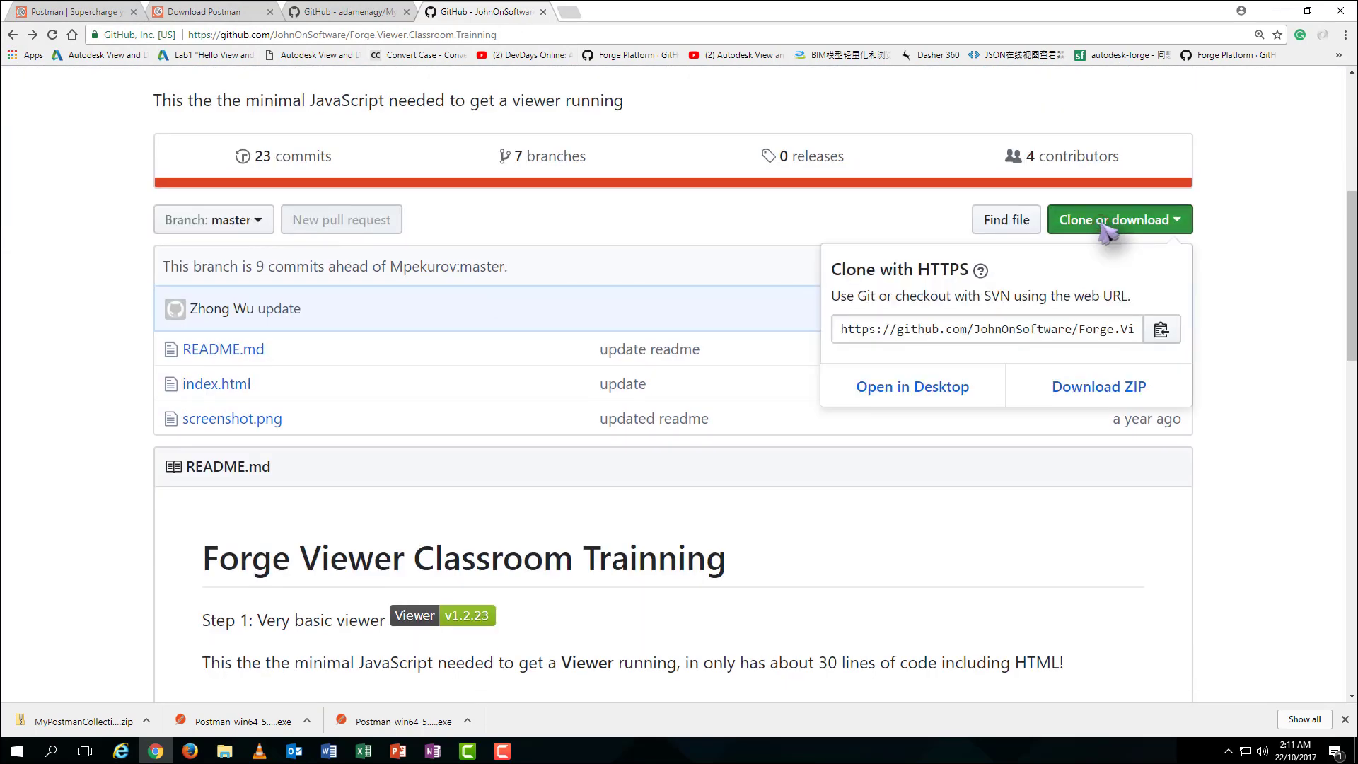
left_click(1098, 385)
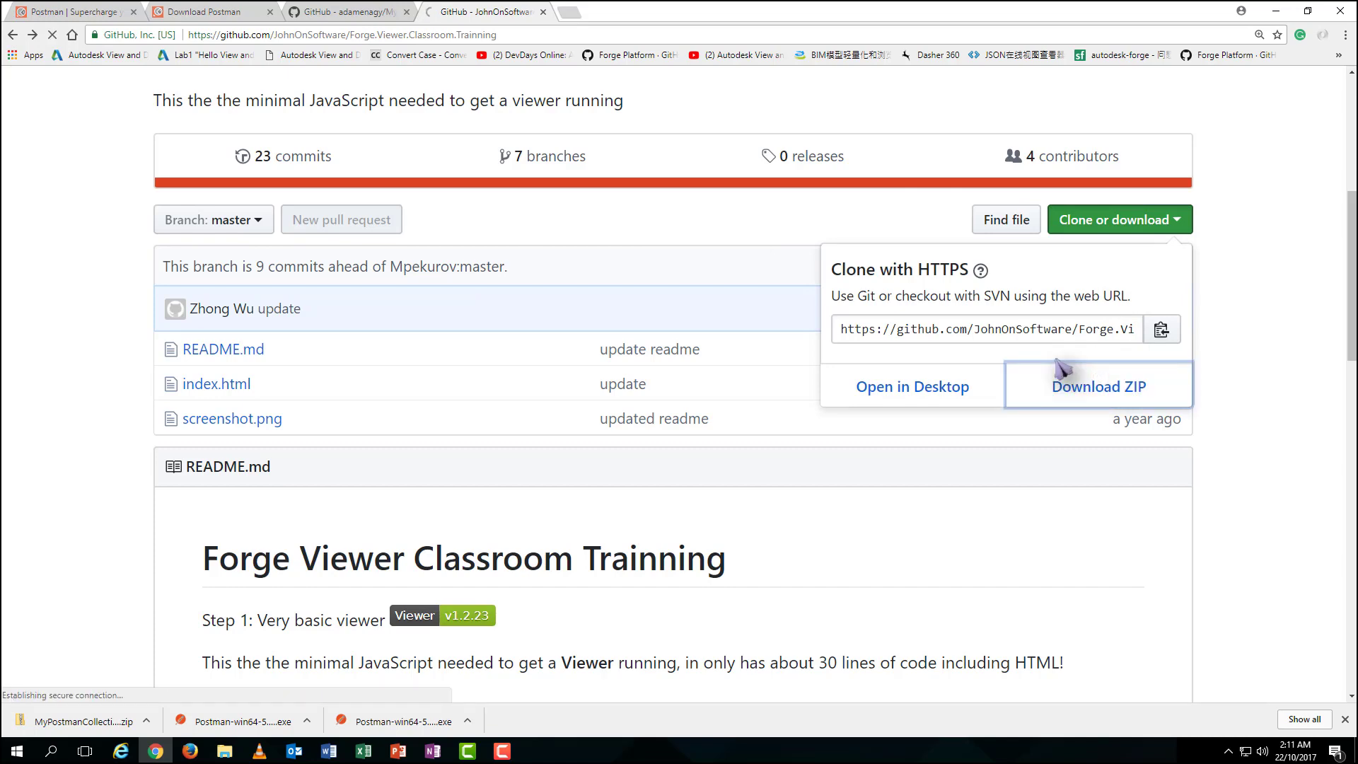
left_click(1098, 386)
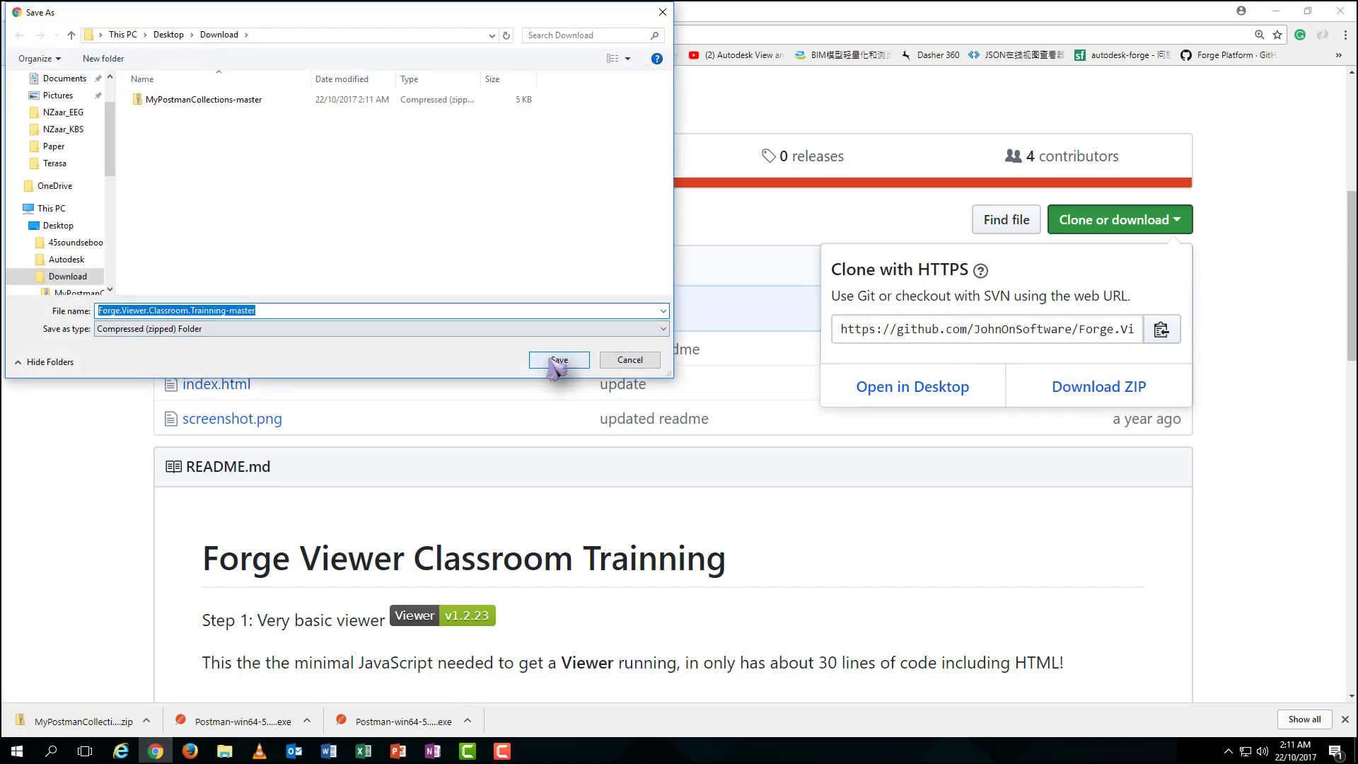
left_click(558, 359)
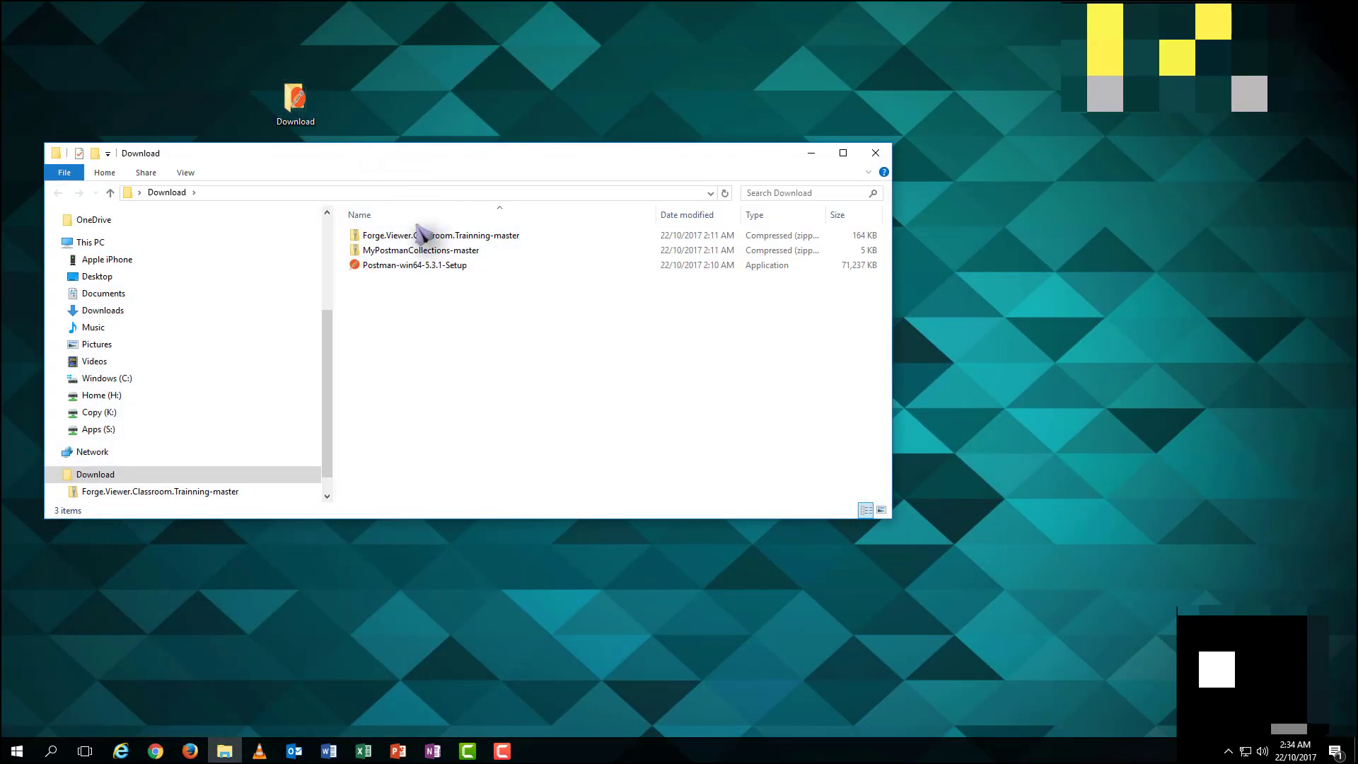
Extract both downloaded ZIP archives and run the Postman-win64-5.3.1-Setup installer
left_click(440, 235)
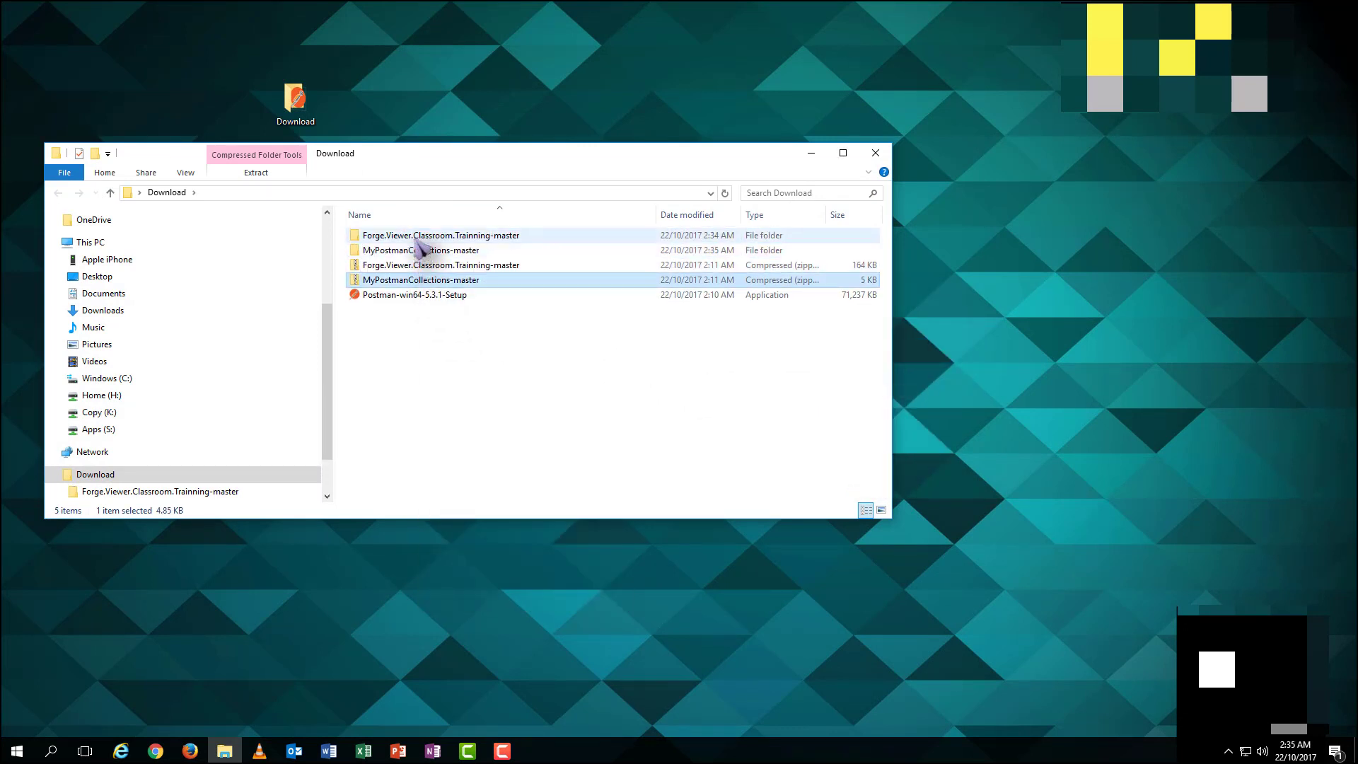
left_click(415, 295)
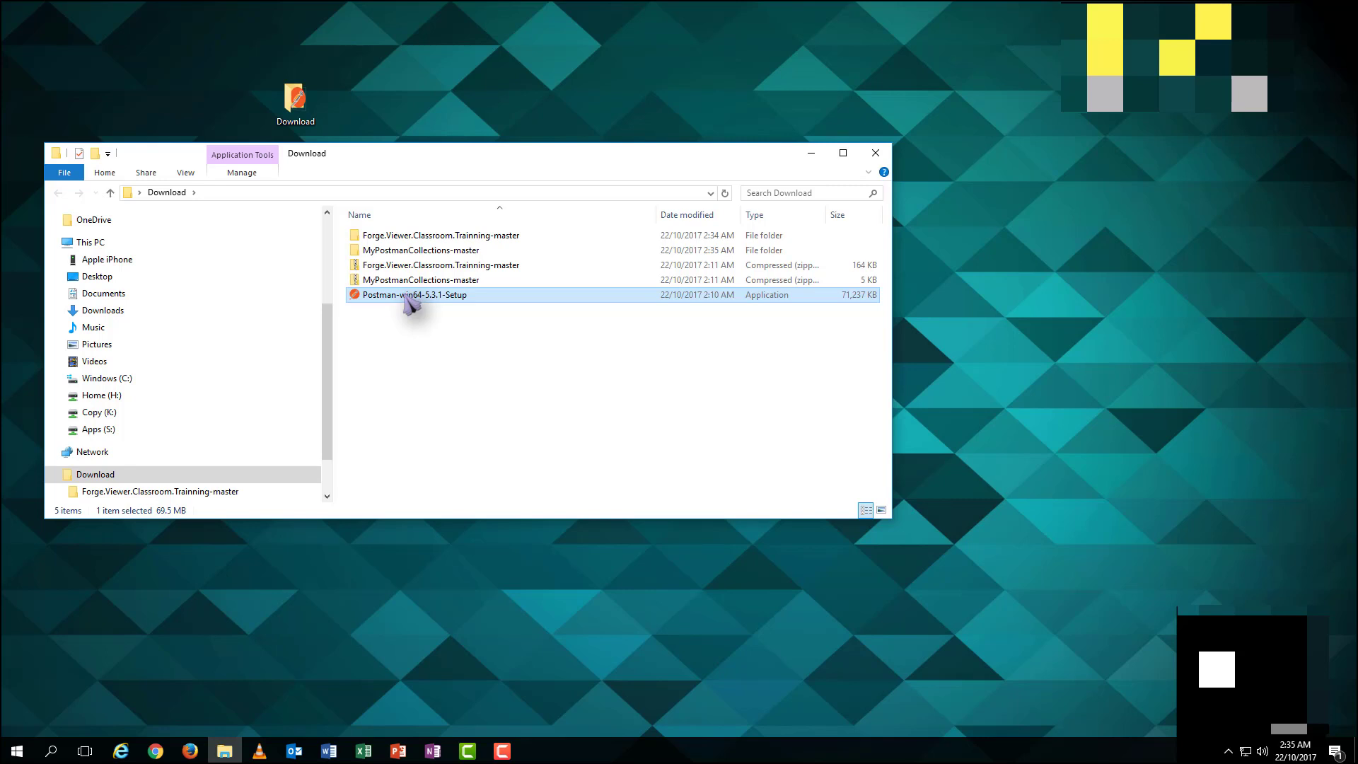
right_click(414, 294)
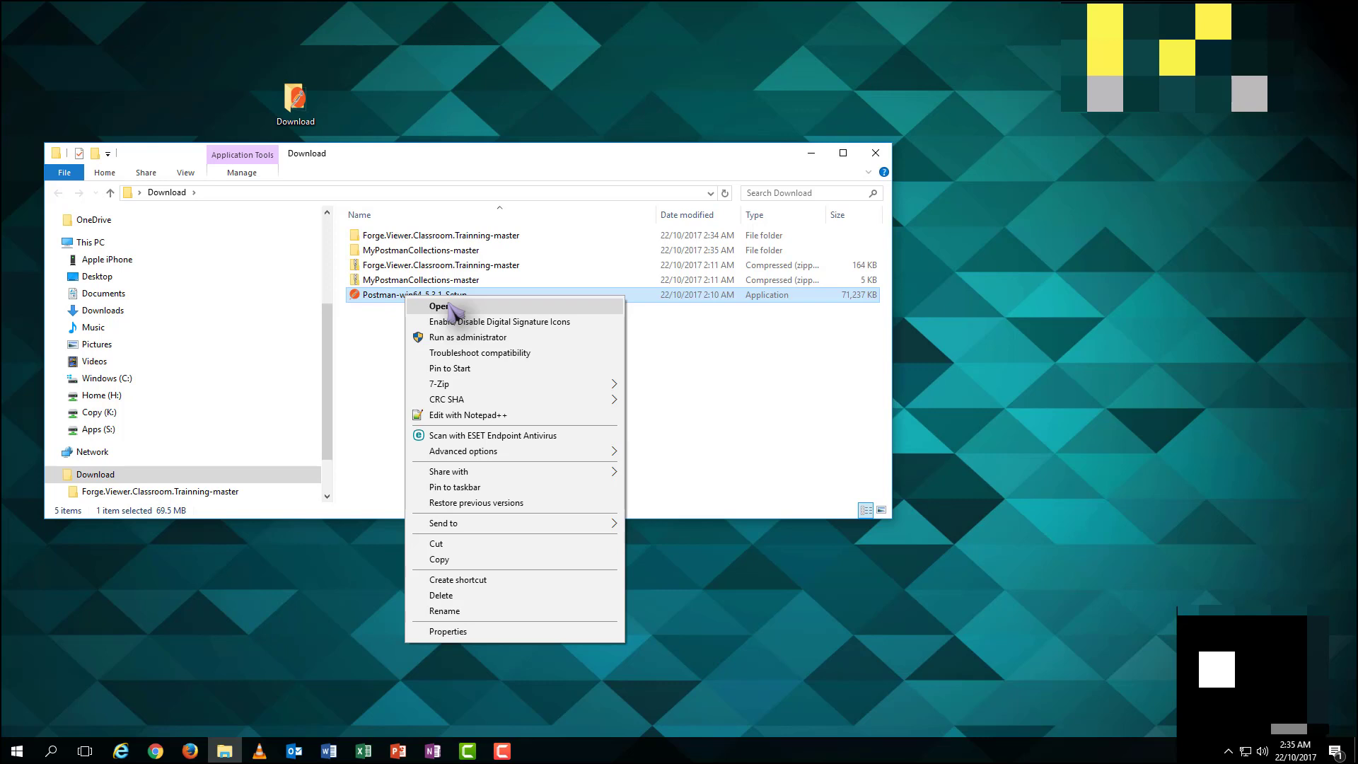
left_click(440, 306)
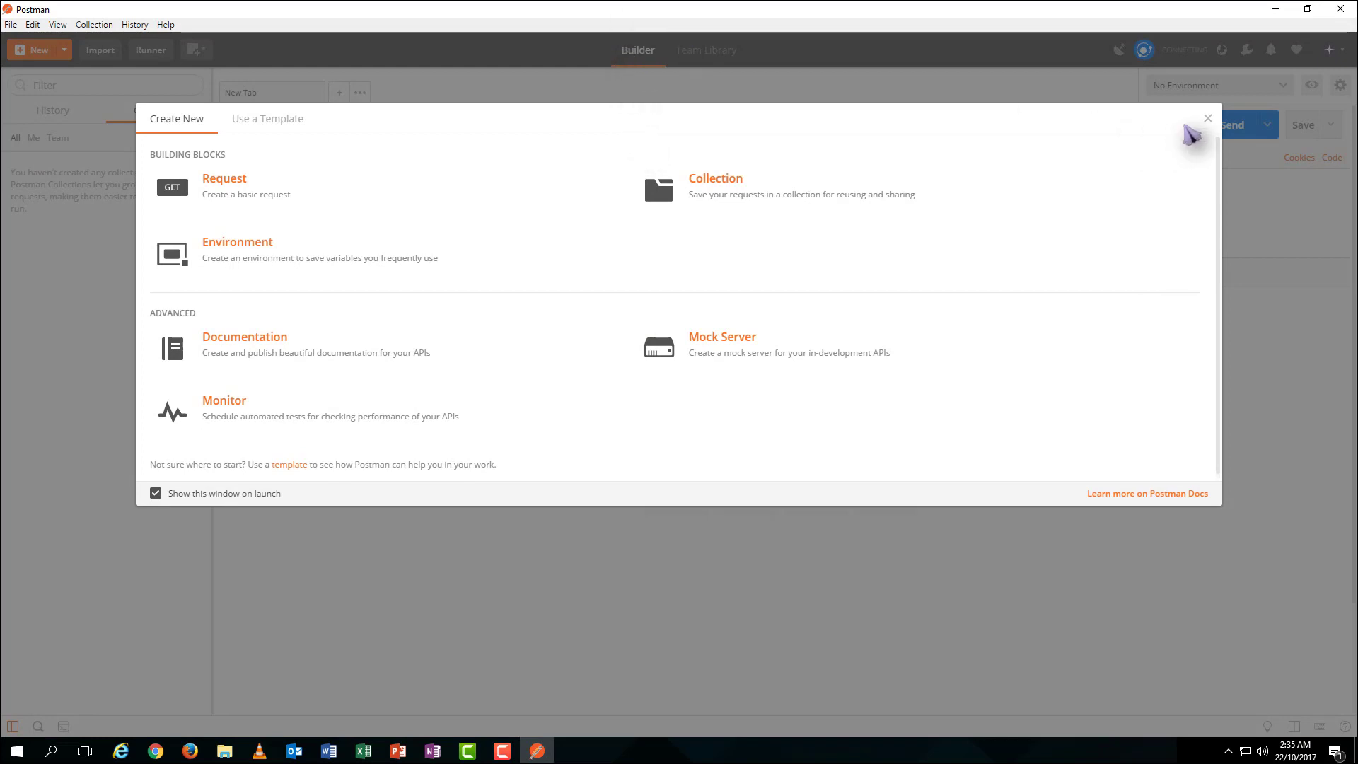
Close Postman's Create New launch window, leaving an empty request tab
left_click(1207, 117)
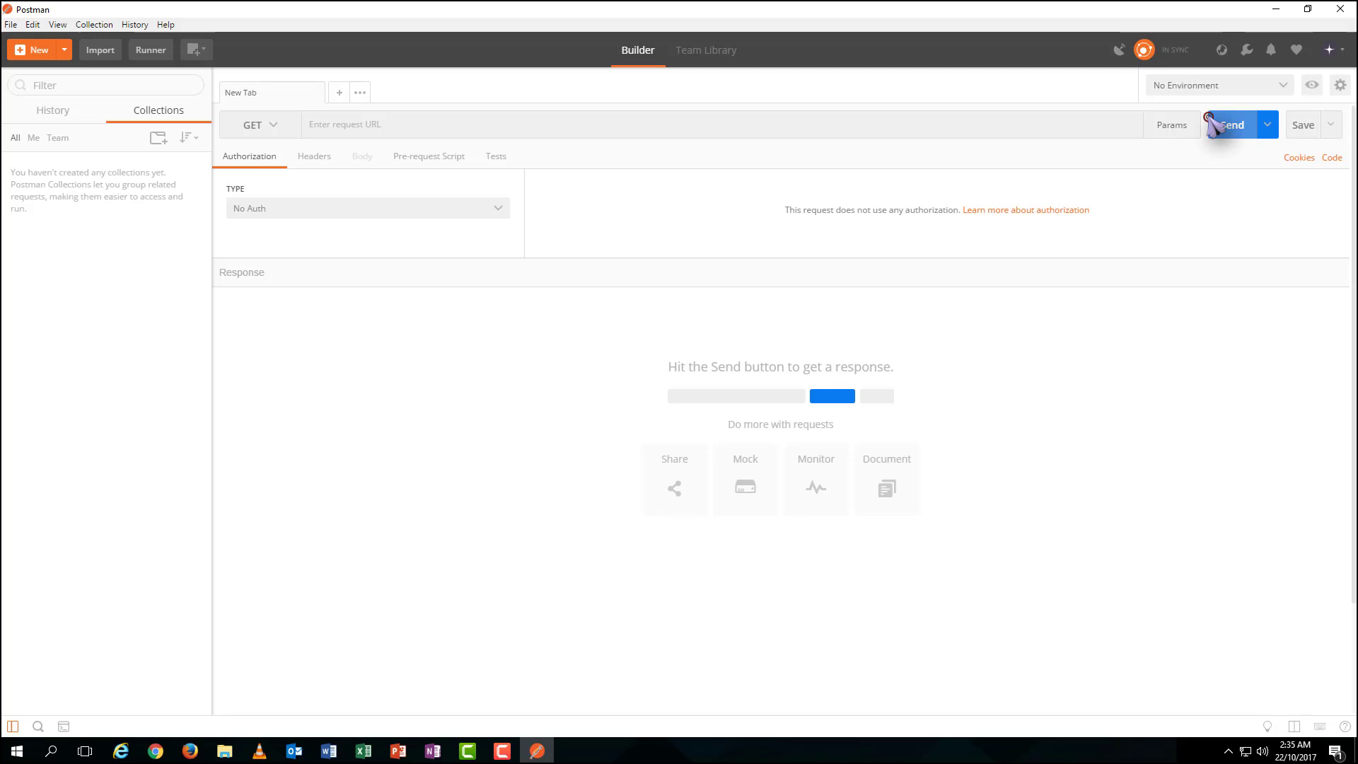
mouse_move(1159, 155)
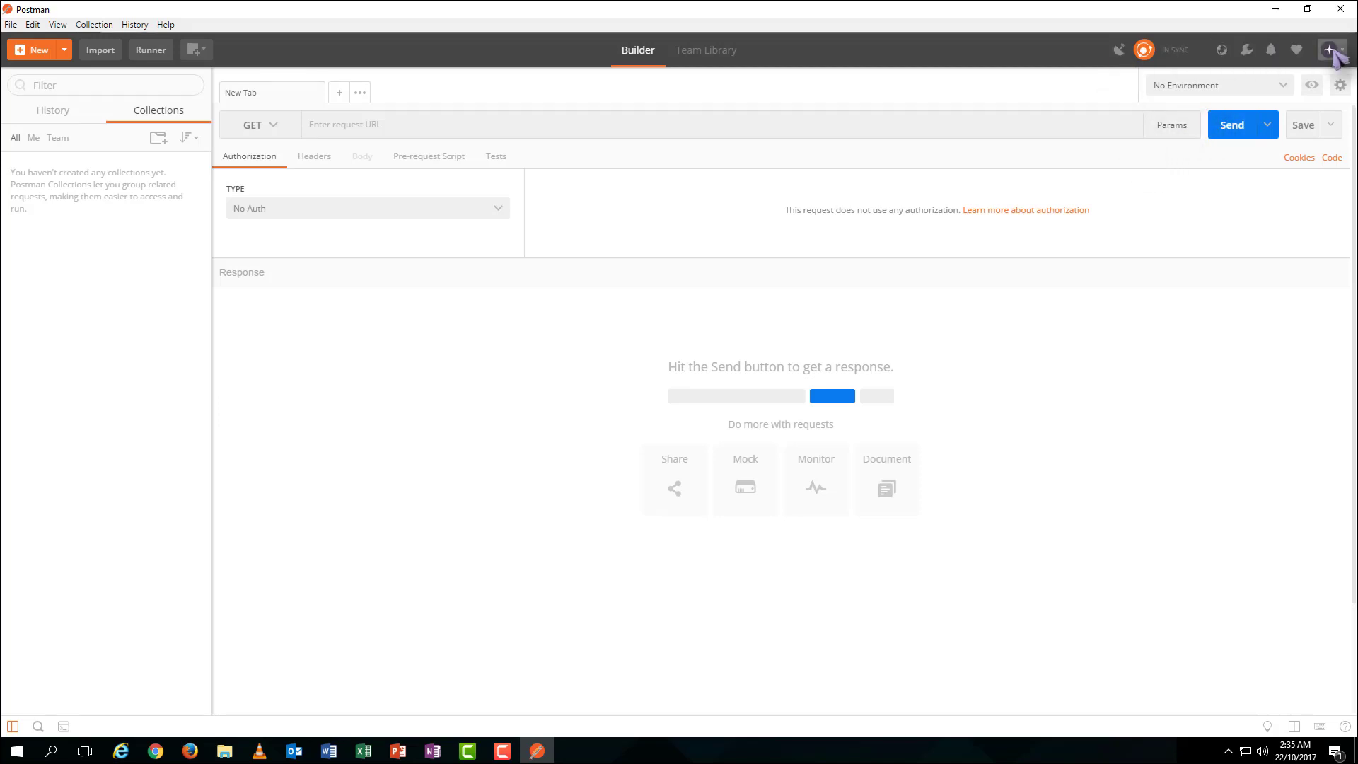
mouse_move(1179, 159)
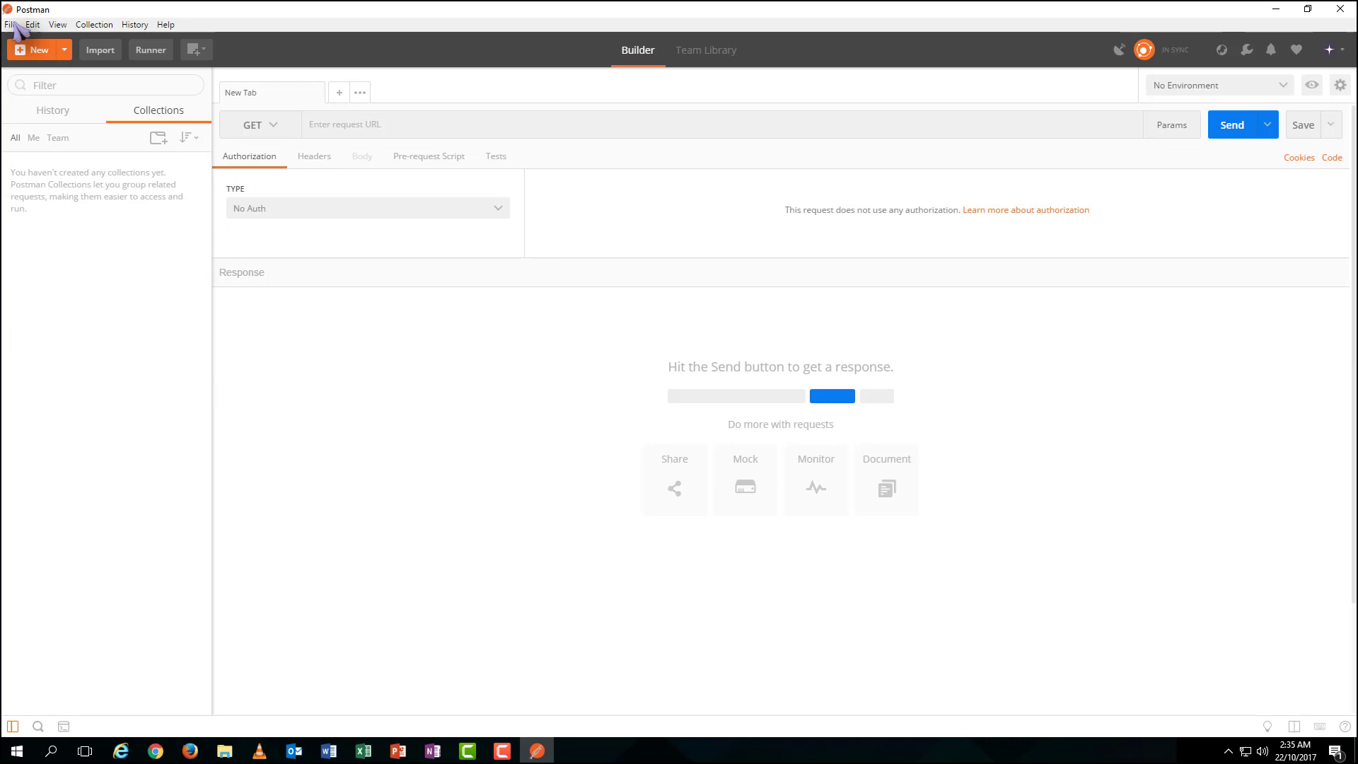
mouse_move(198, 242)
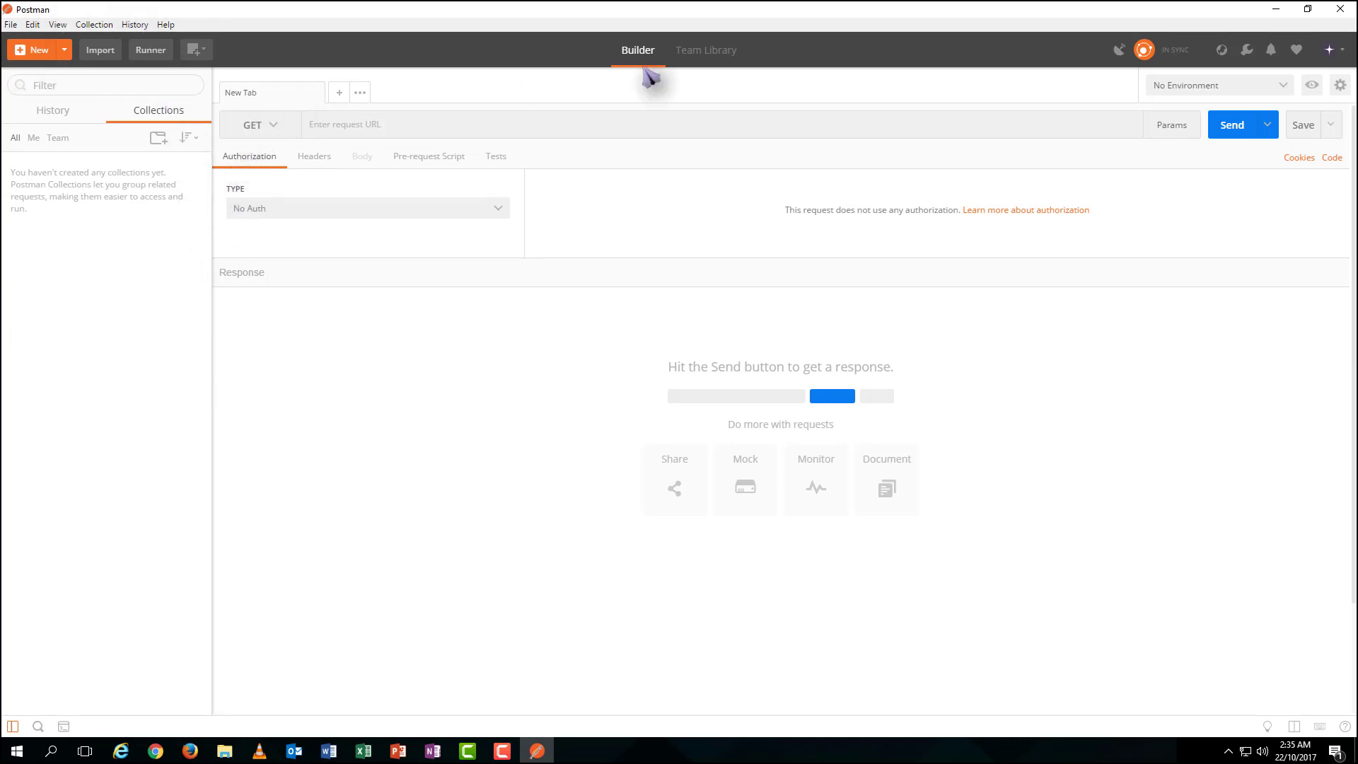
mouse_move(559, 85)
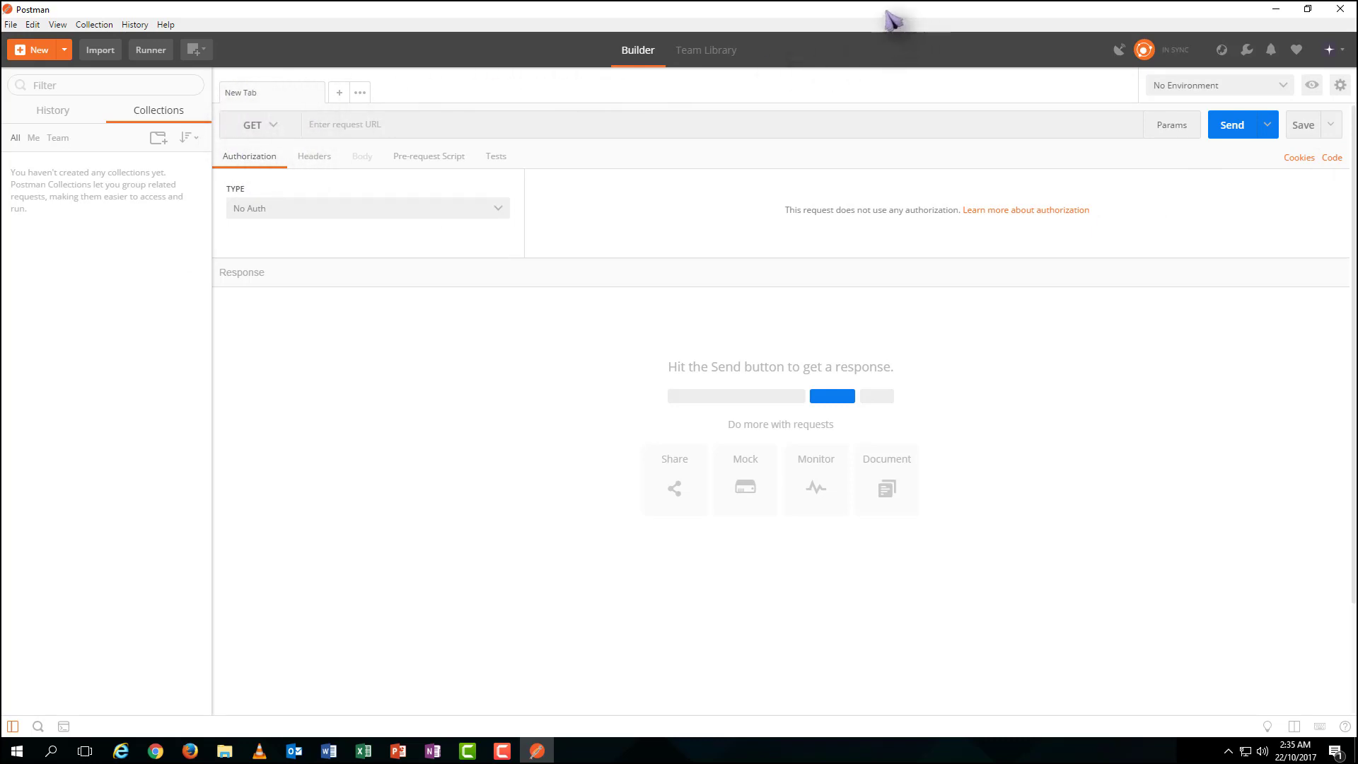
mouse_move(1133, 89)
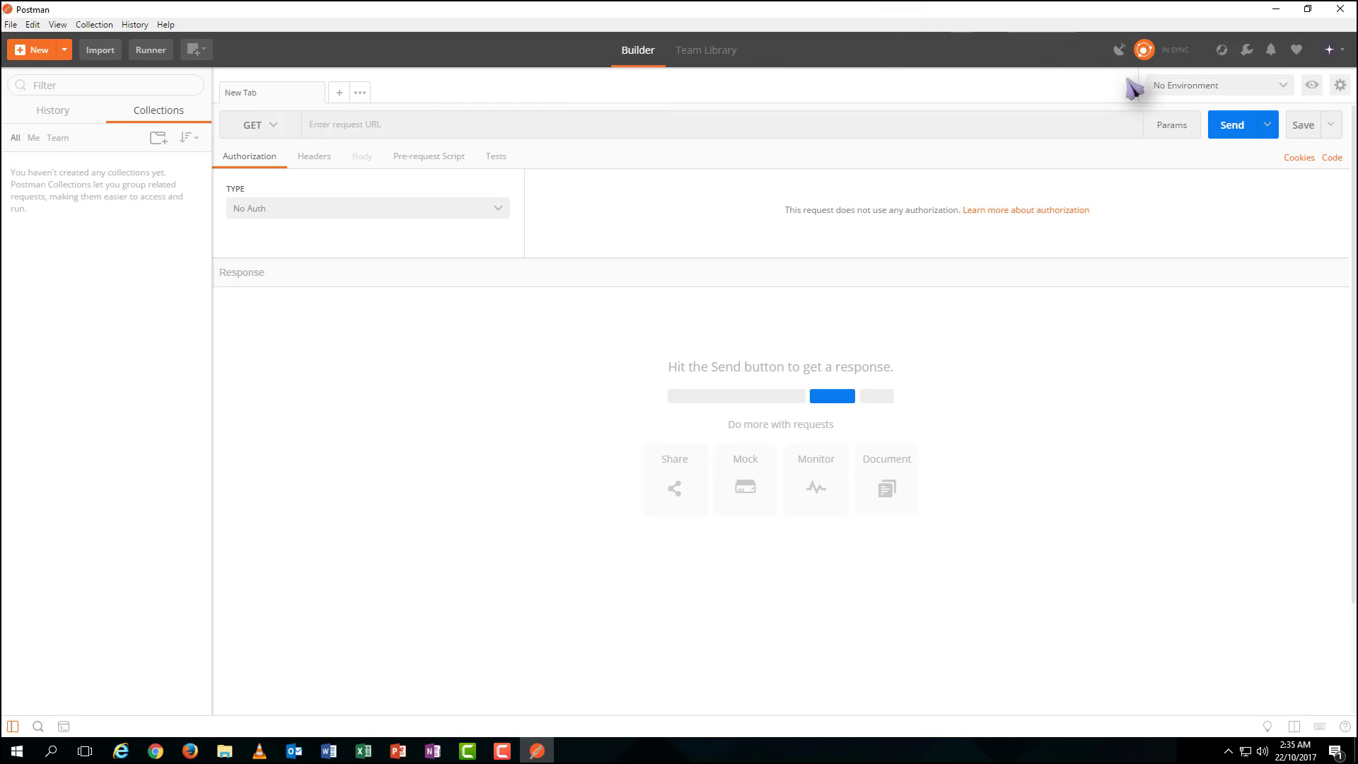
mouse_move(1332, 113)
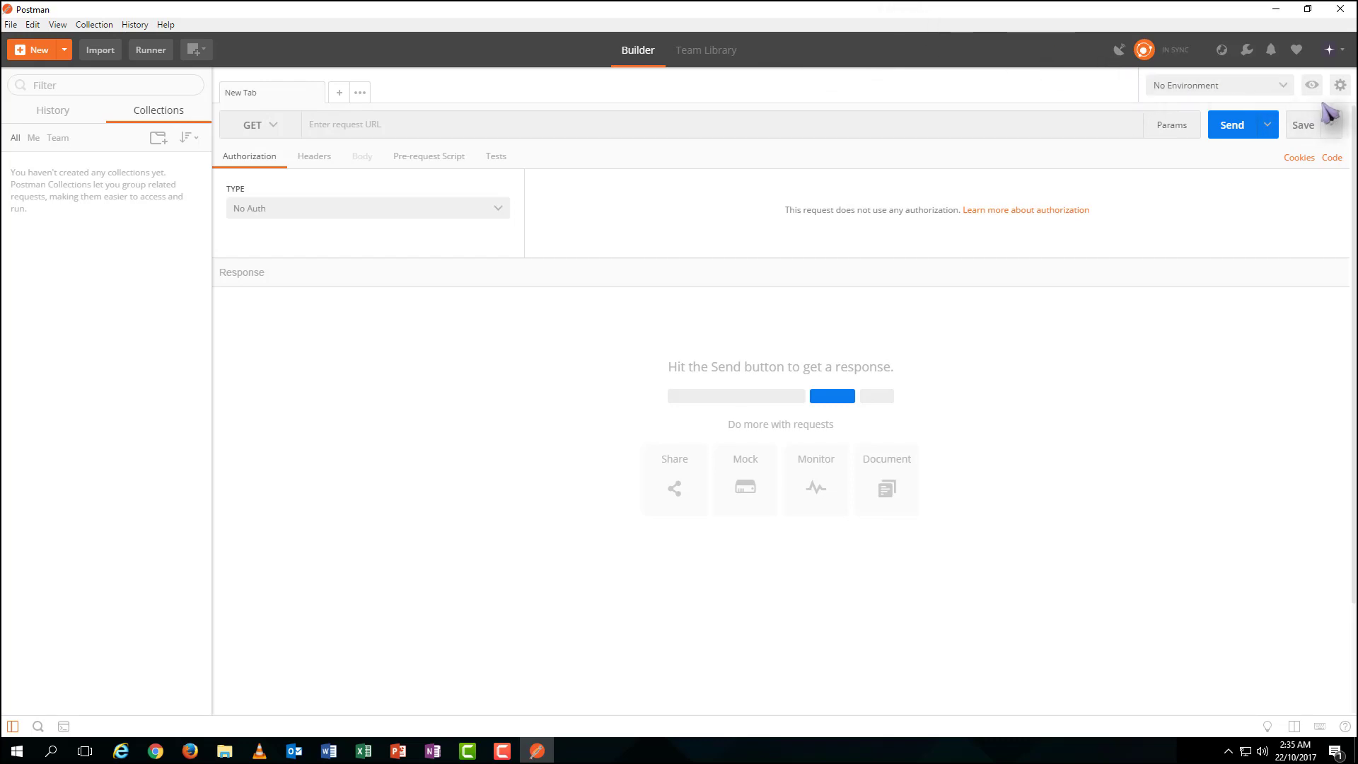
mouse_move(198, 743)
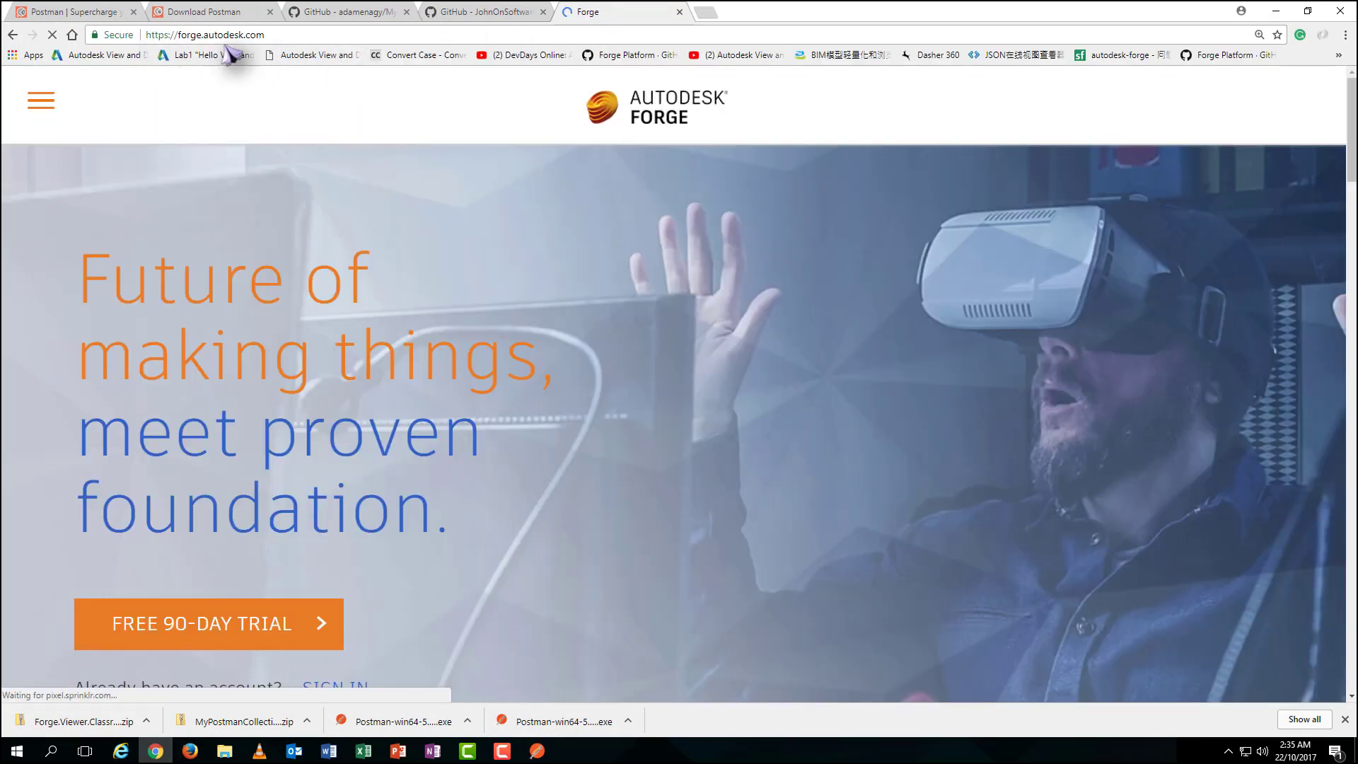
Sign in to forge.autodesk.com and start creating a new app from the My Apps page
scroll("down", 3)
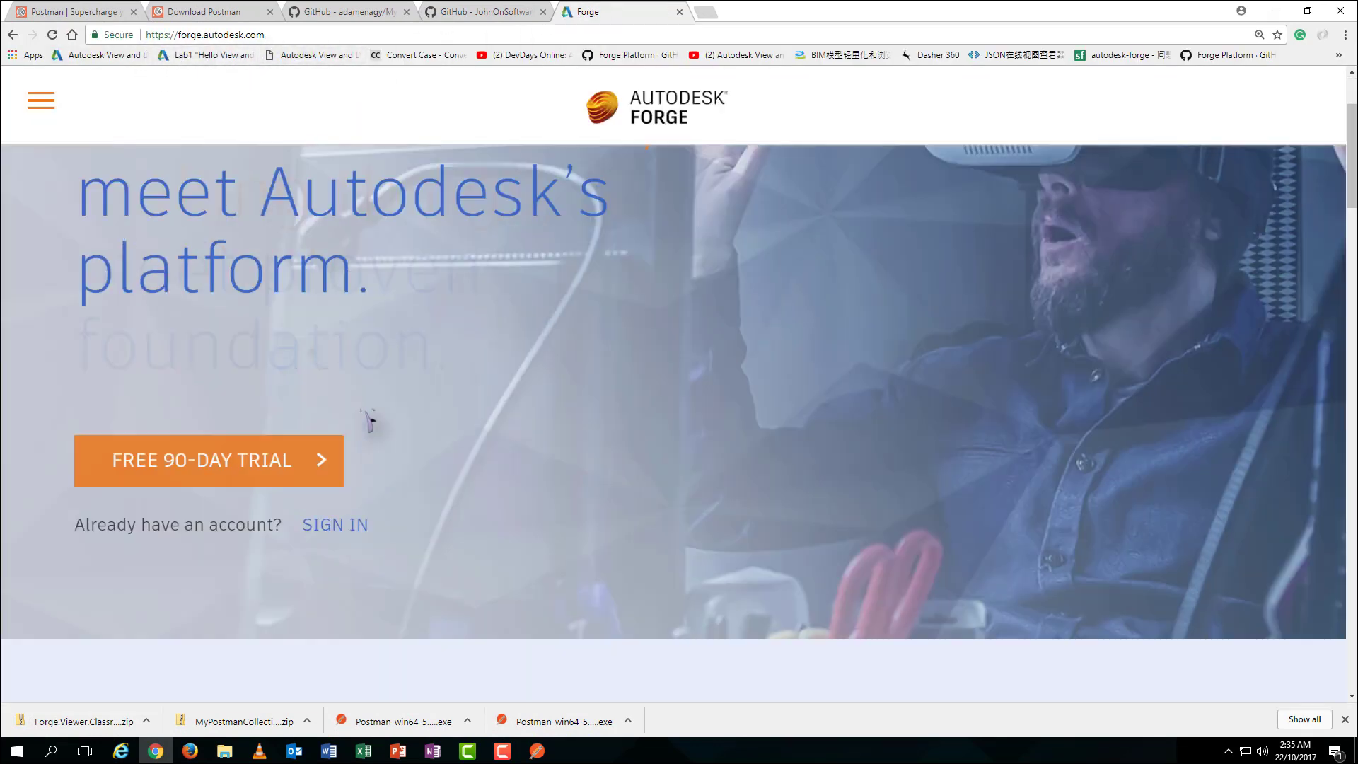
scroll("down", 3)
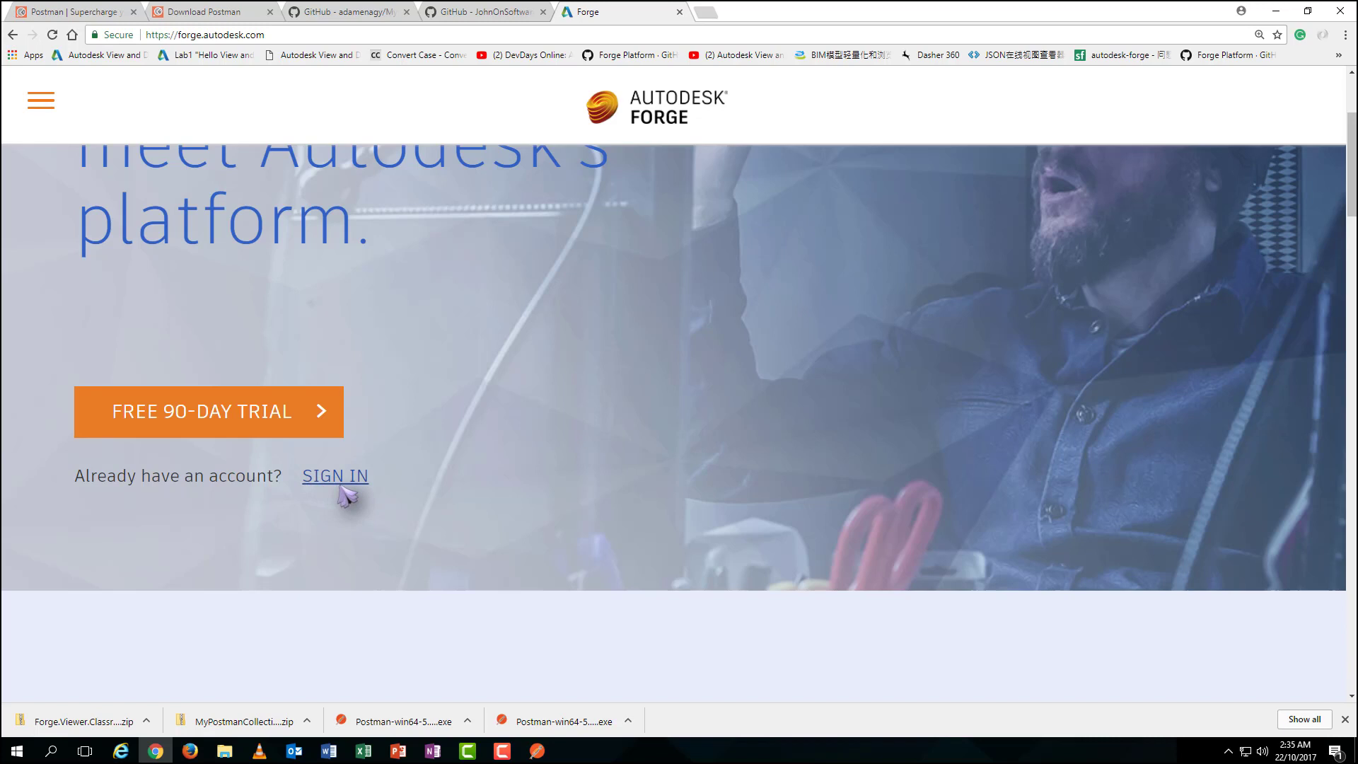
mouse_move(340, 498)
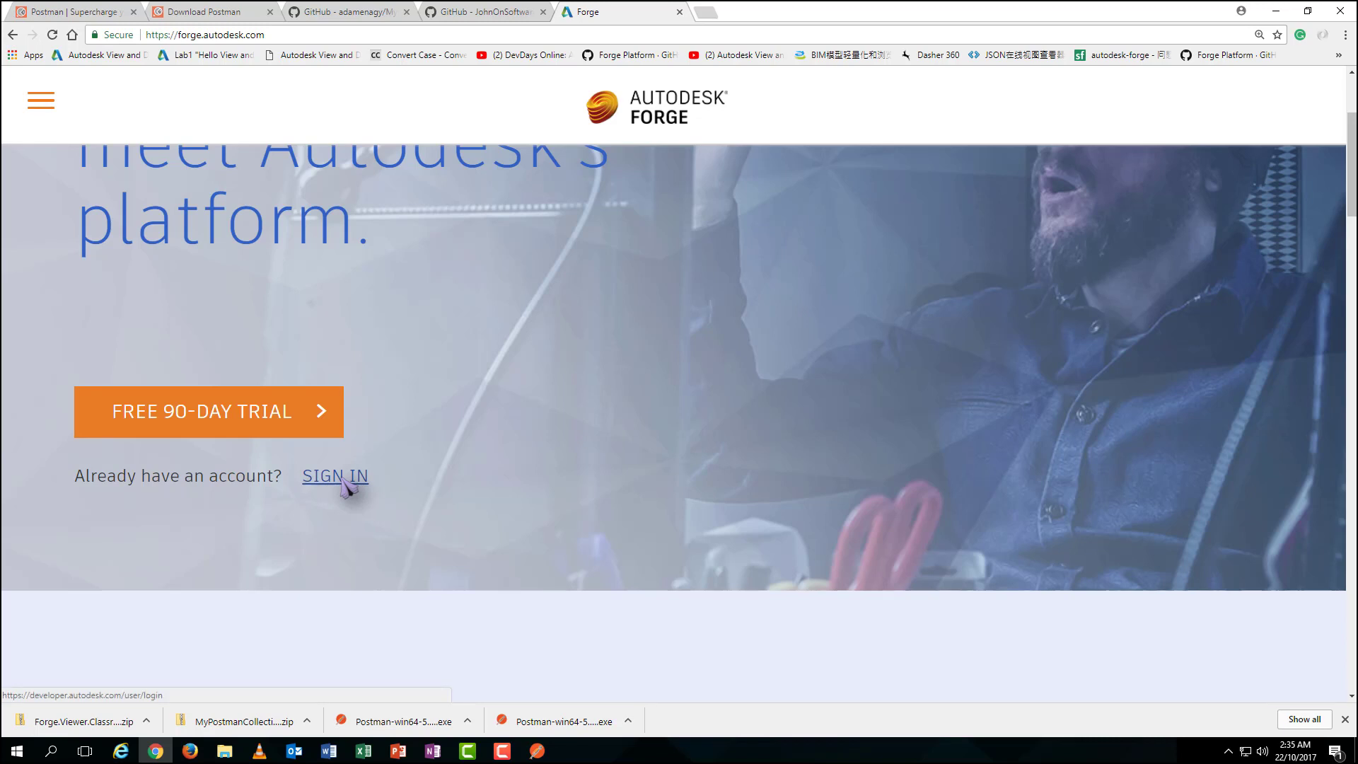
left_click(333, 475)
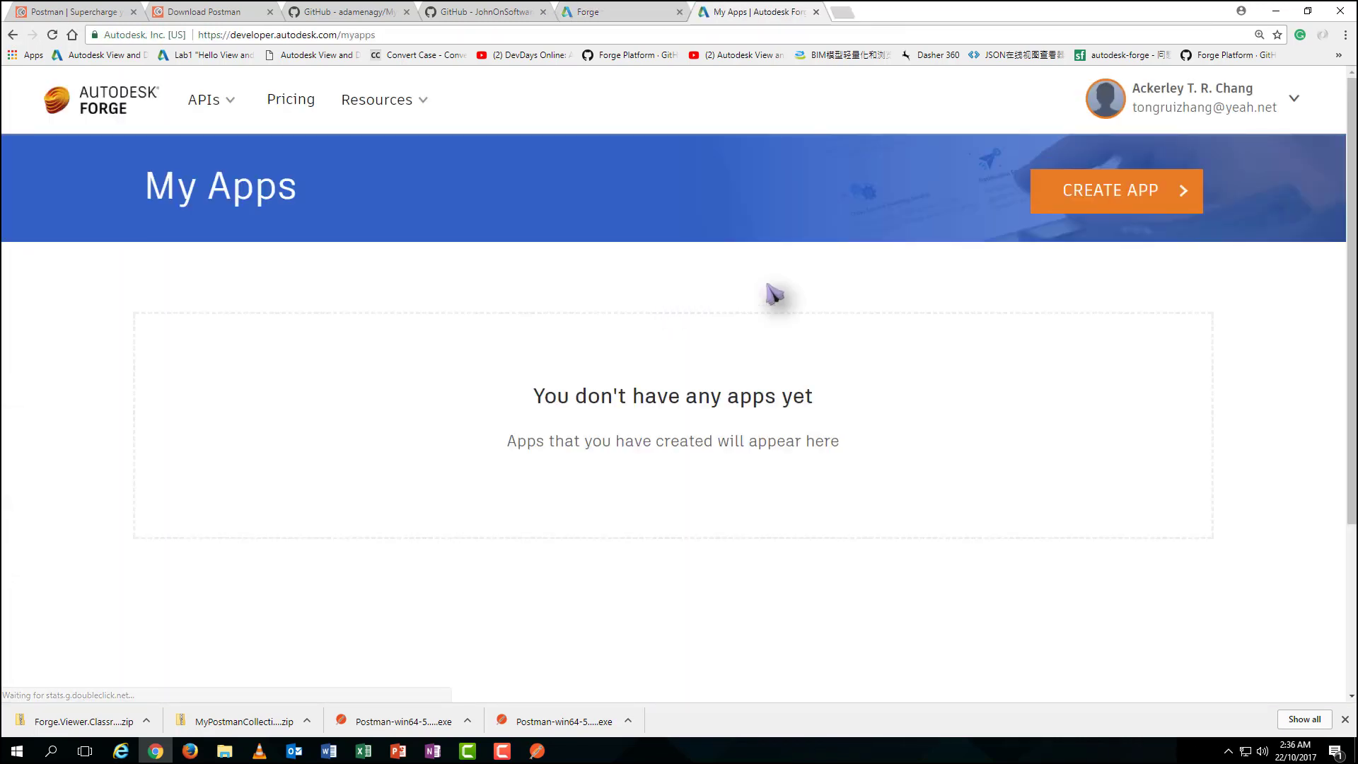
mouse_move(1101, 208)
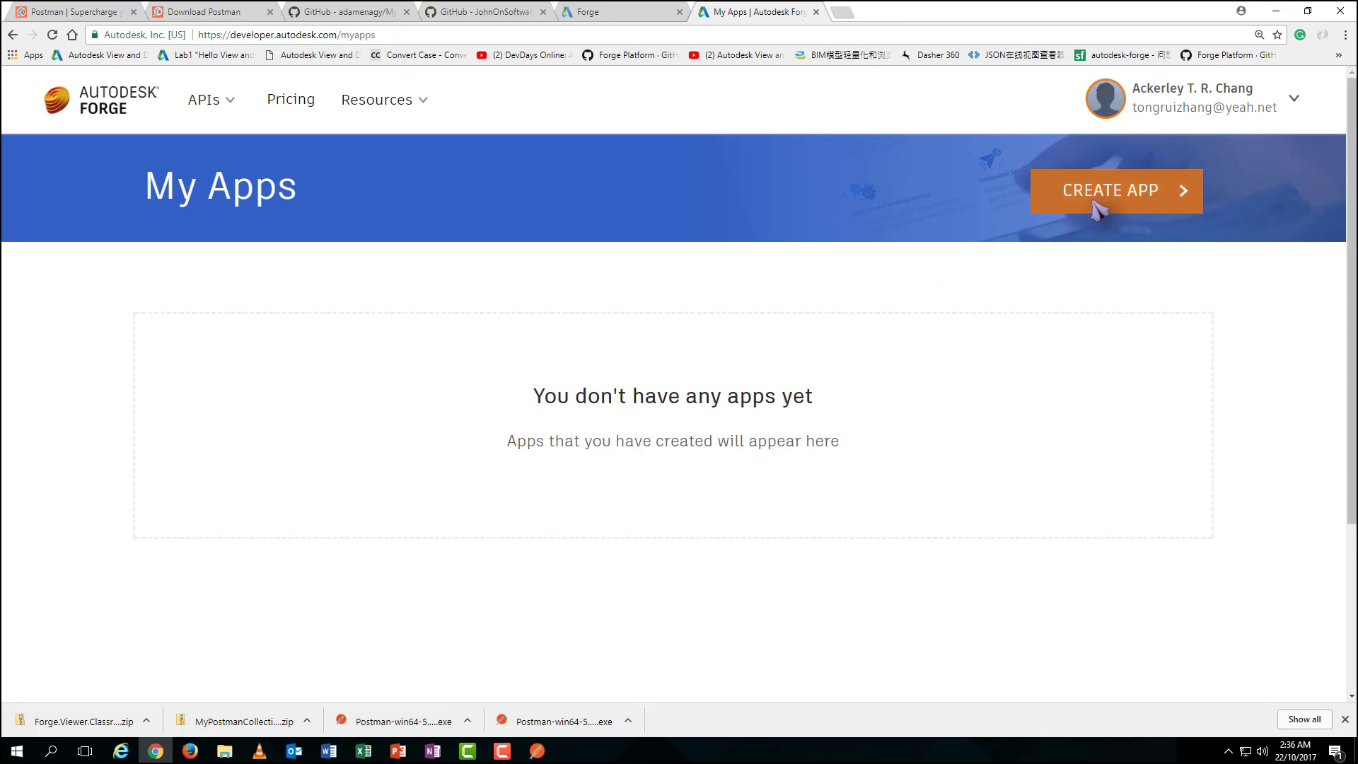
left_click(1114, 191)
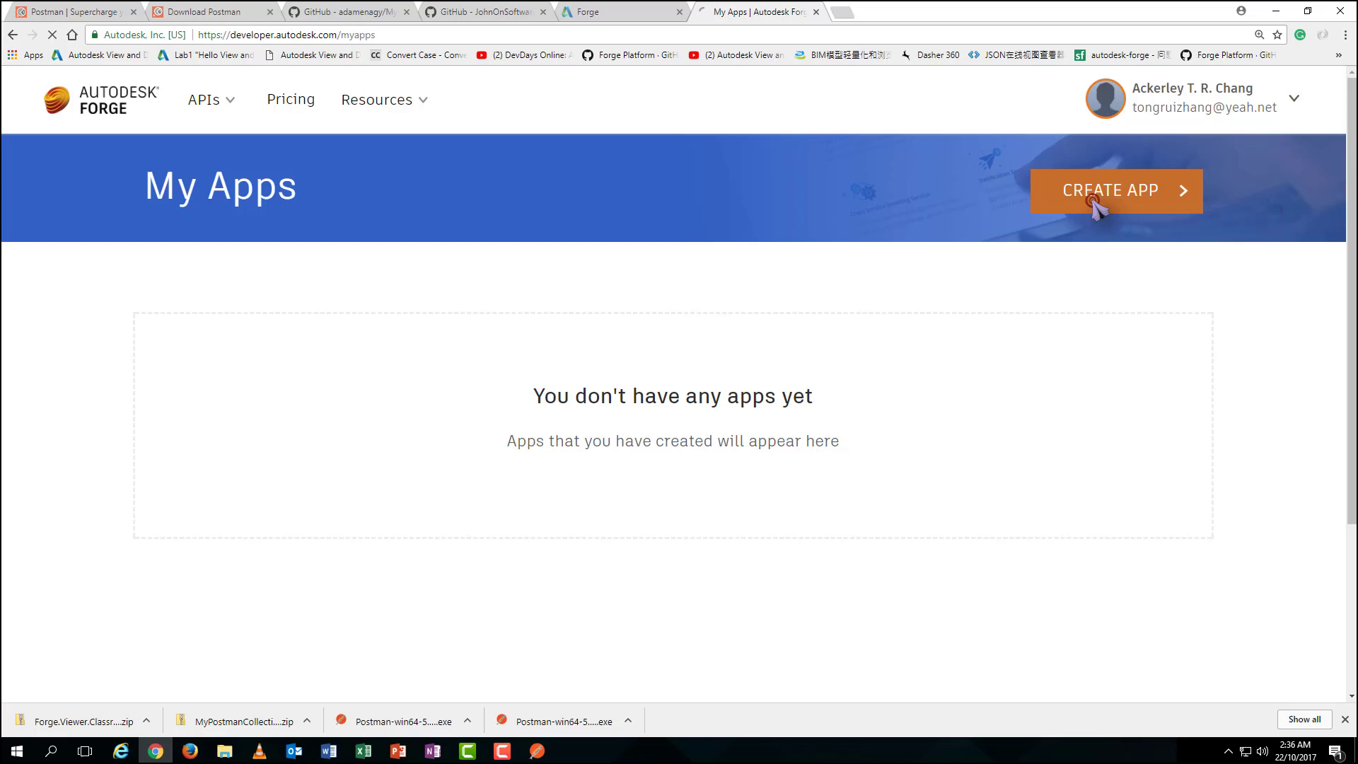
left_click(1116, 191)
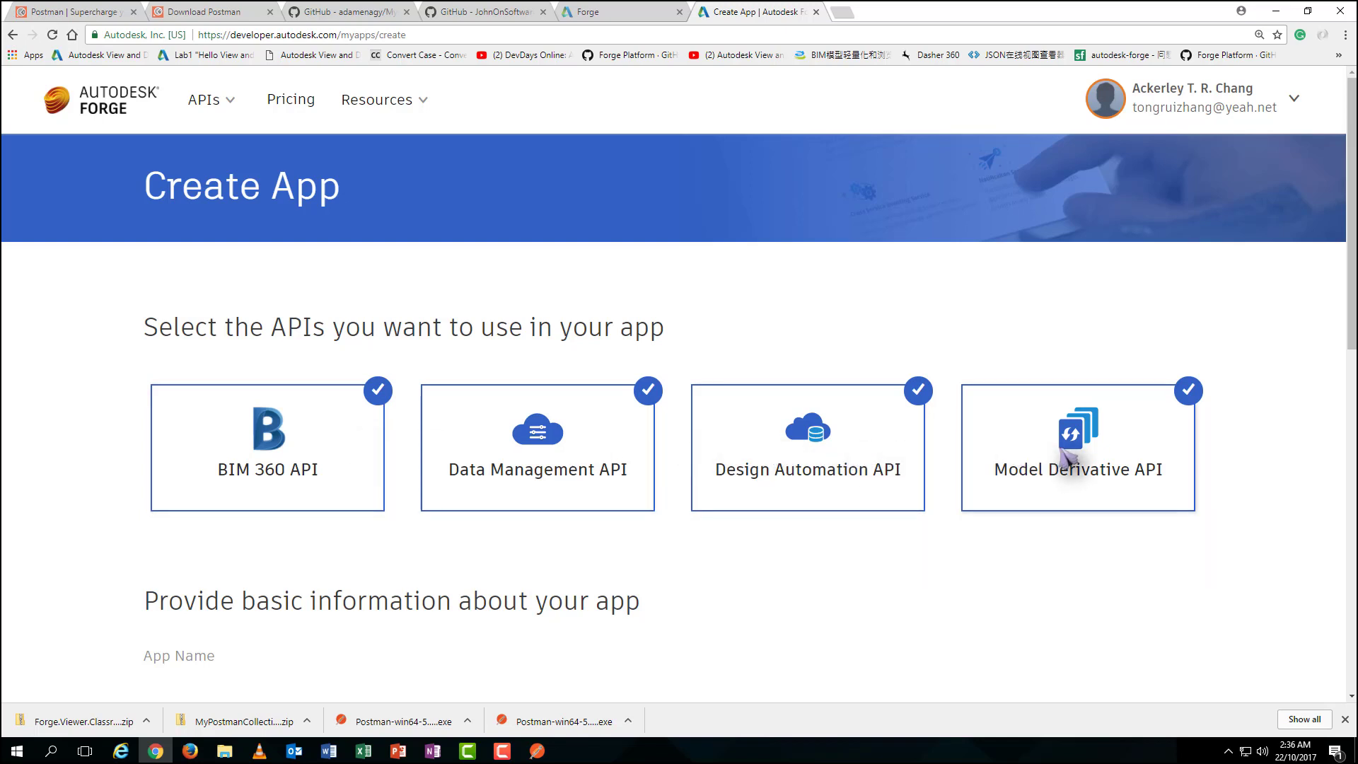
mouse_move(526, 507)
type("WU0")
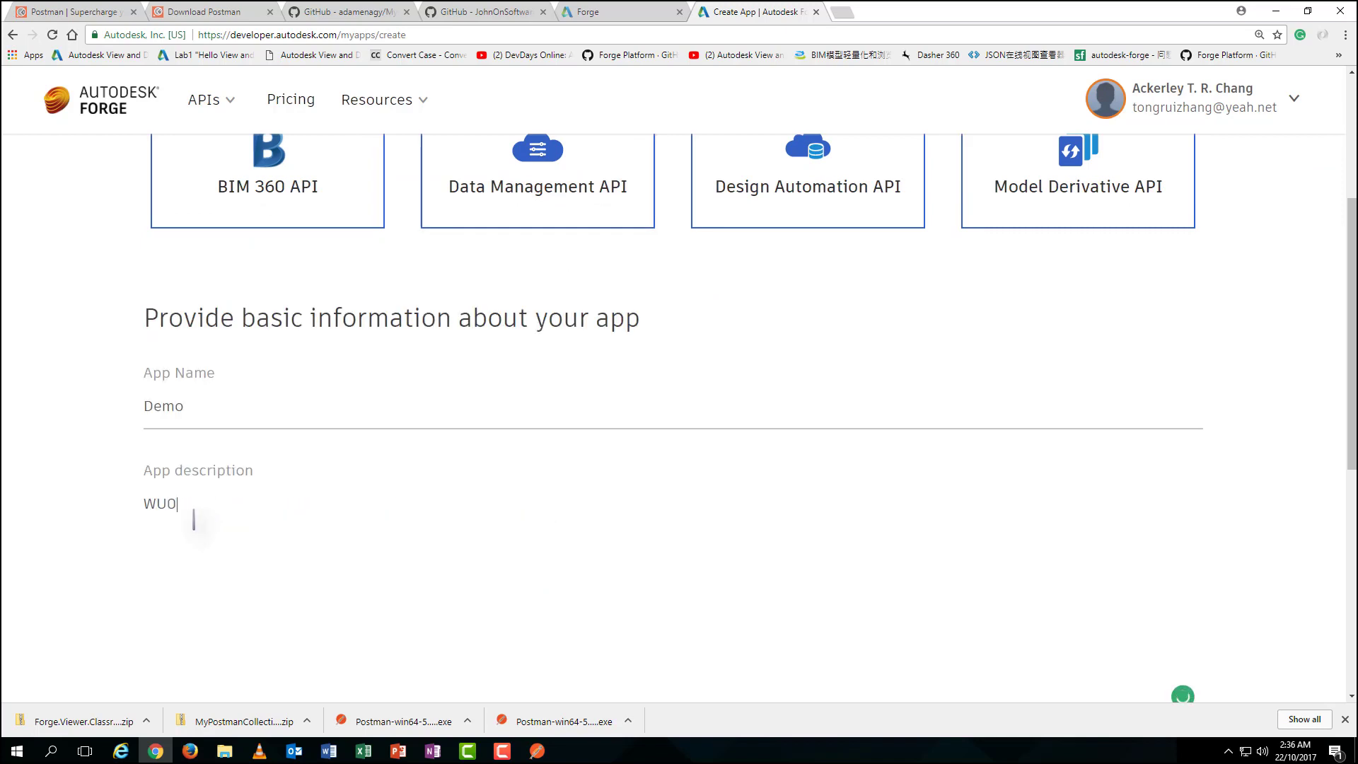
scroll("down", 3)
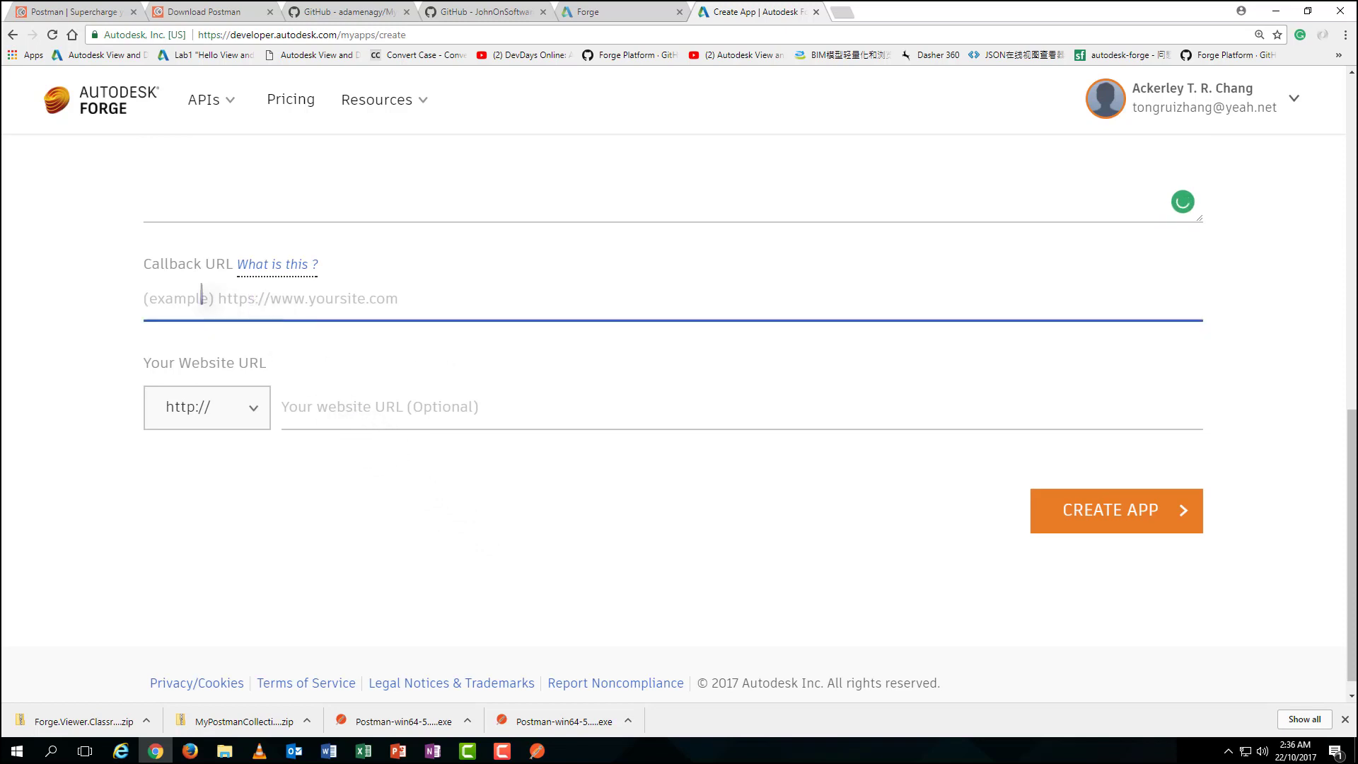
type("https://forge.autodesk.com/")
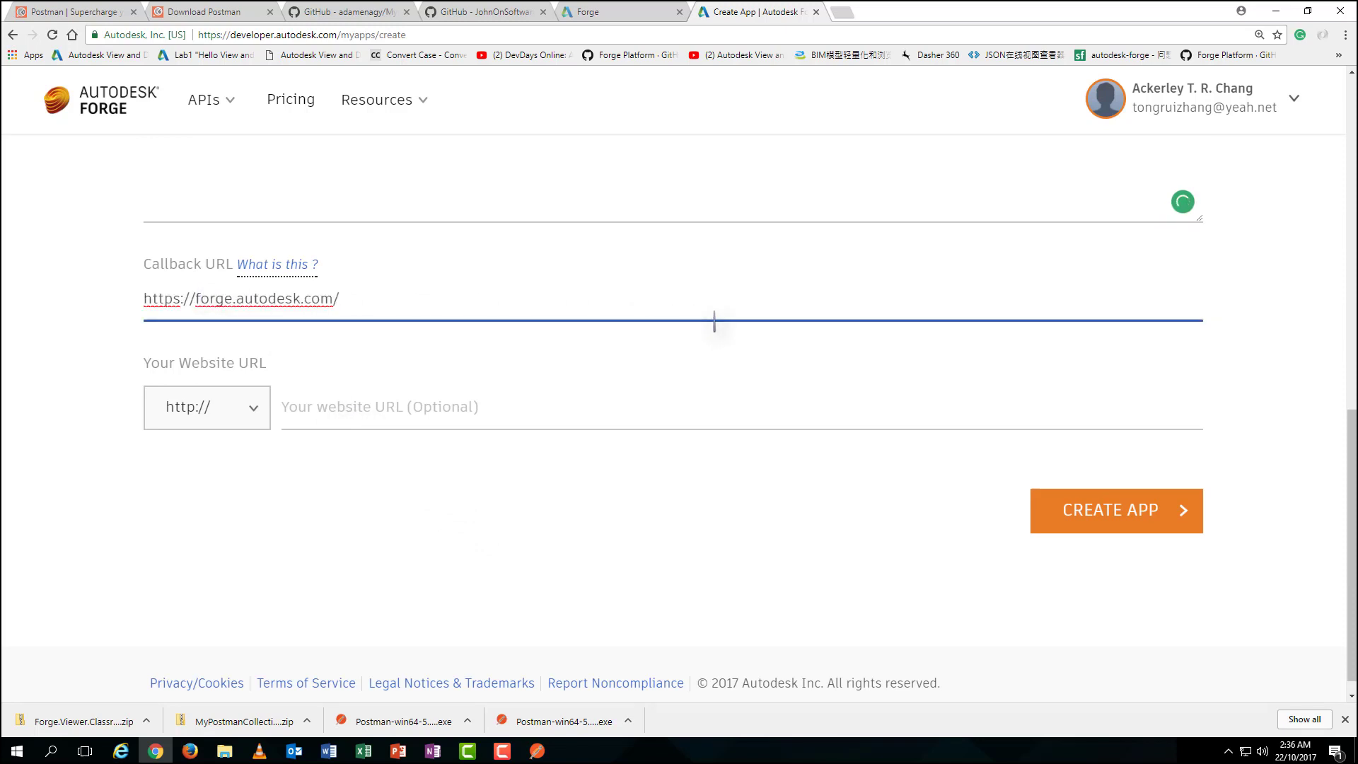
left_click(1115, 509)
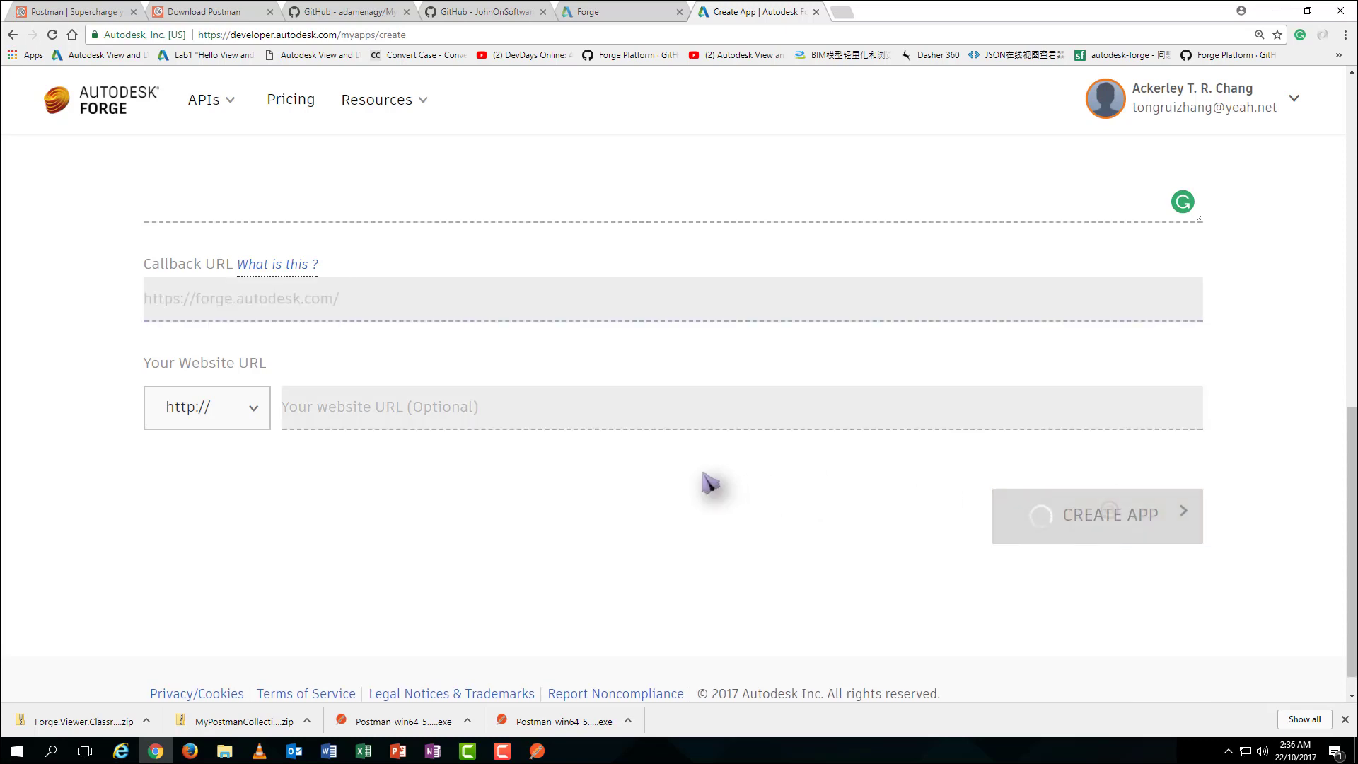
left_click(1097, 515)
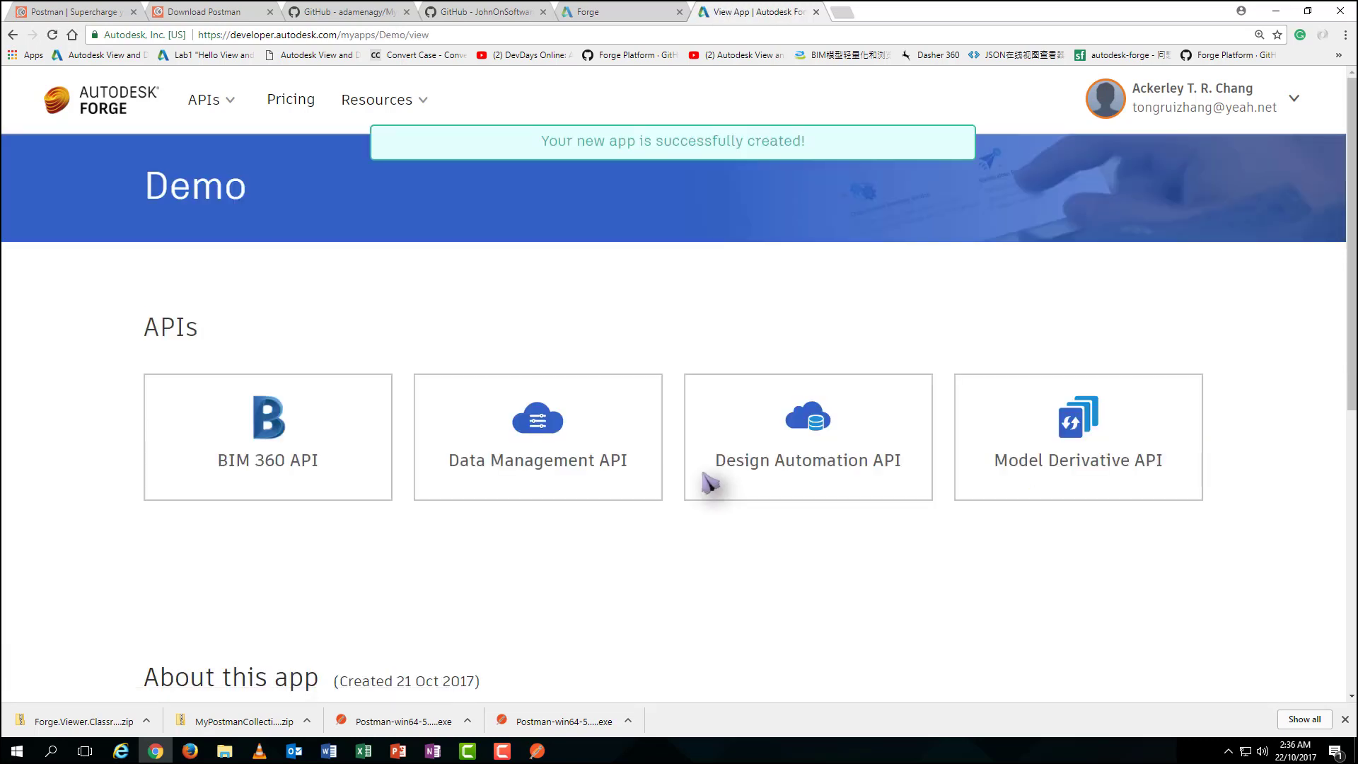
Reveal the Demo app's client secret in plain text beside its client ID
scroll("down", 3)
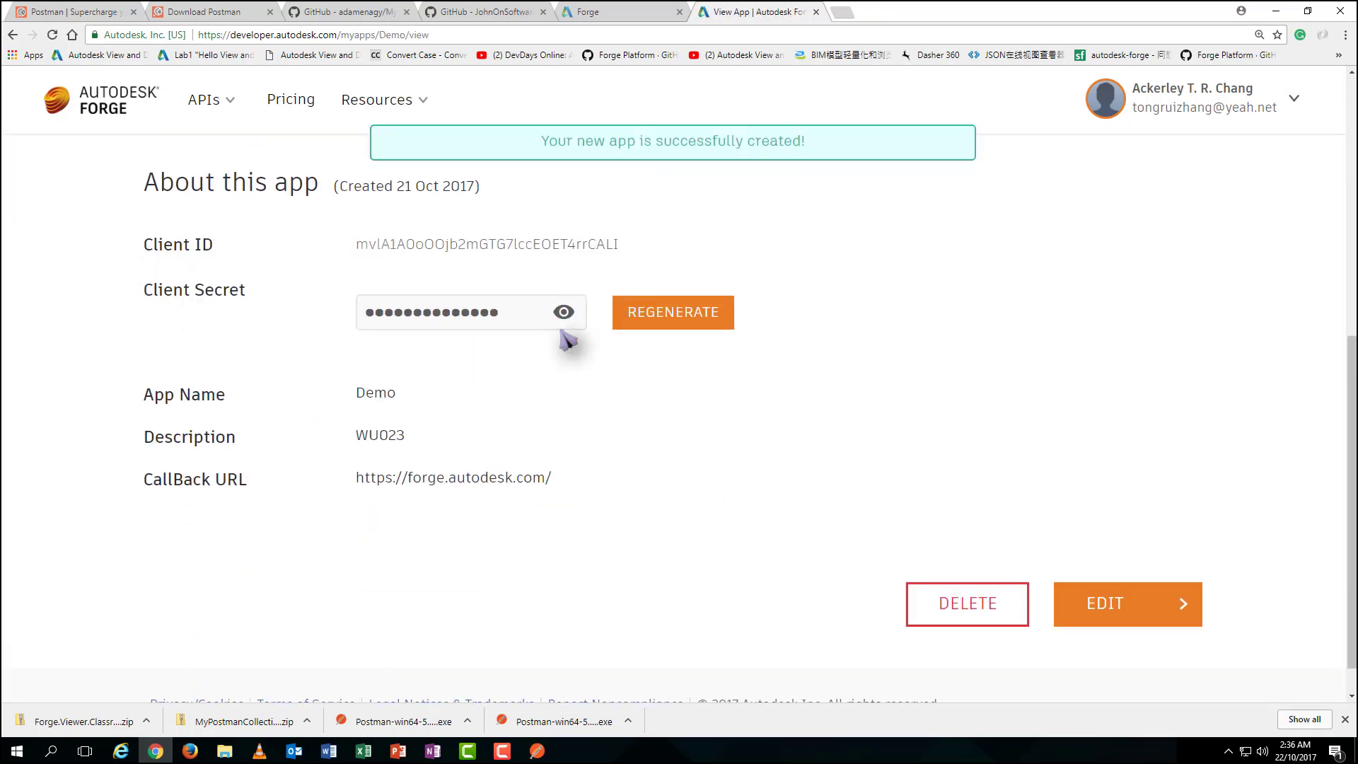
left_click(562, 312)
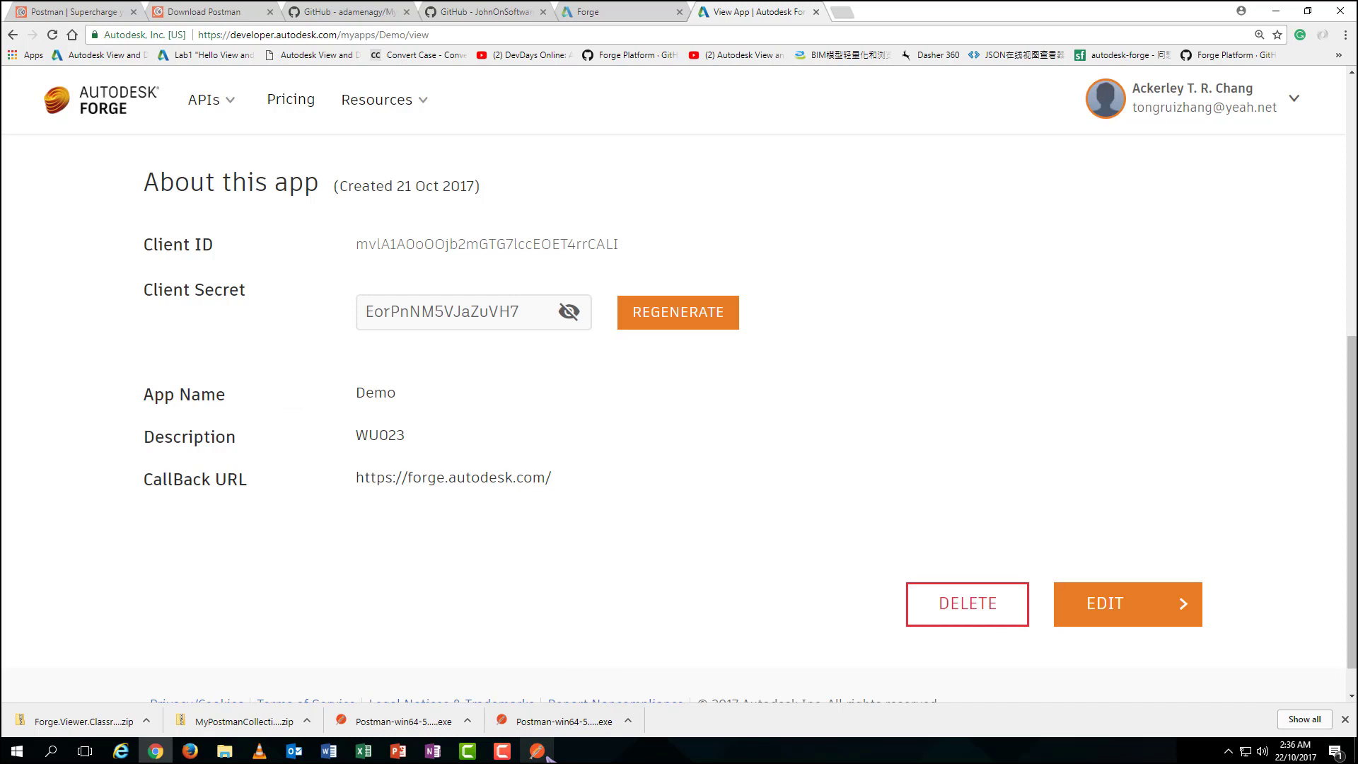
Import the Public Prod OSS environment file from MyPostmanCollections-master via Manage Environments
left_click(535, 750)
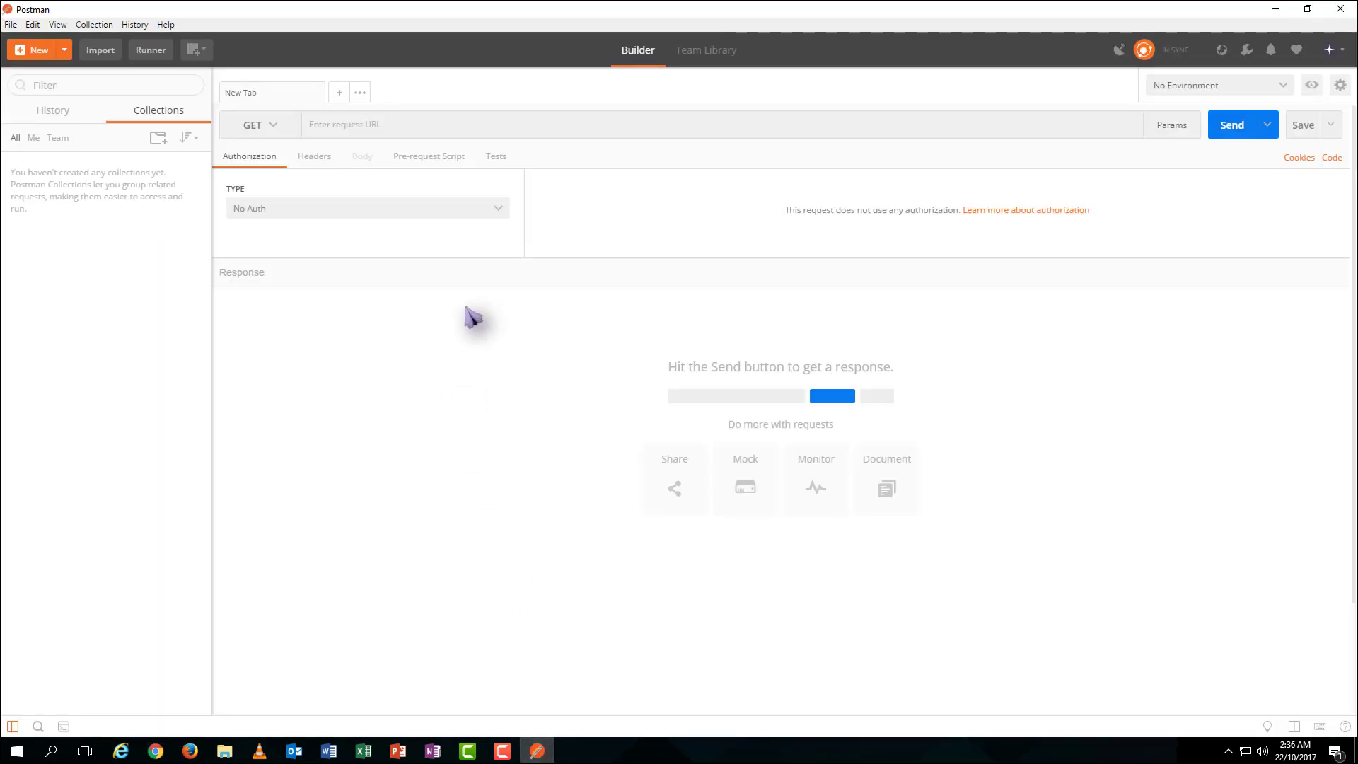
mouse_move(298, 130)
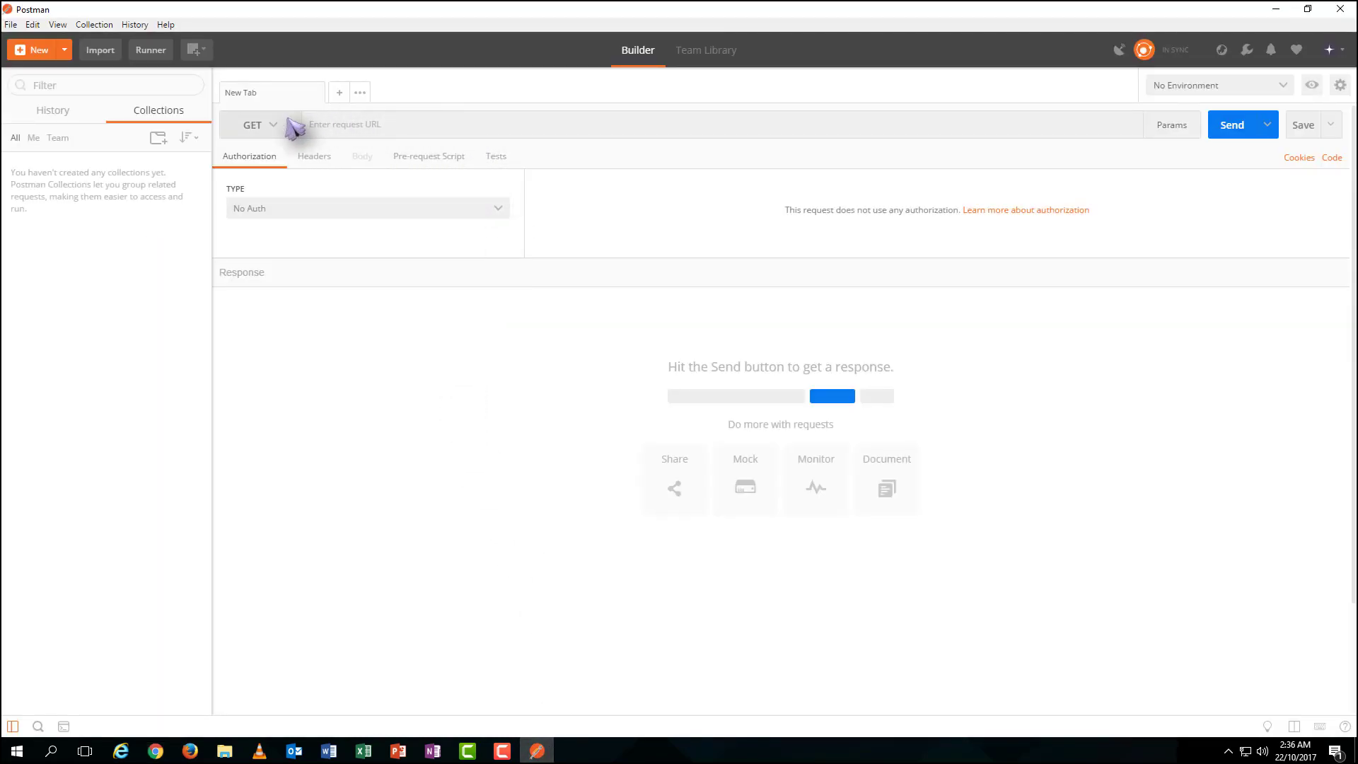
left_click(1340, 85)
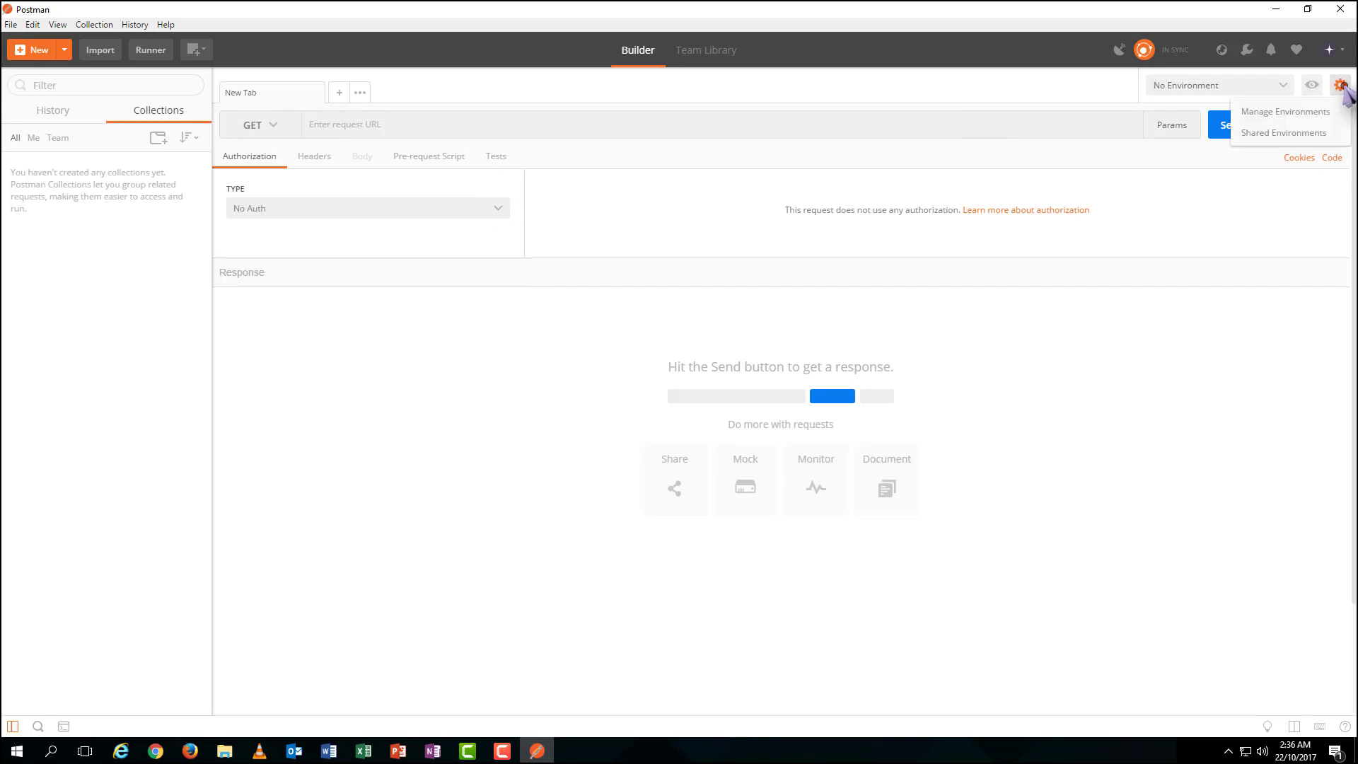
left_click(1285, 110)
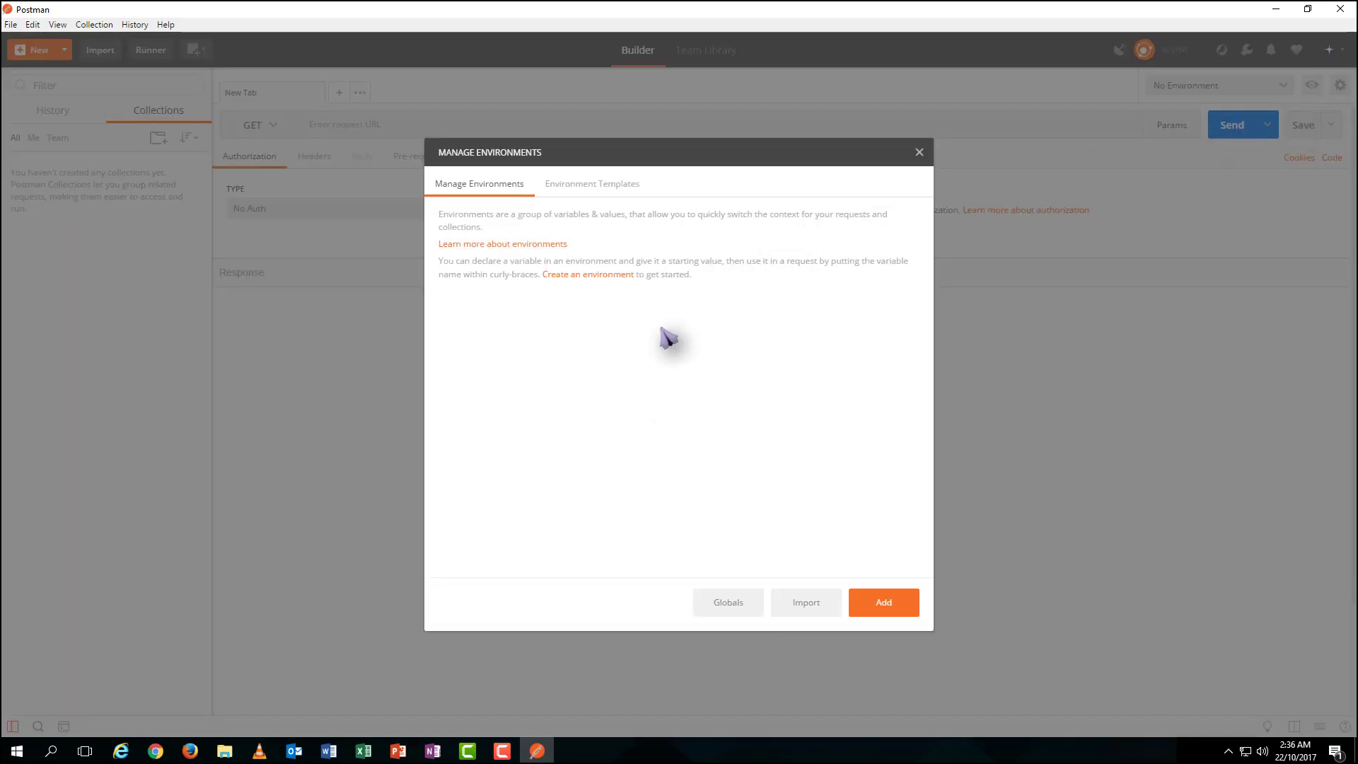
mouse_move(693, 588)
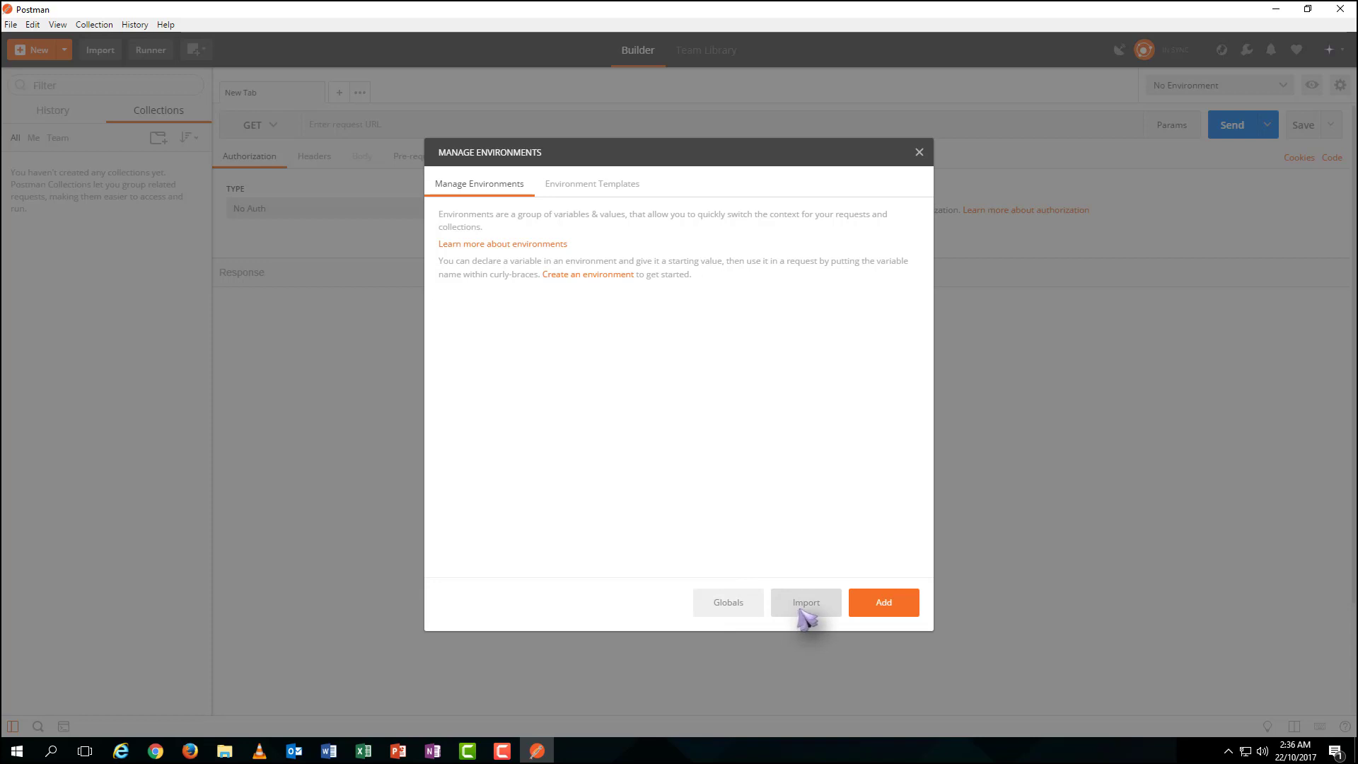
mouse_move(831, 611)
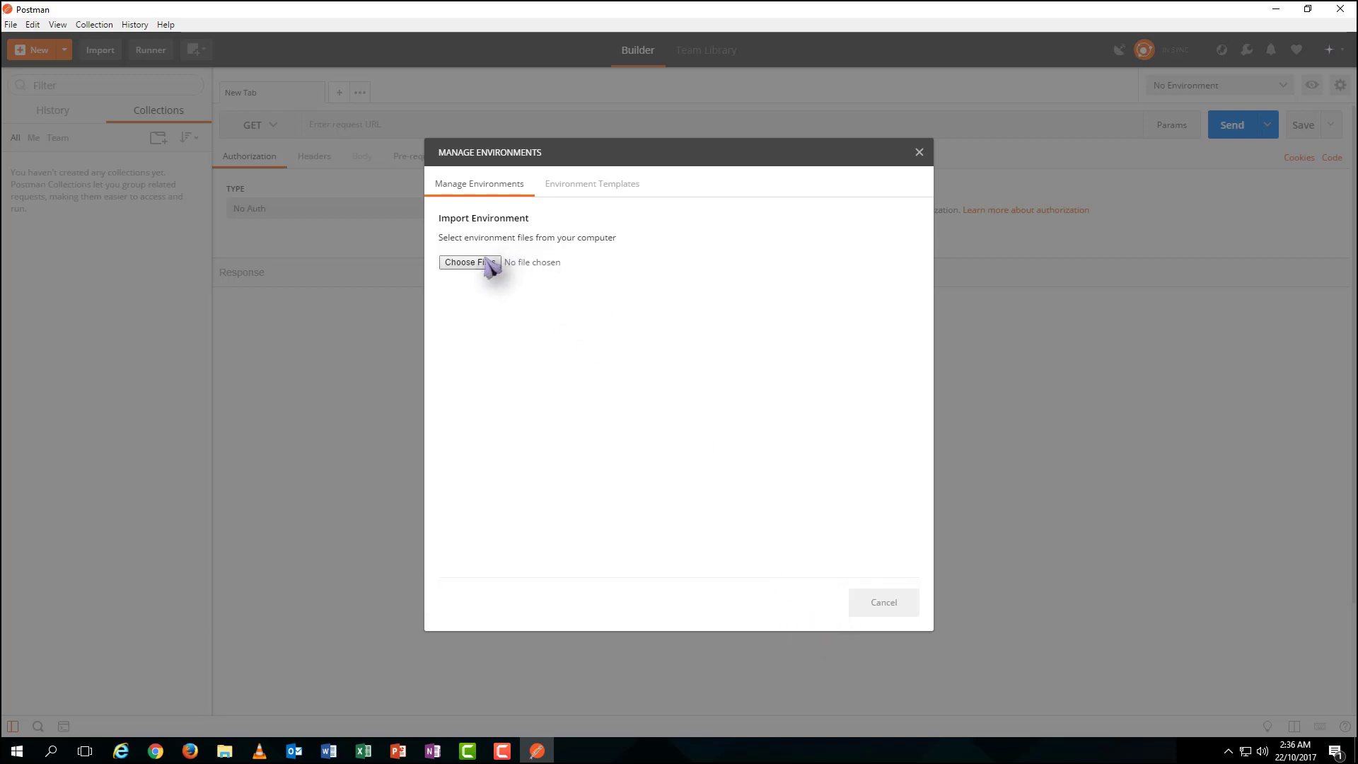
left_click(470, 262)
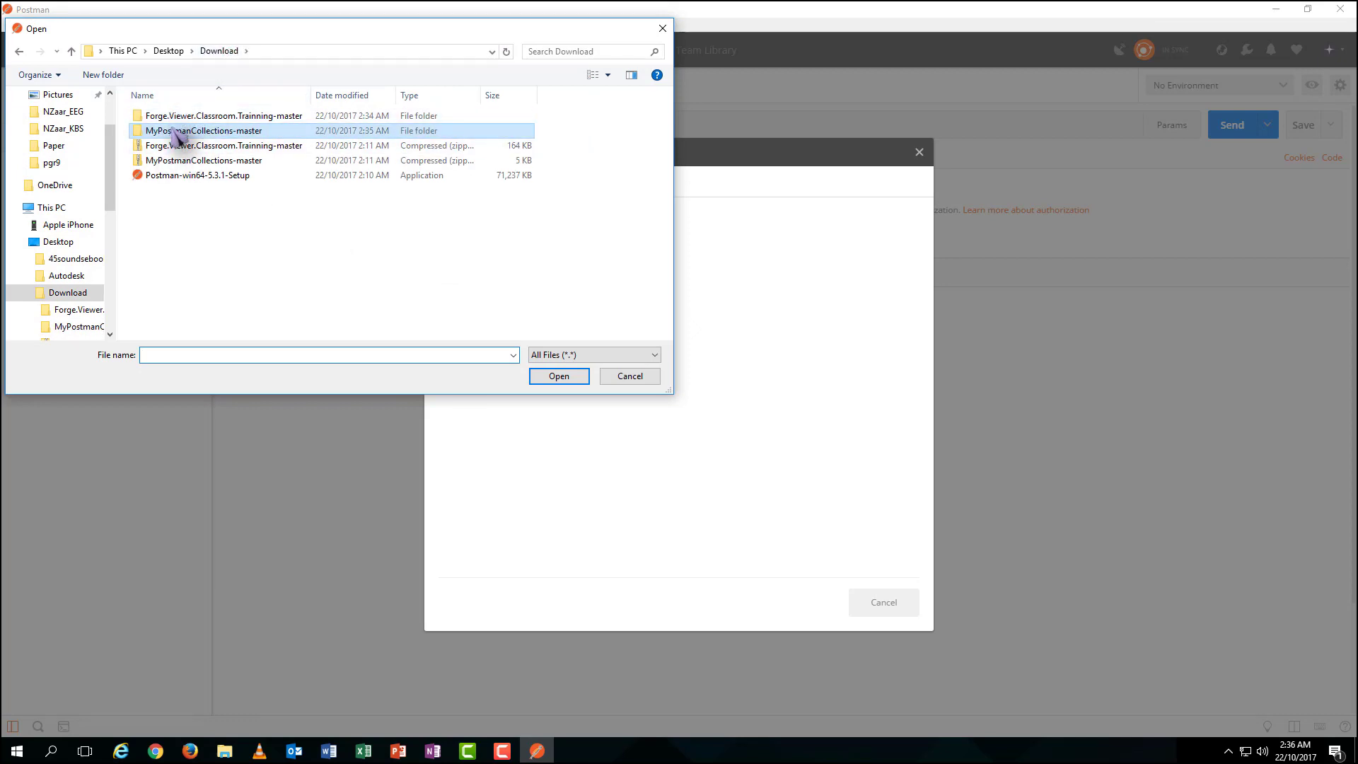
double_click(204, 131)
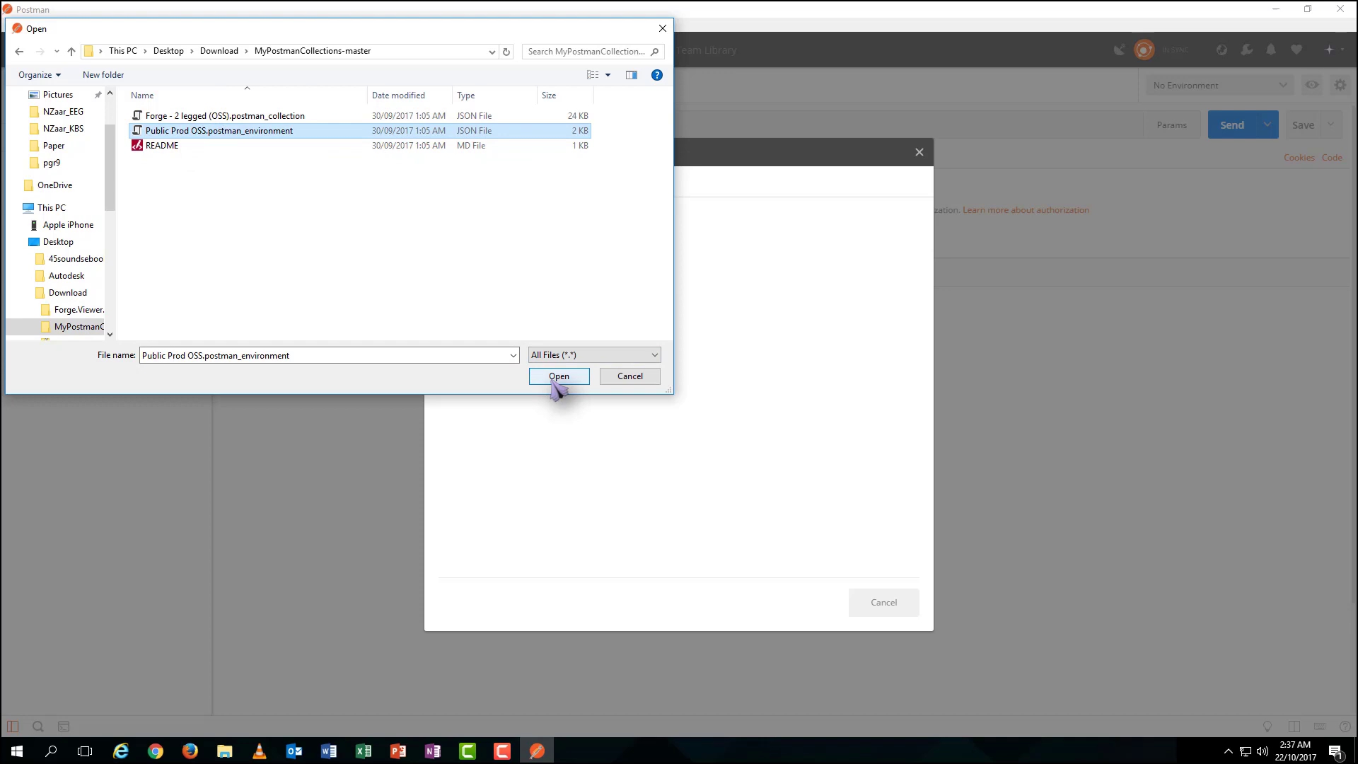
left_click(559, 377)
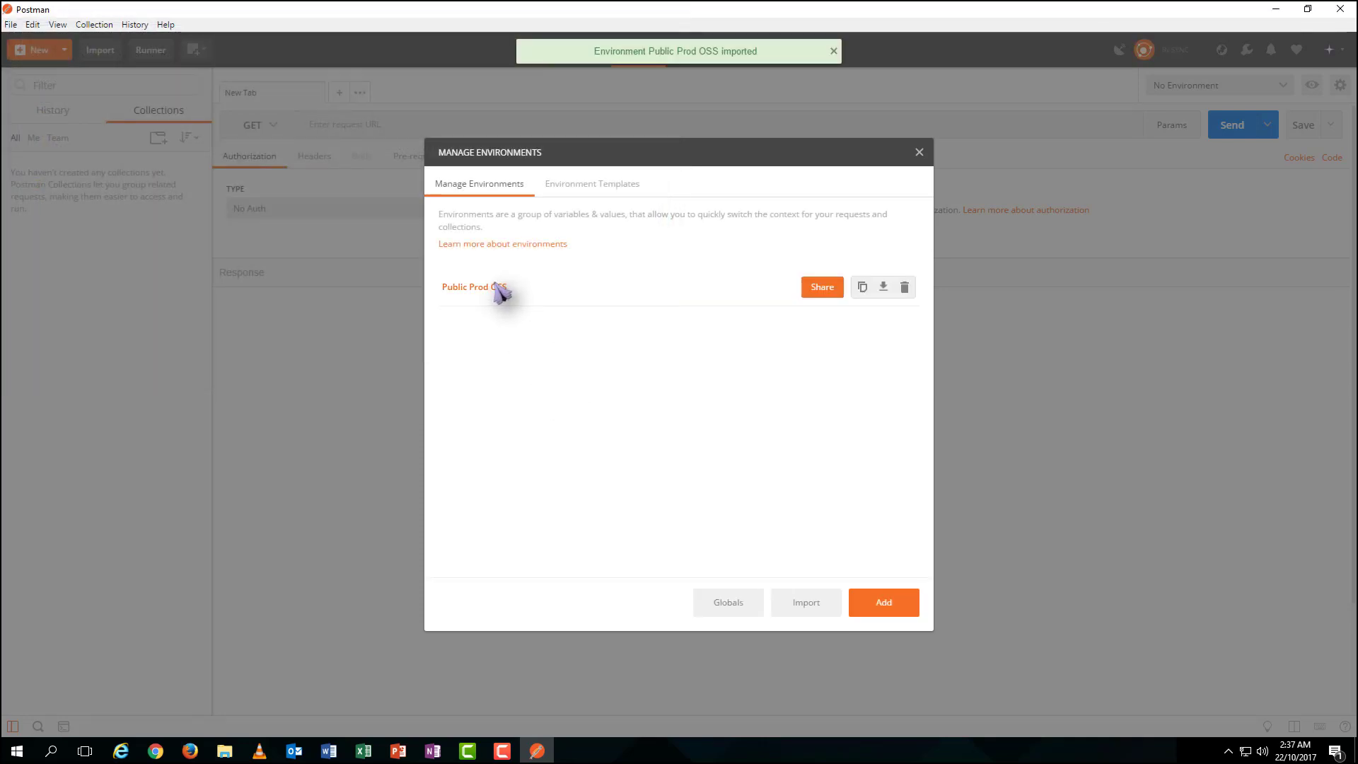
Edit Public Prod OSS: clear AccessToken and set a new dated BucketKey
left_click(472, 288)
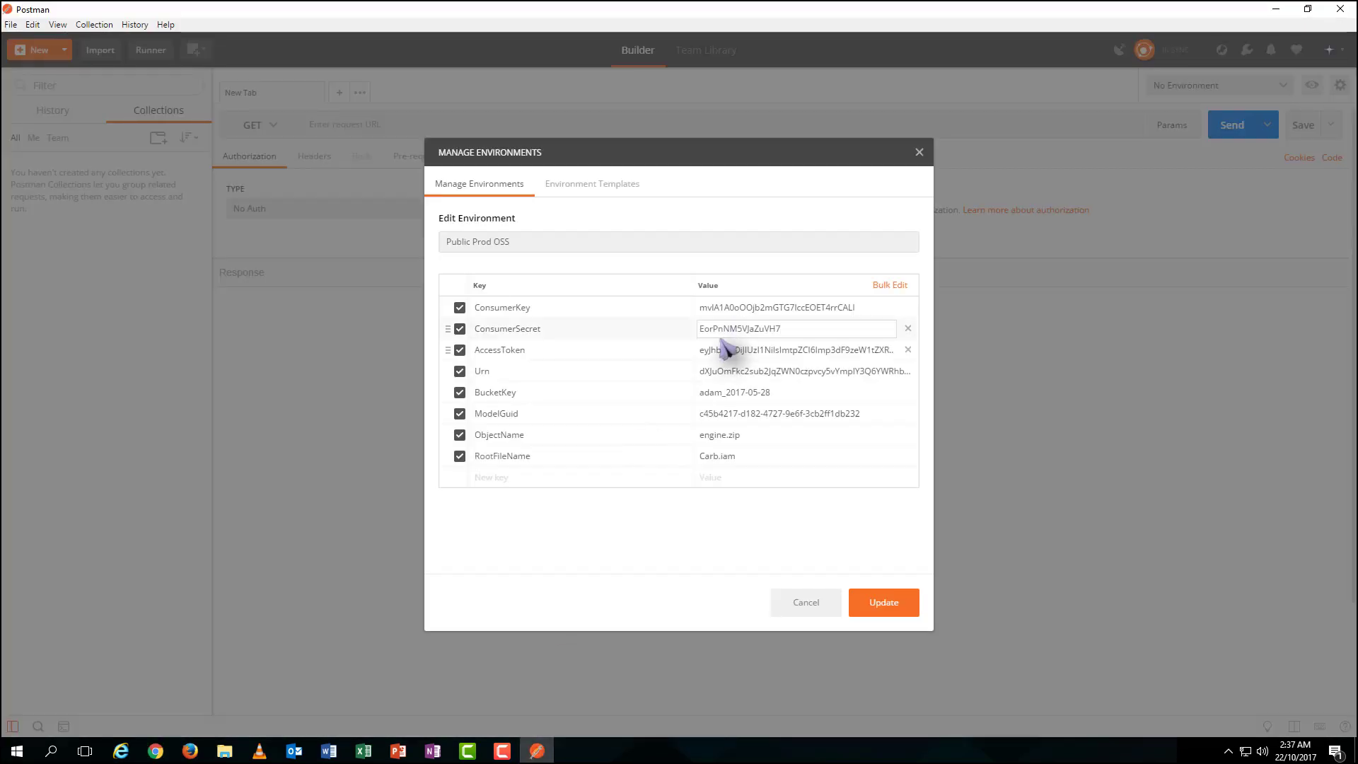
left_click(795, 349)
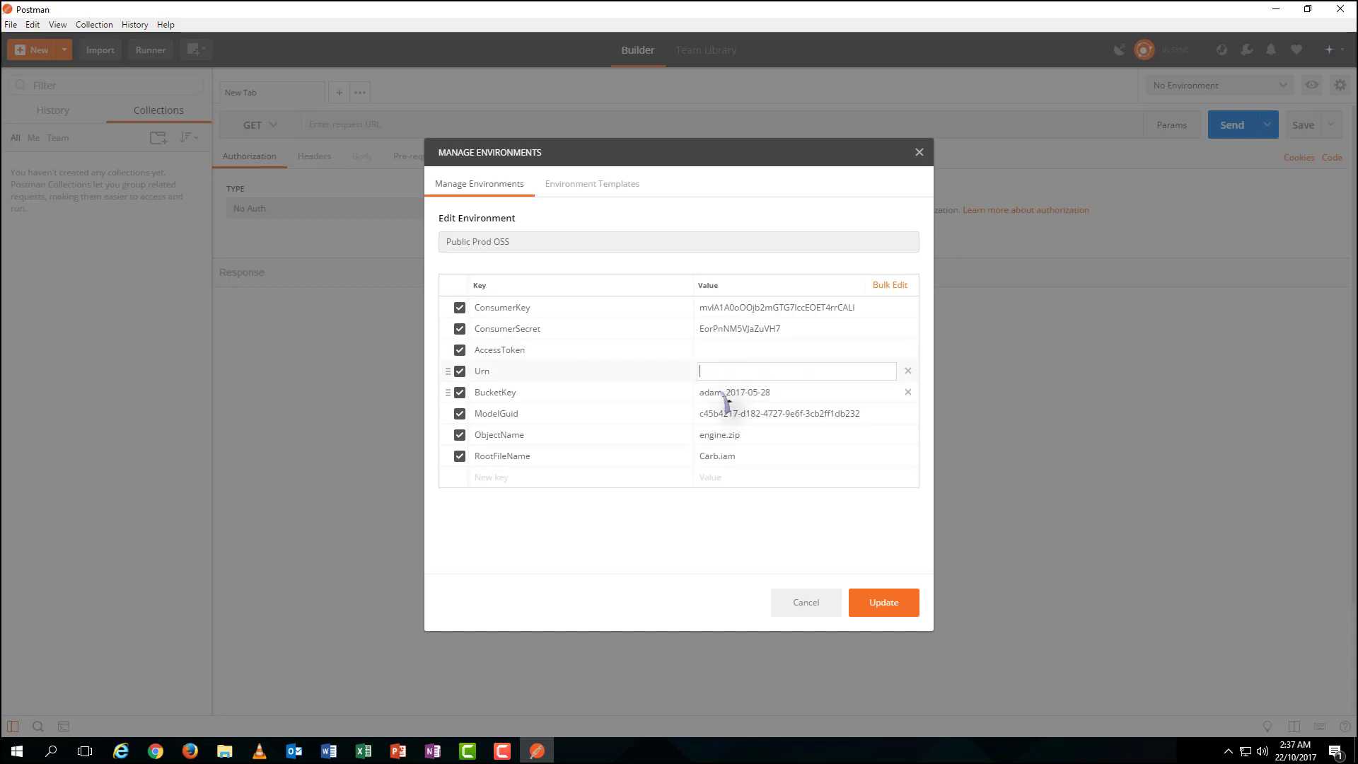
double_click(735, 392)
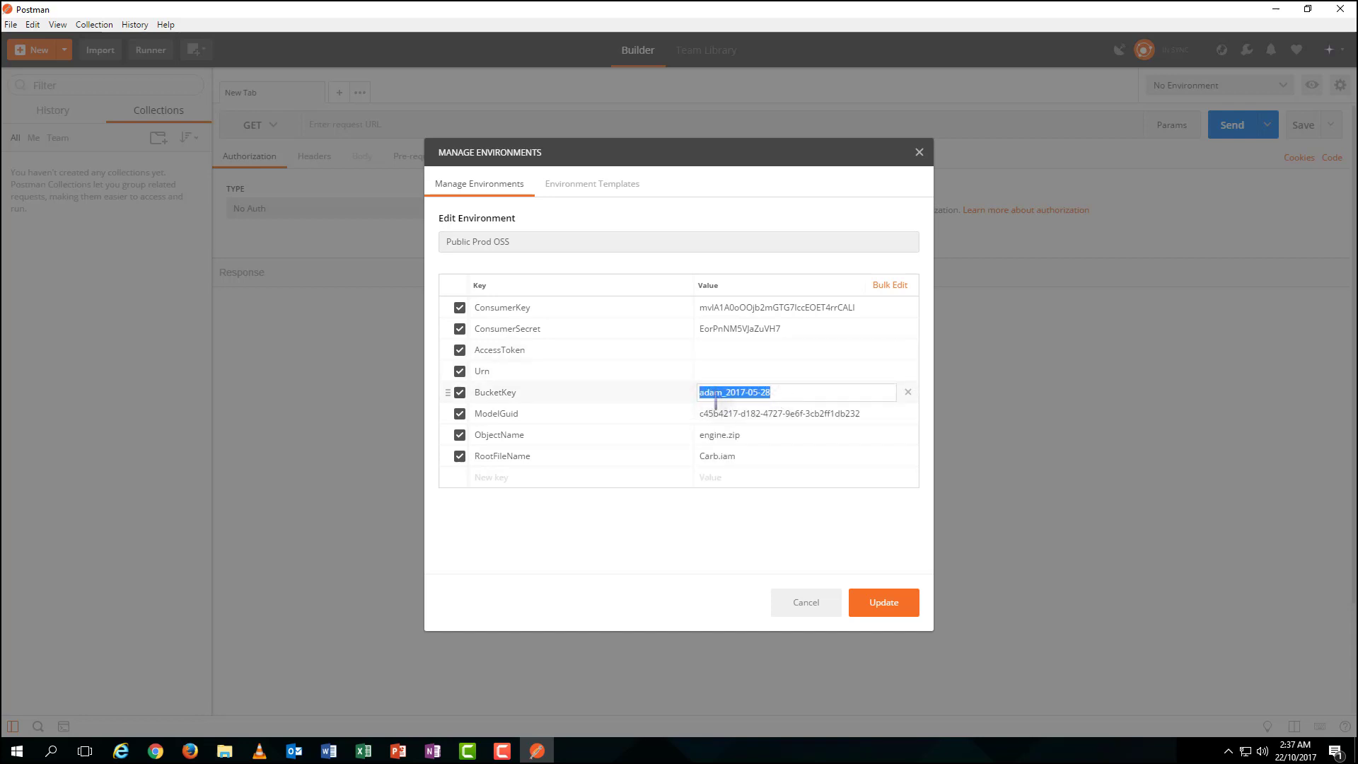
type("a")
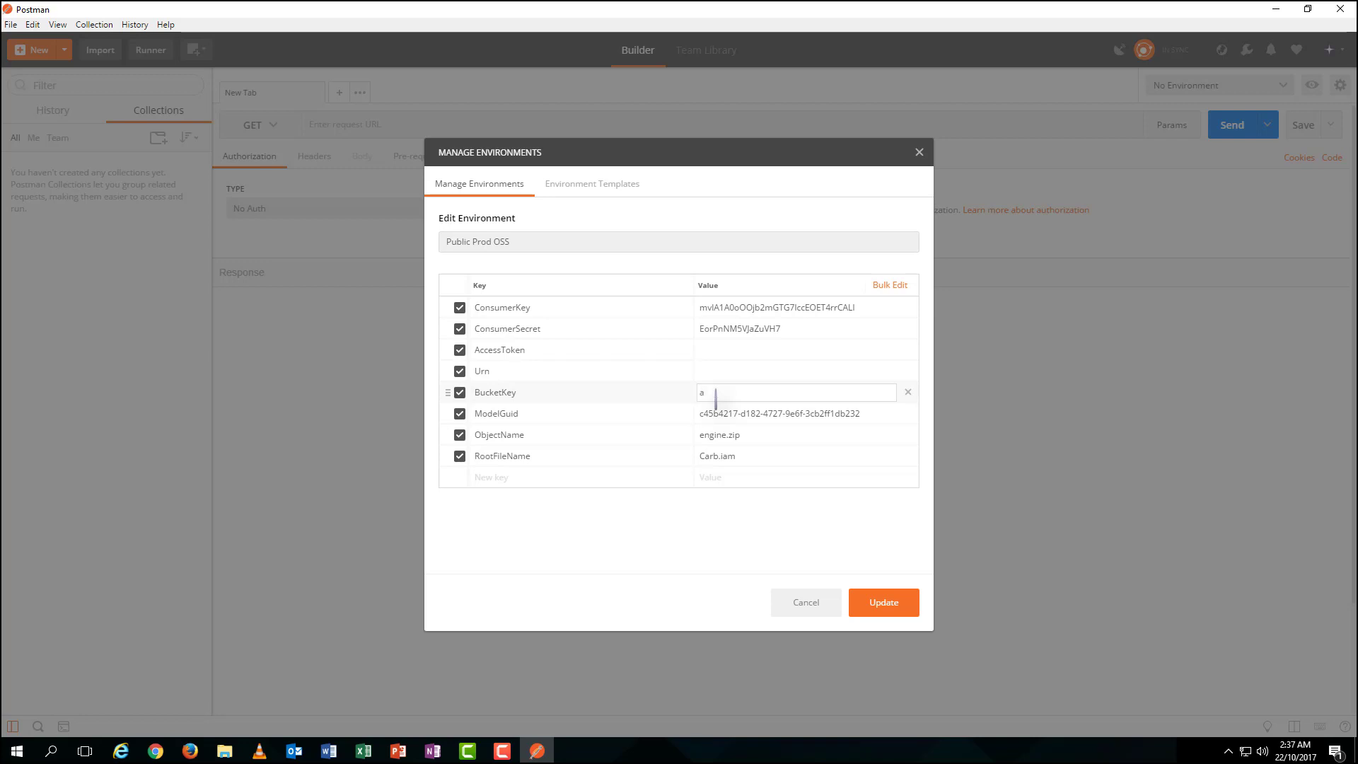
type("ckerleychang_")
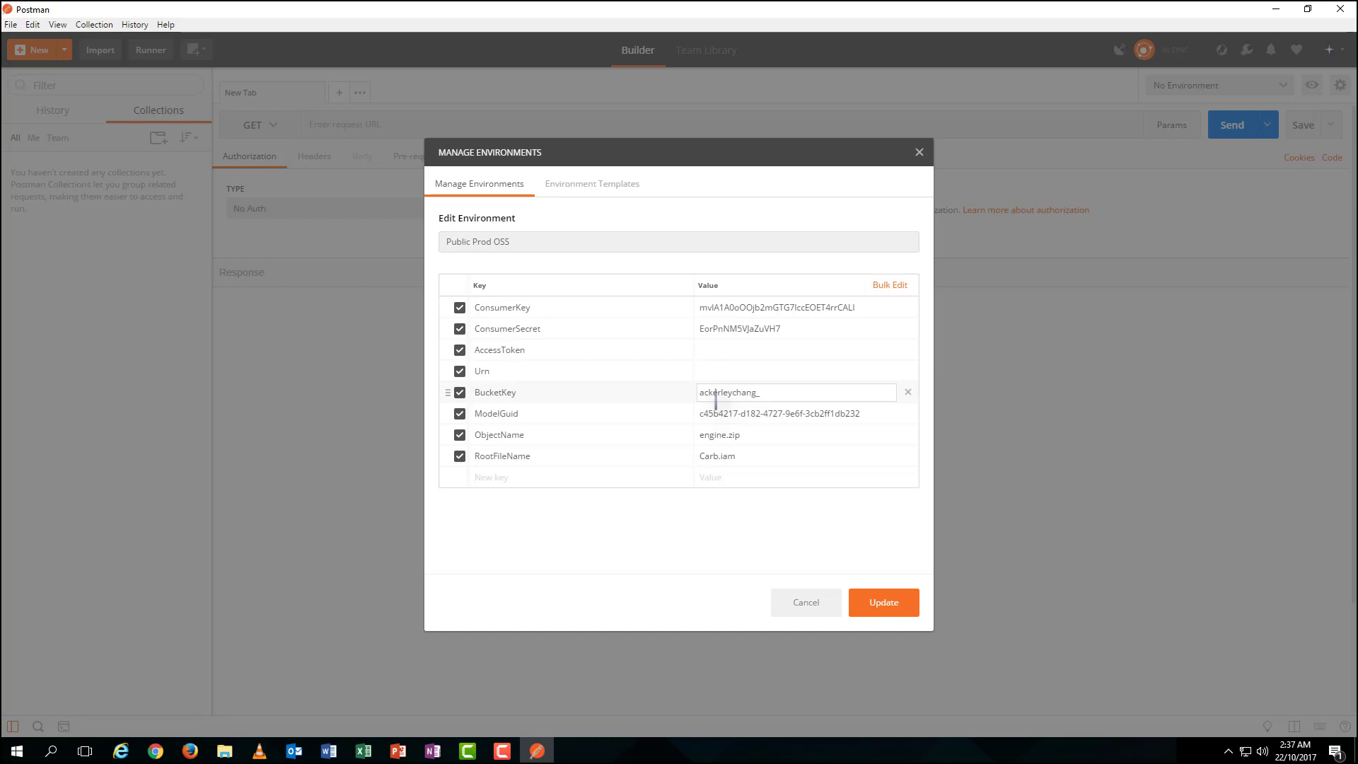
type("2210201")
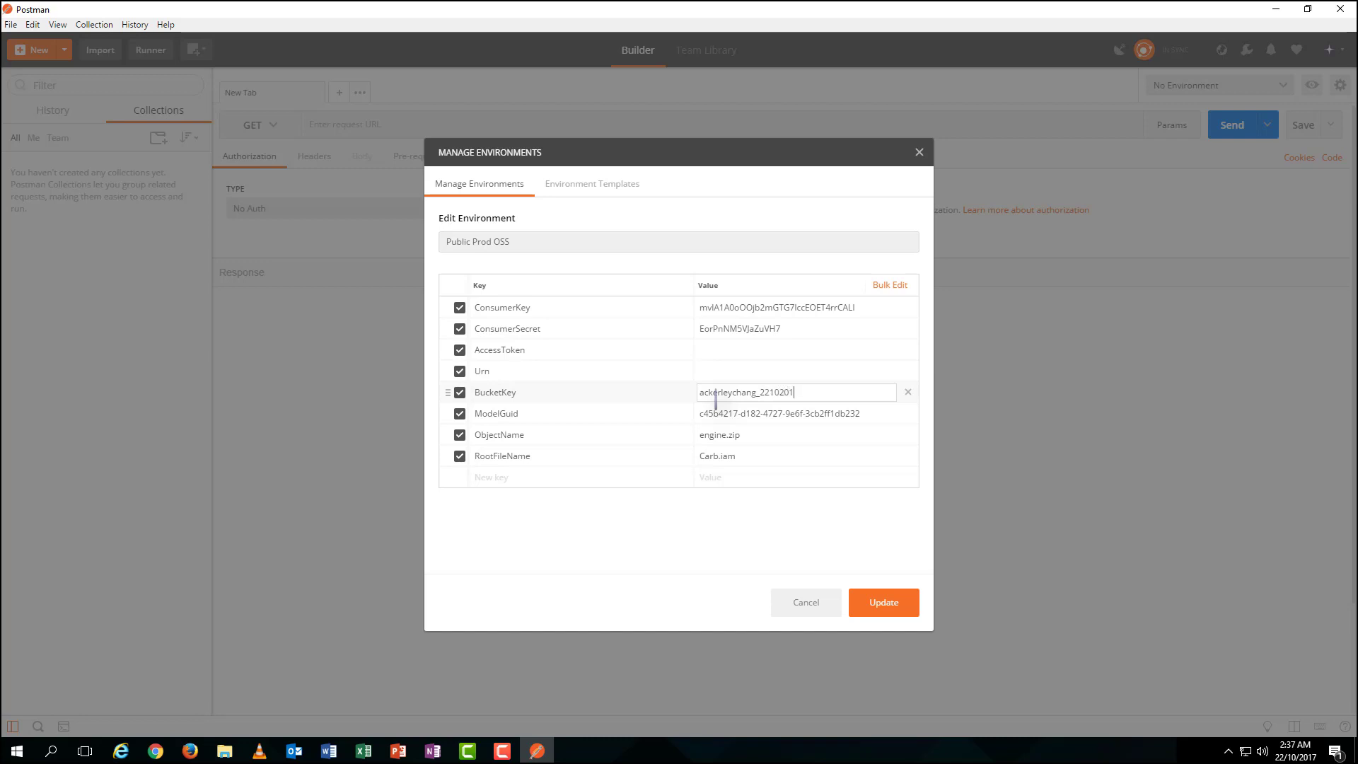
left_click(780, 414)
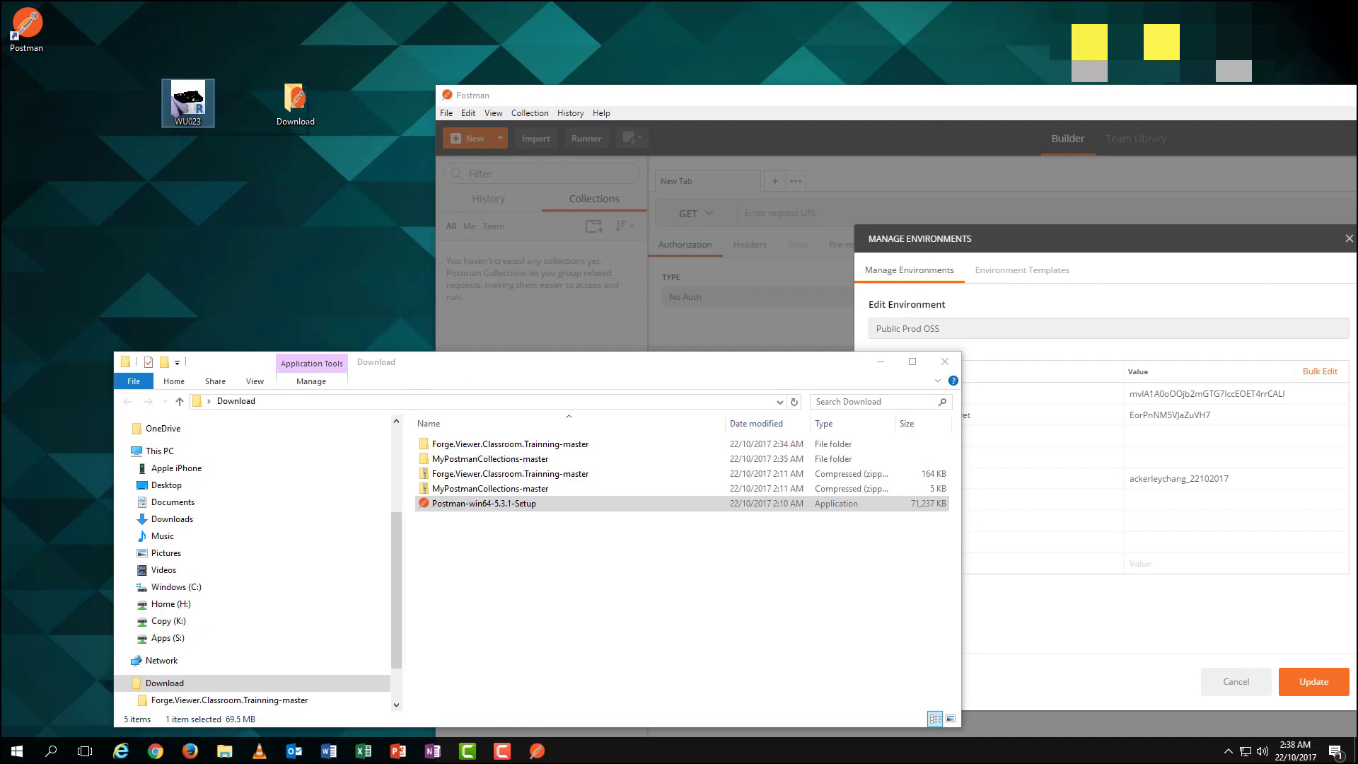
Set ObjectName and RootFileName to WU023.rvt, clear ModelGuid, and update the environment
right_click(187, 102)
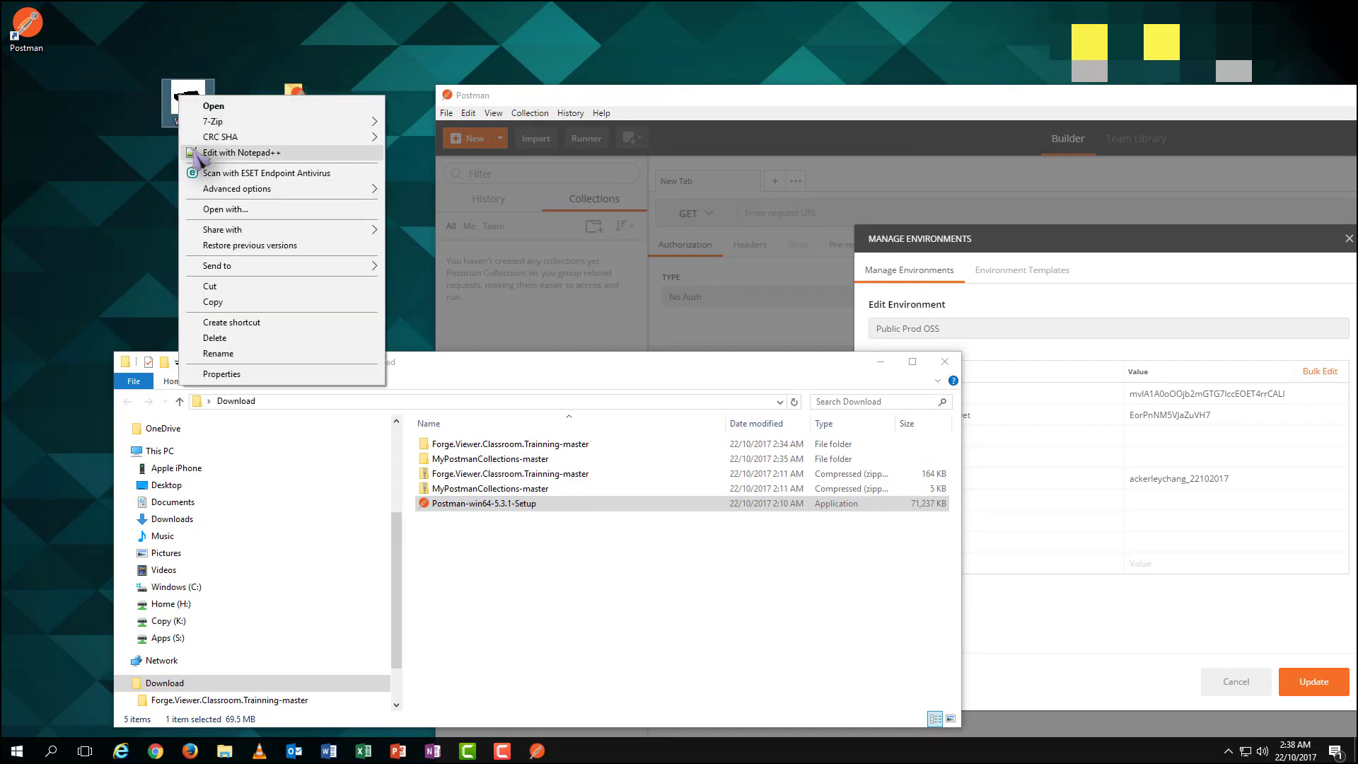
left_click(222, 373)
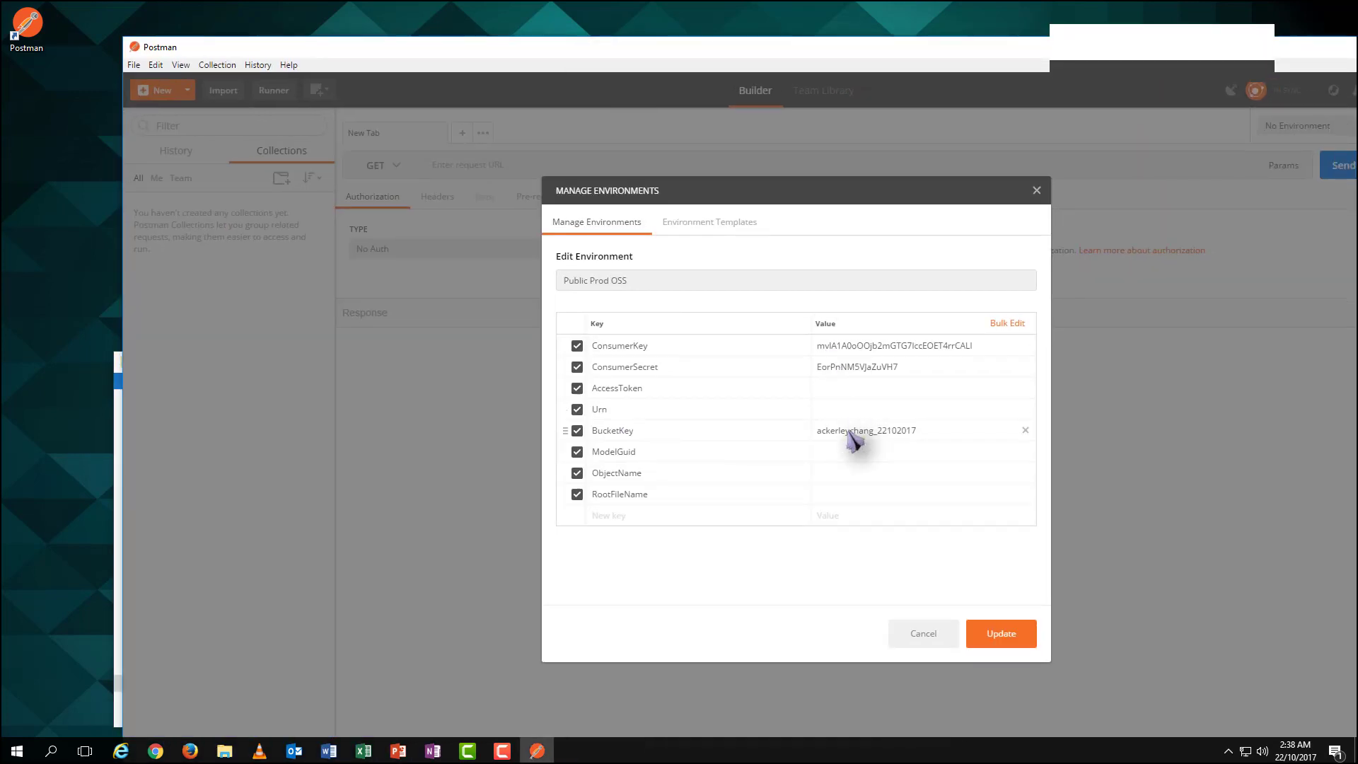
type("WU023.rvt")
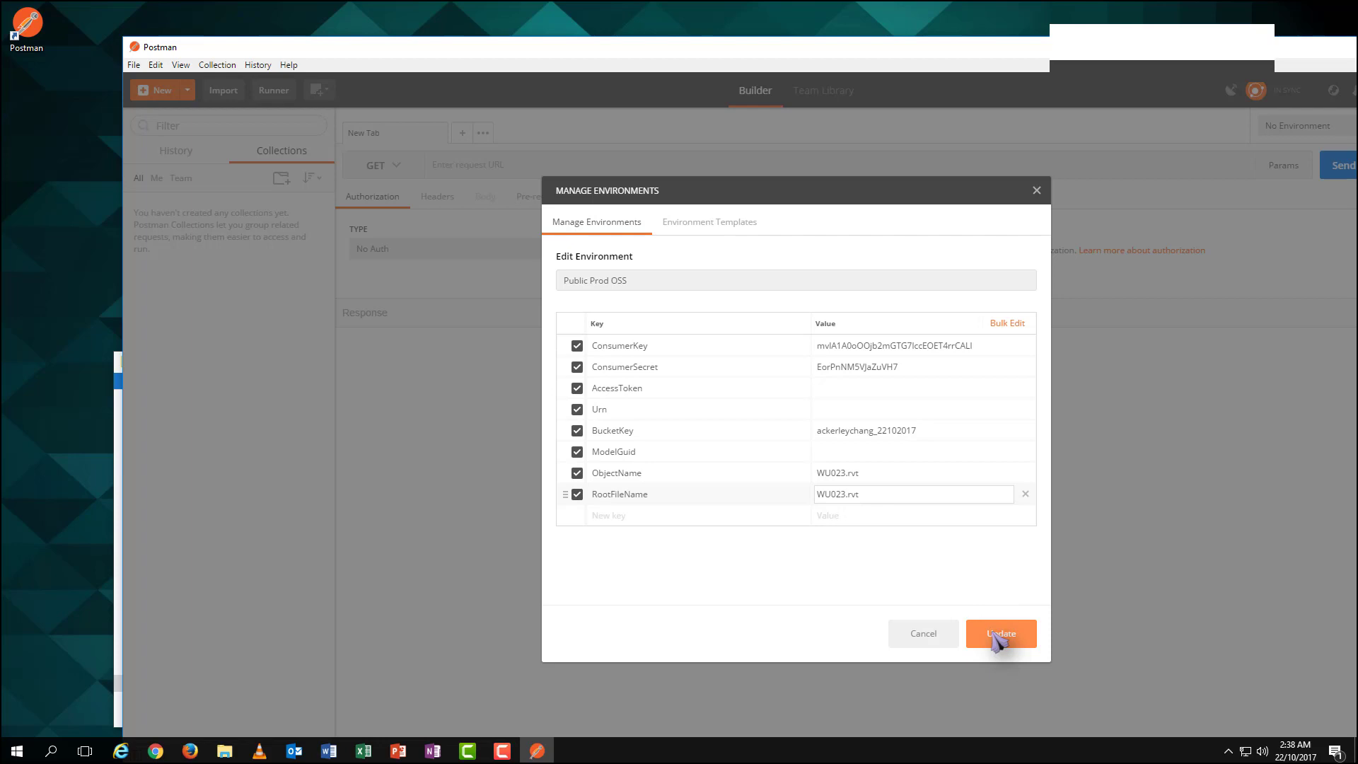
left_click(1001, 634)
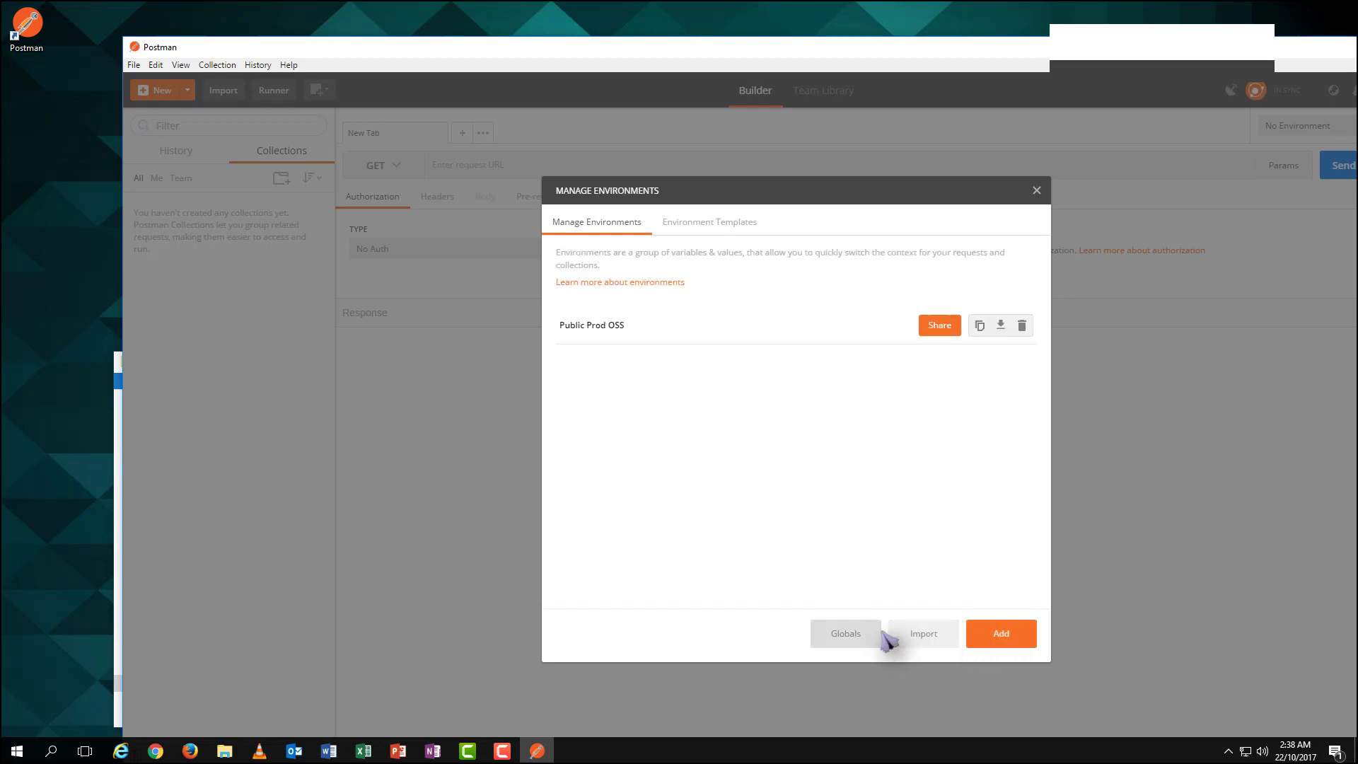
left_click(1035, 189)
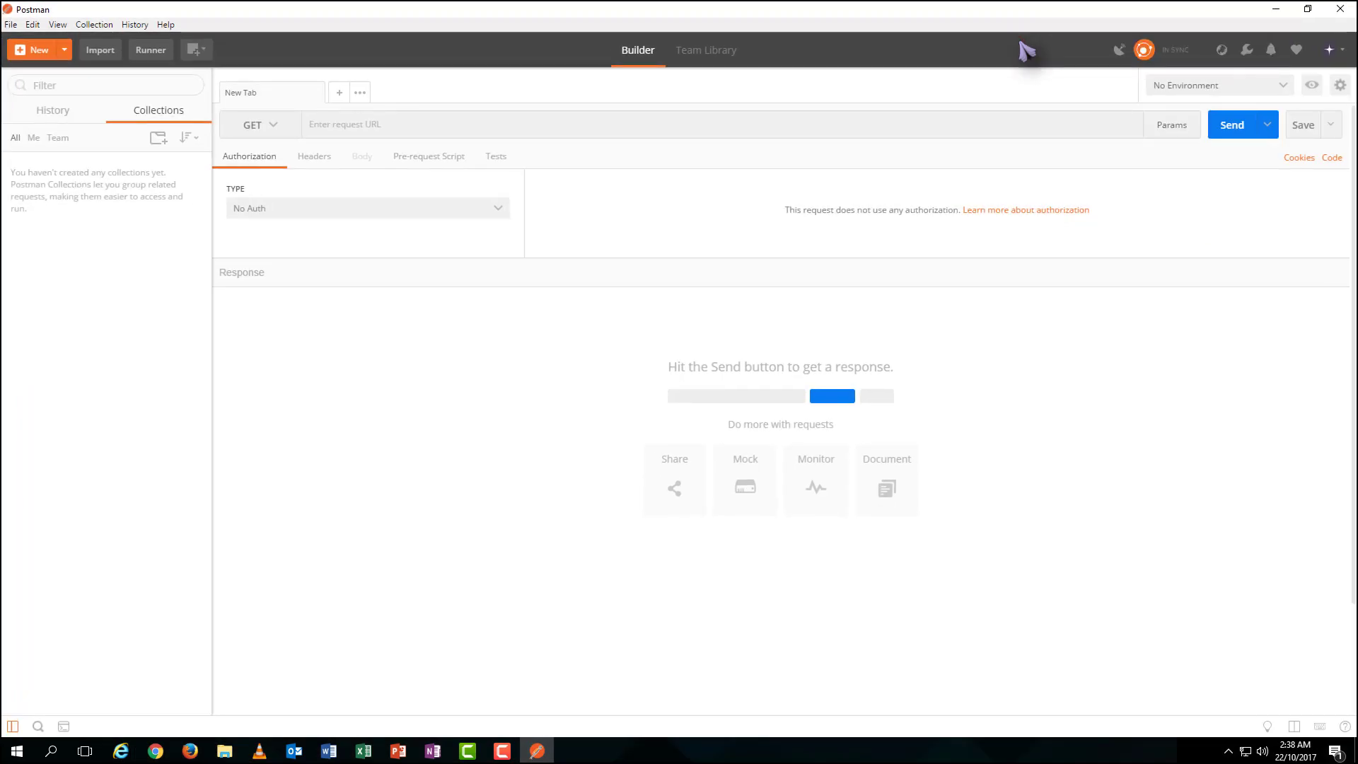
mouse_move(1289, 87)
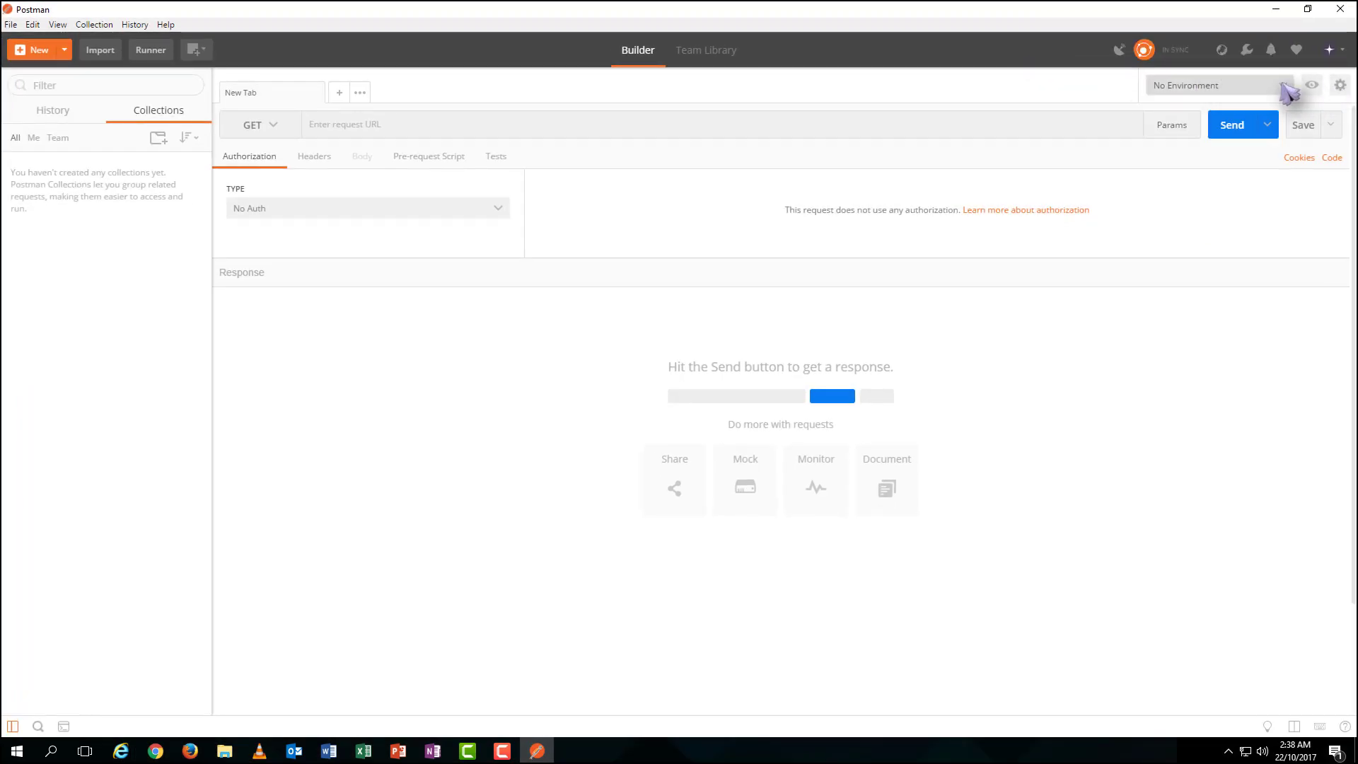
Select the Public Prod OSS environment and import the Forge - 2 legged (OSS) collection file
left_click(1216, 85)
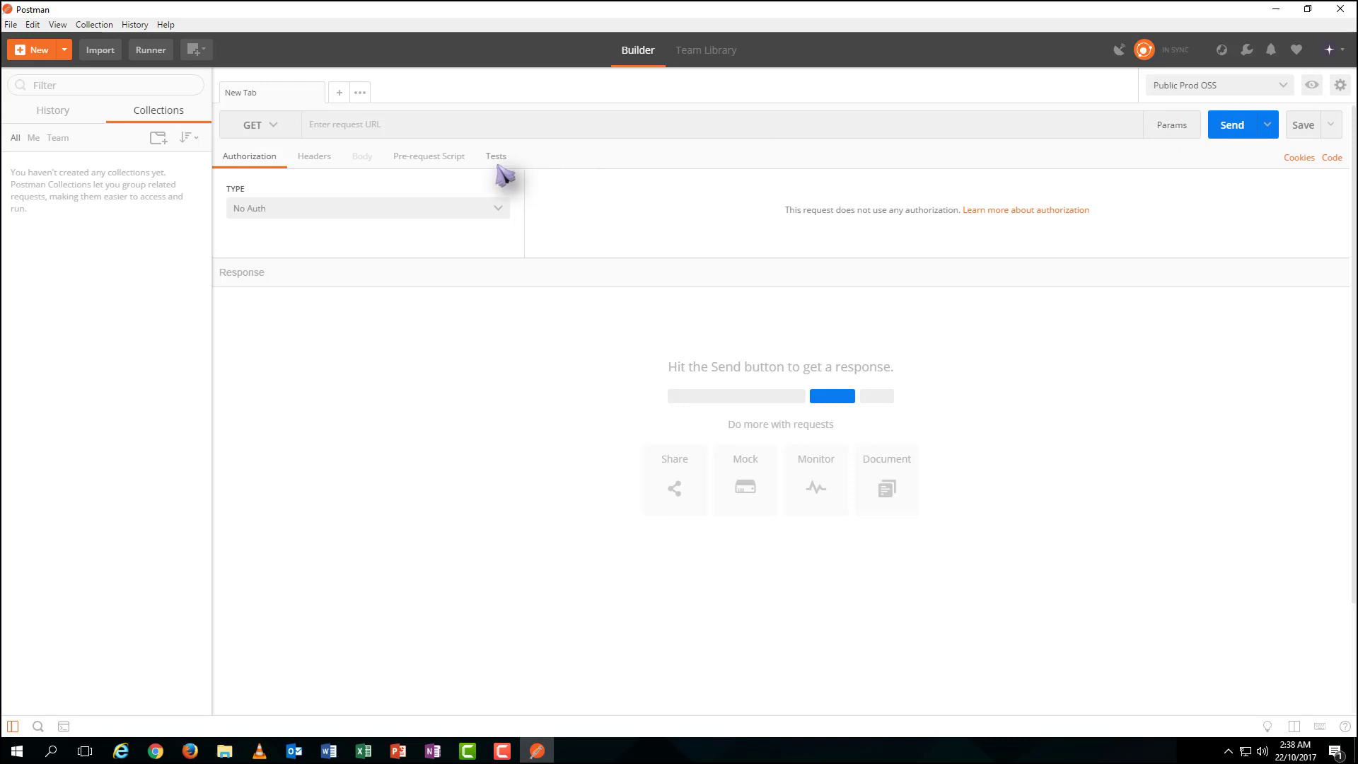
mouse_move(102, 75)
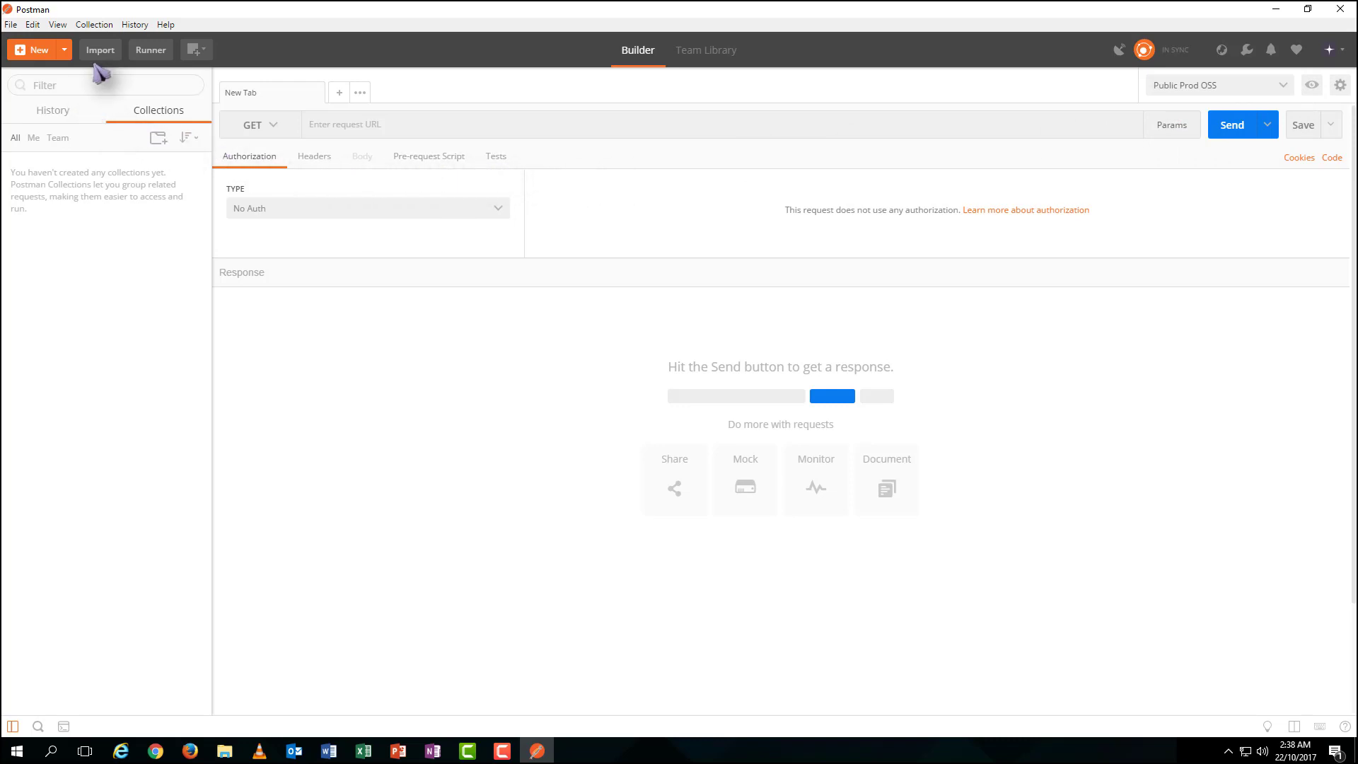
left_click(99, 50)
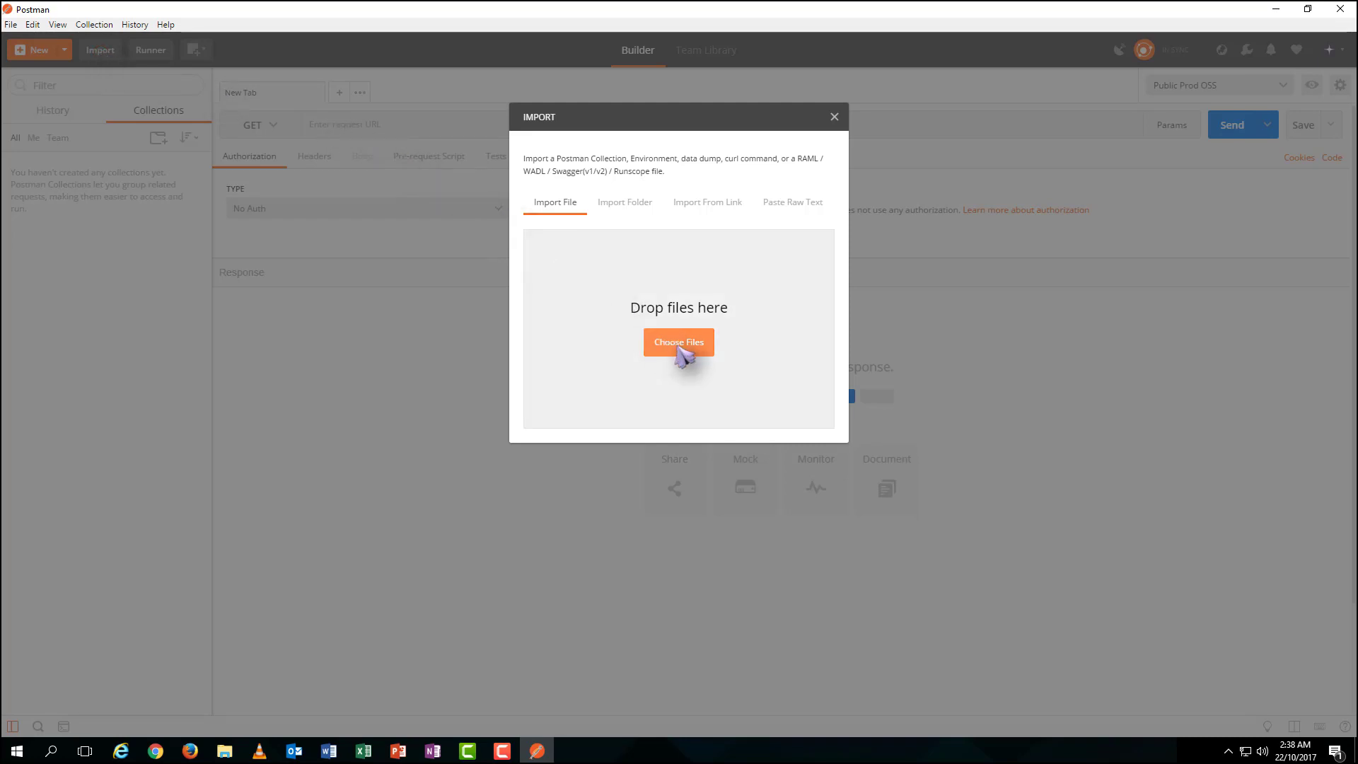
left_click(678, 341)
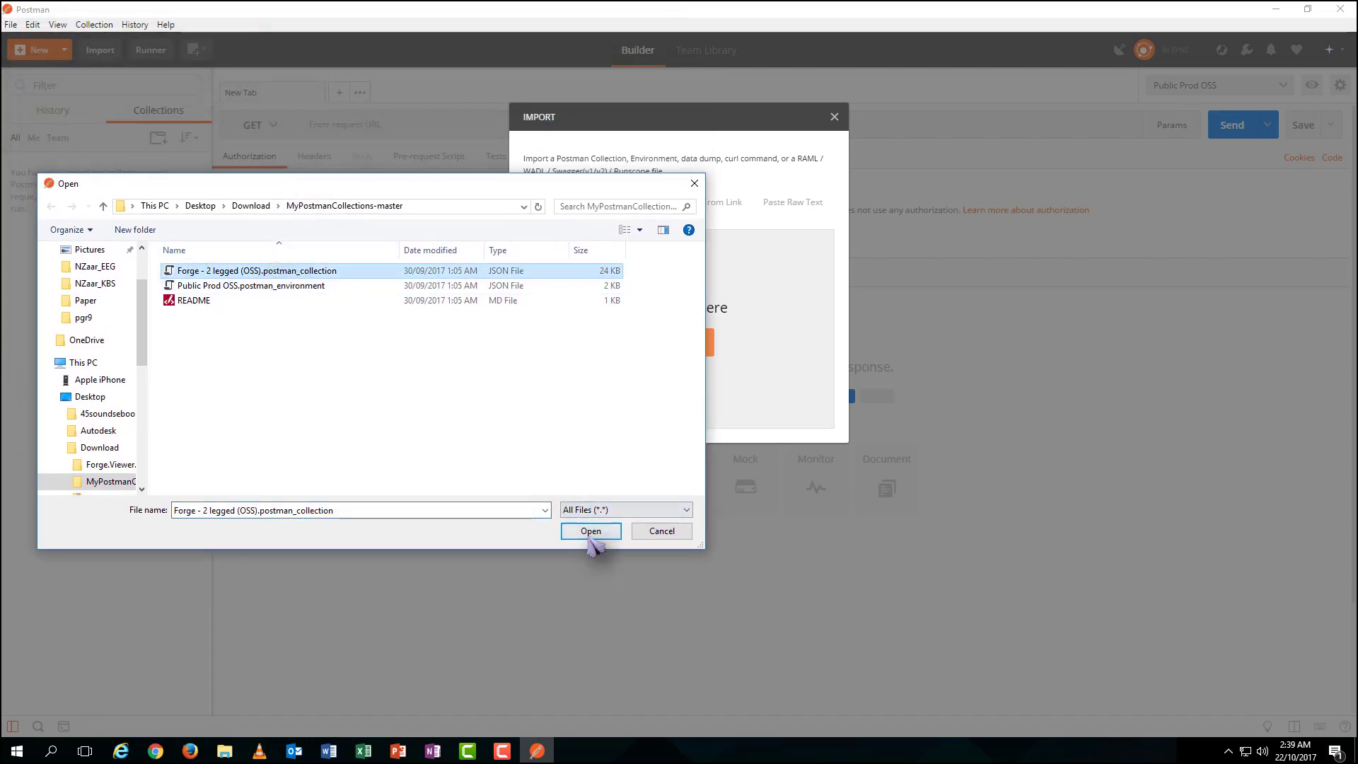
left_click(590, 530)
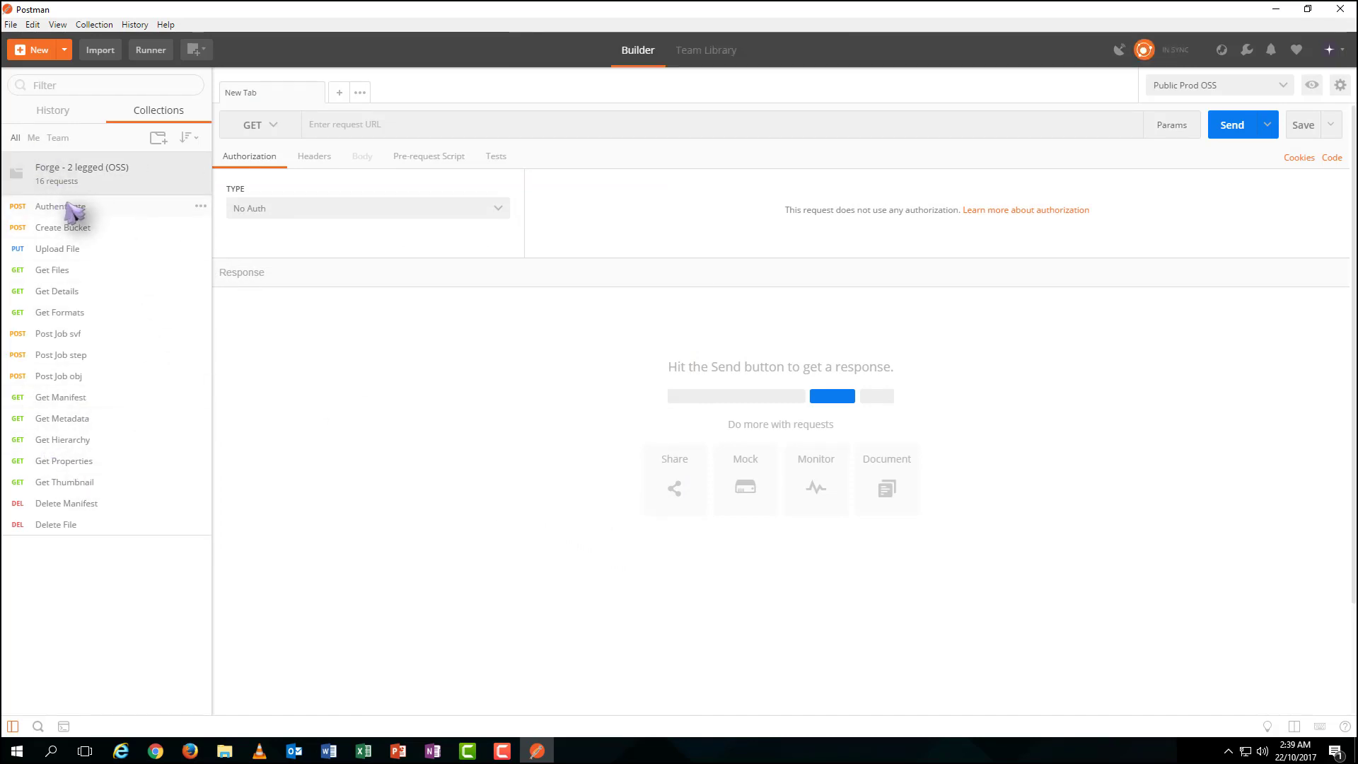
Send the Authenticate request with OAuth 2.0 authorization to receive a bearer access token
left_click(61, 206)
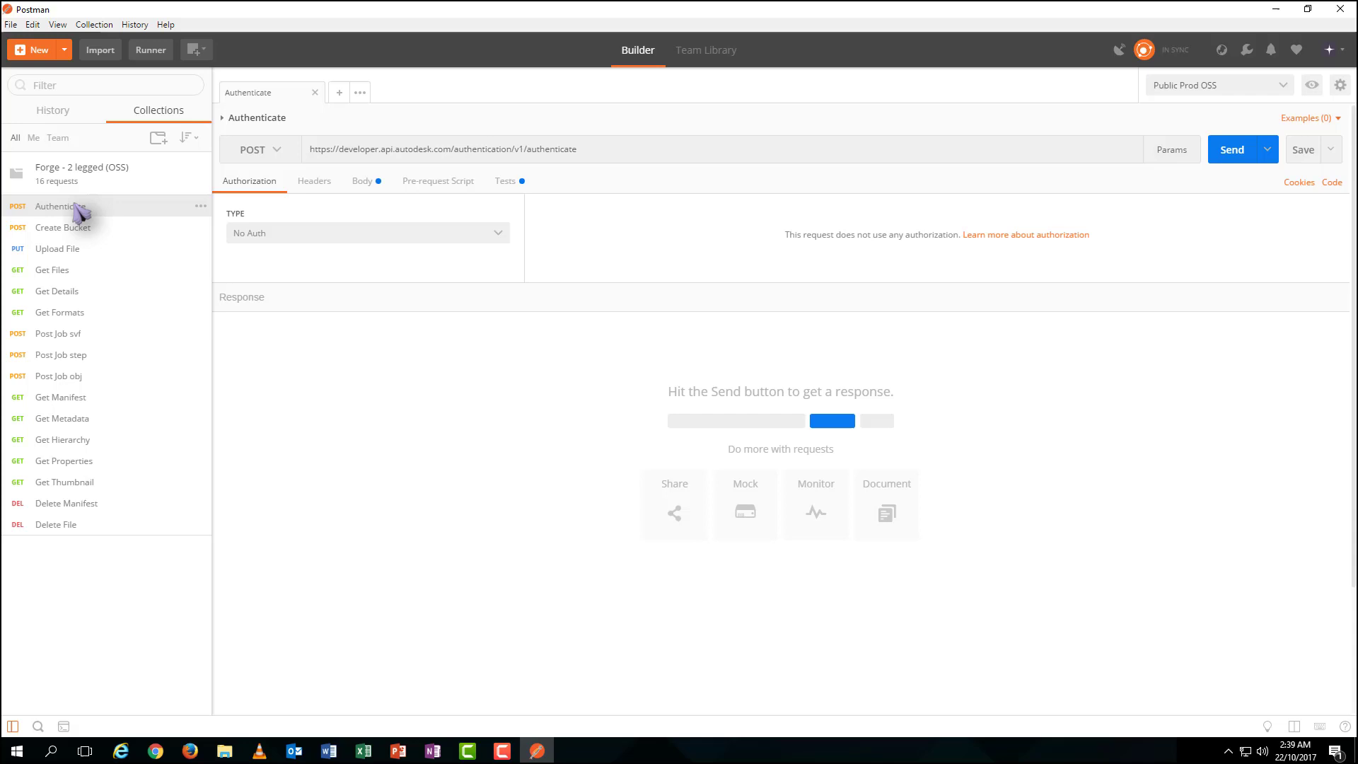
left_click(368, 232)
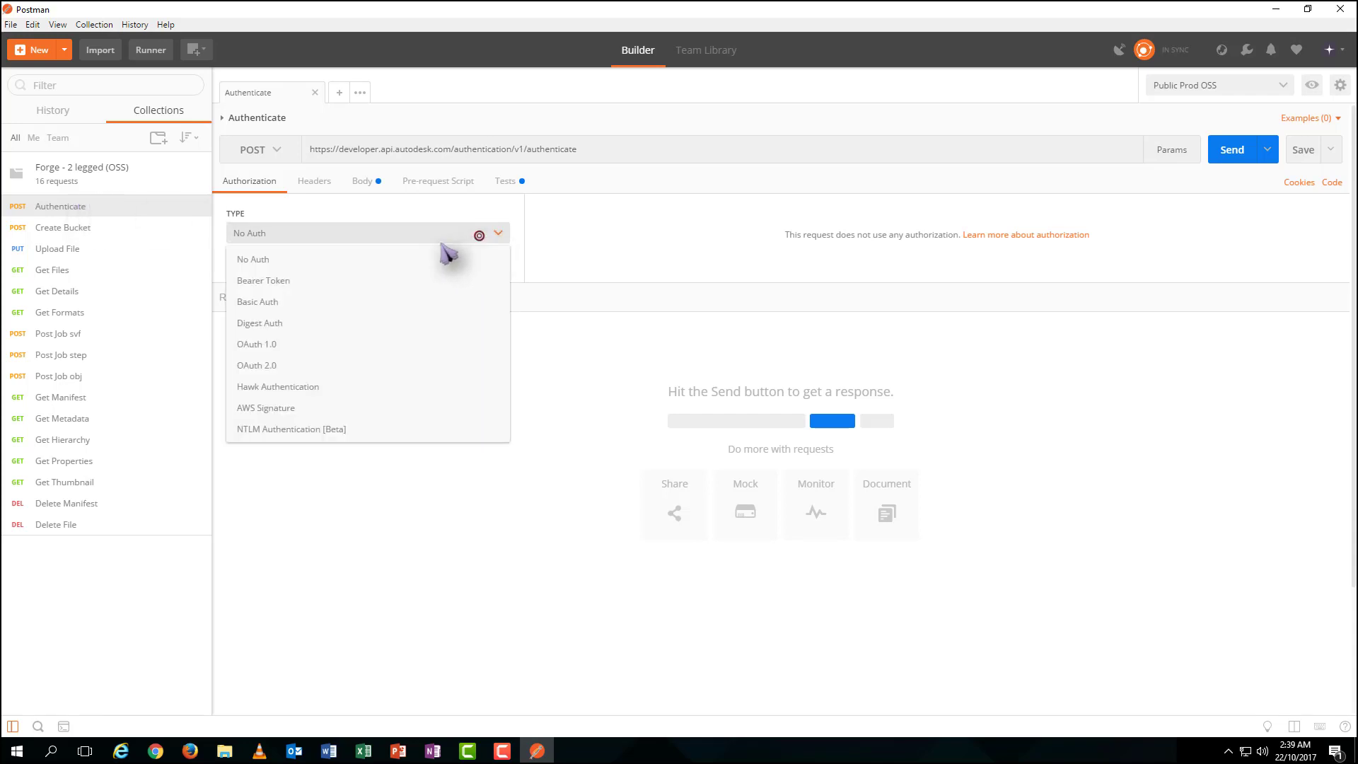
left_click(256, 365)
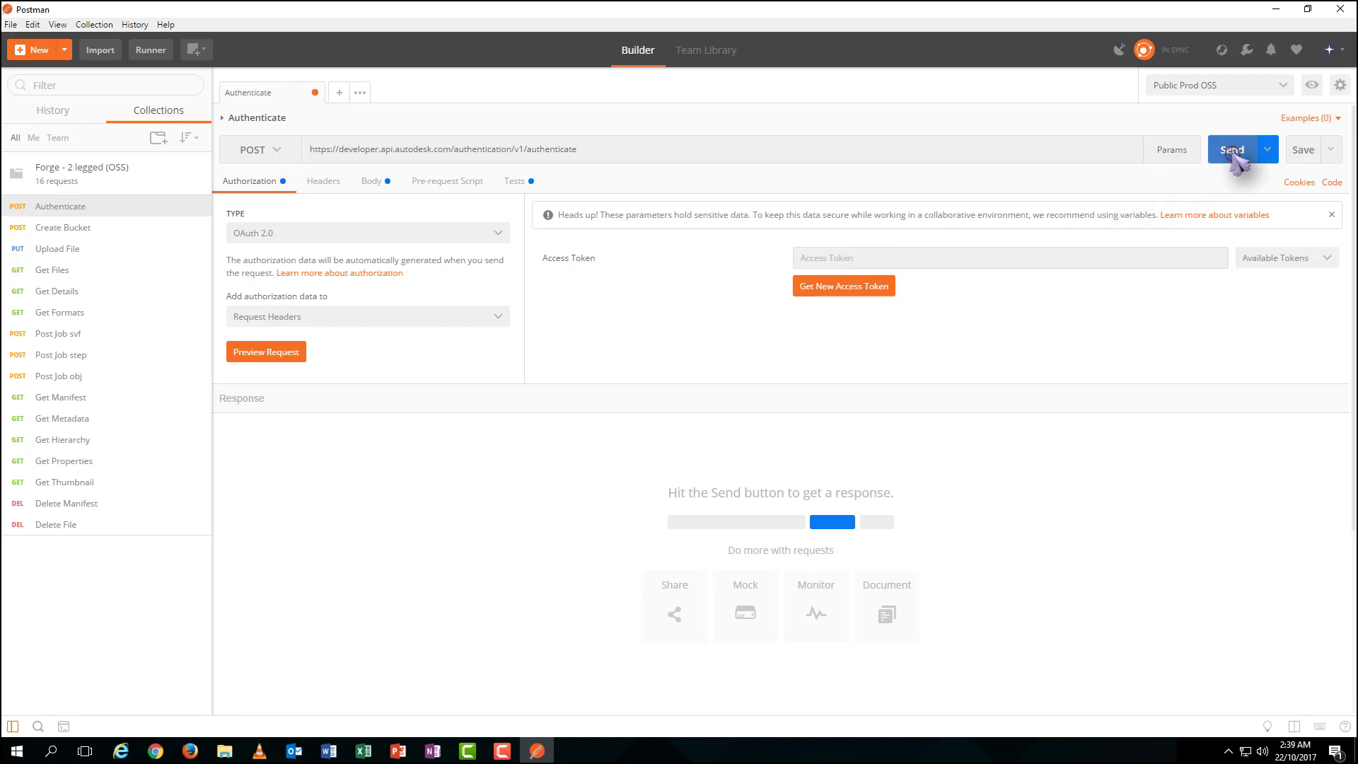
left_click(1232, 149)
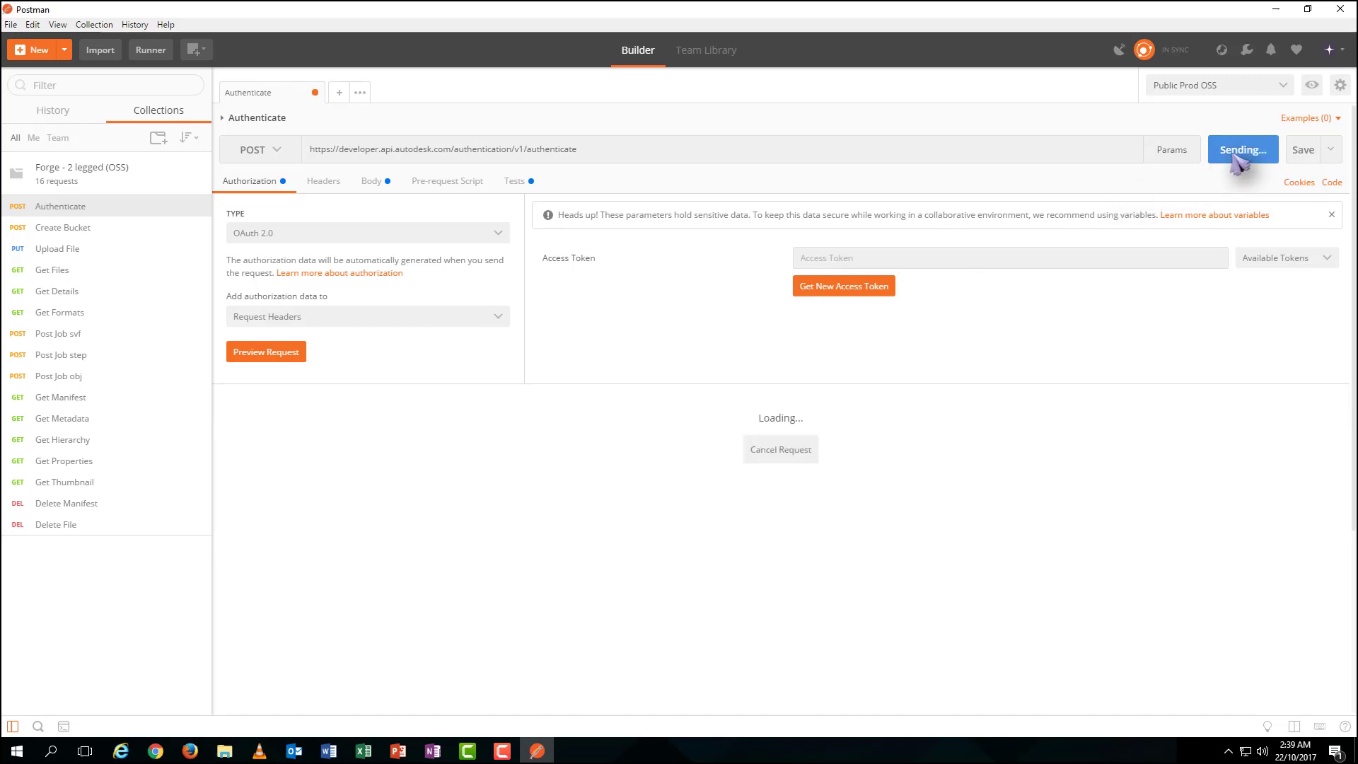
left_click(1243, 148)
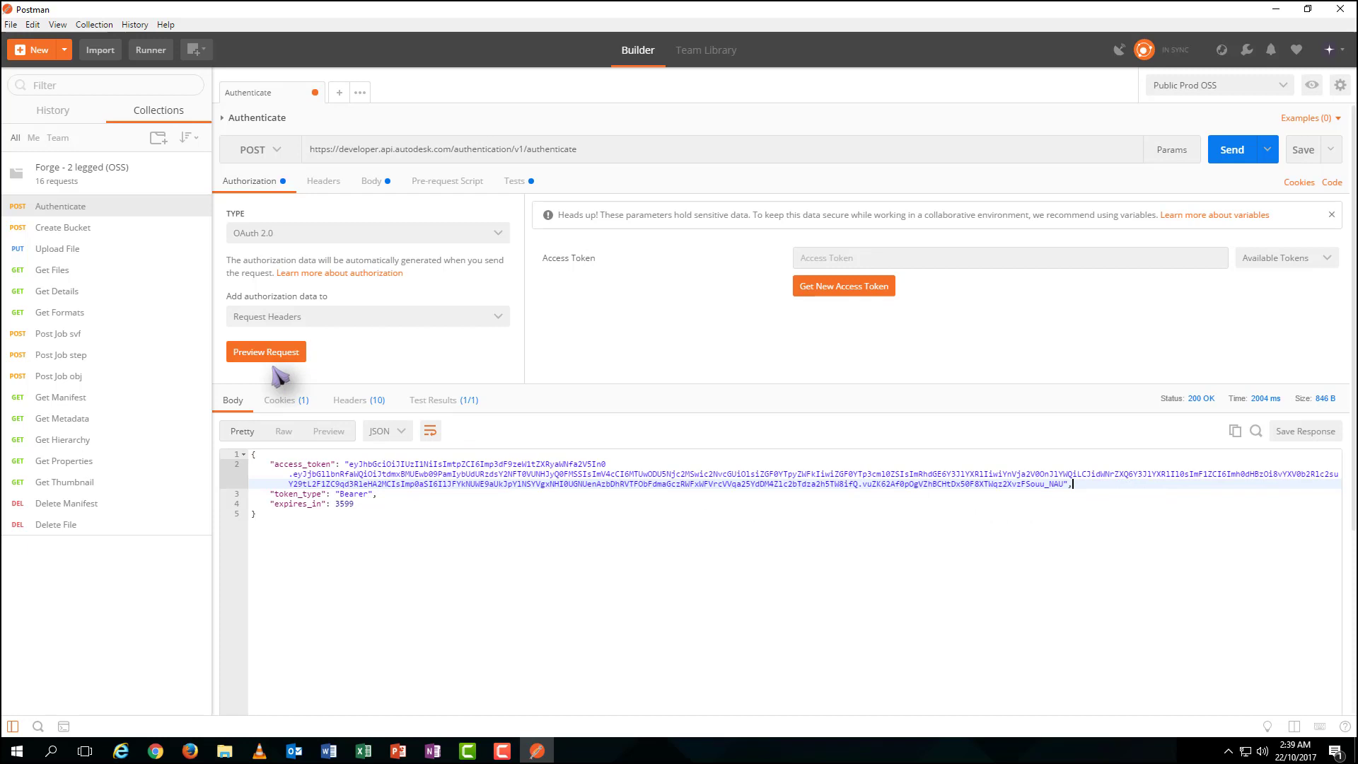
Send Create Bucket once successfully, then resend it to get 409 Conflict: bucket already exists
left_click(62, 226)
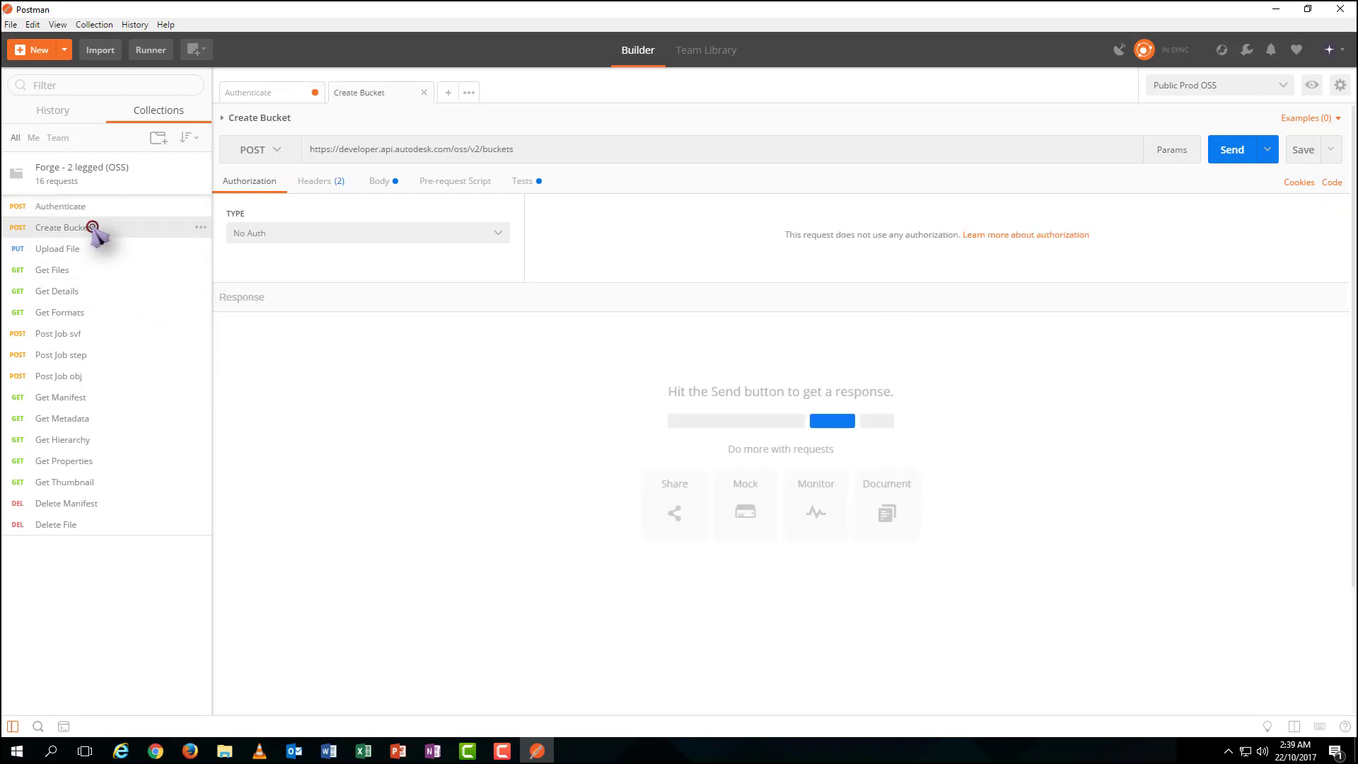
left_click(379, 180)
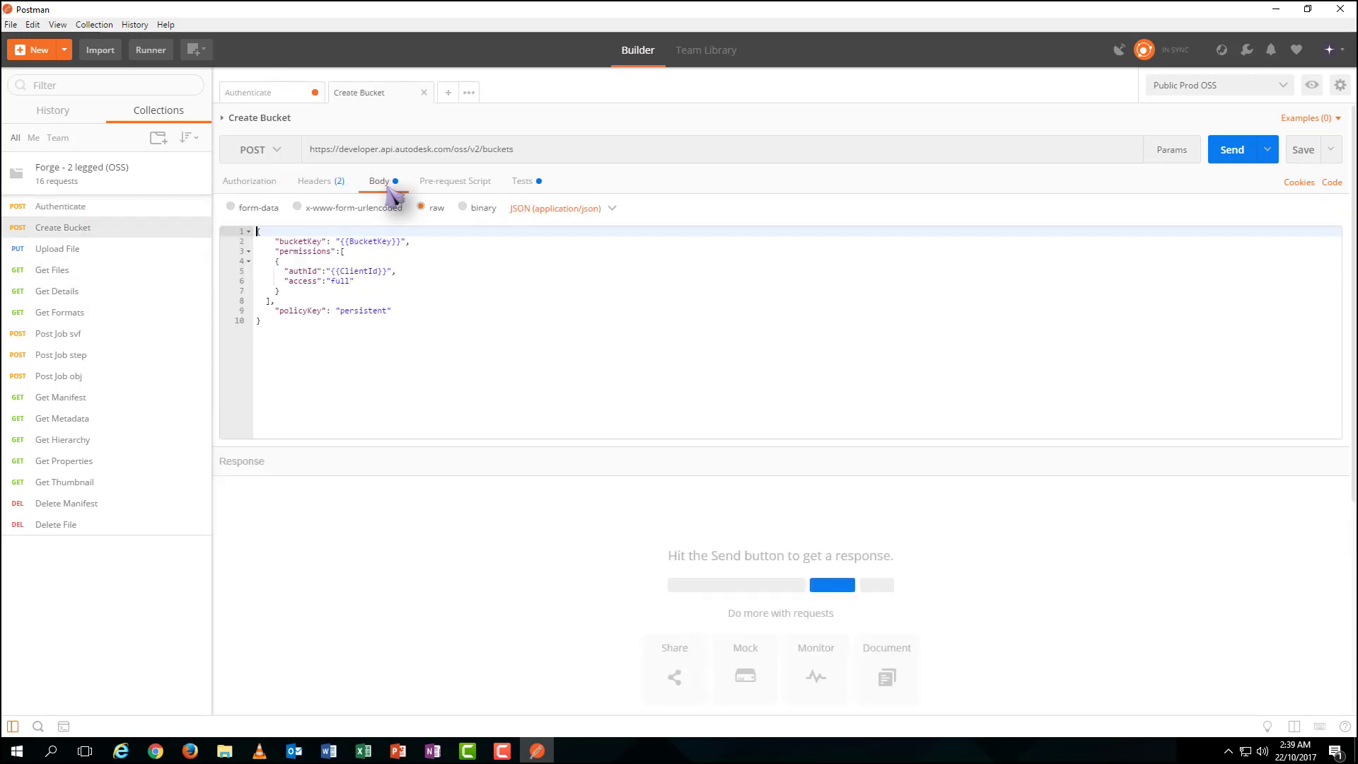
left_click(1231, 149)
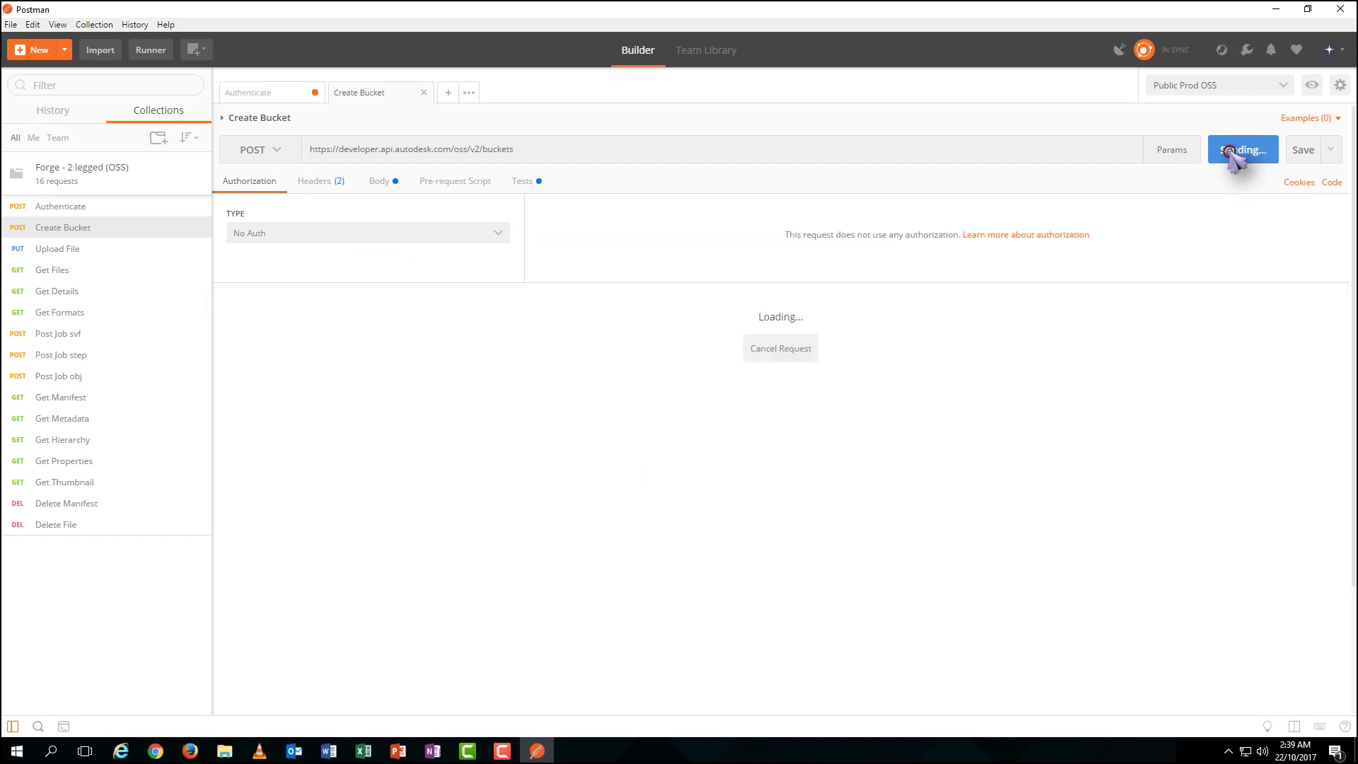
left_click(1241, 149)
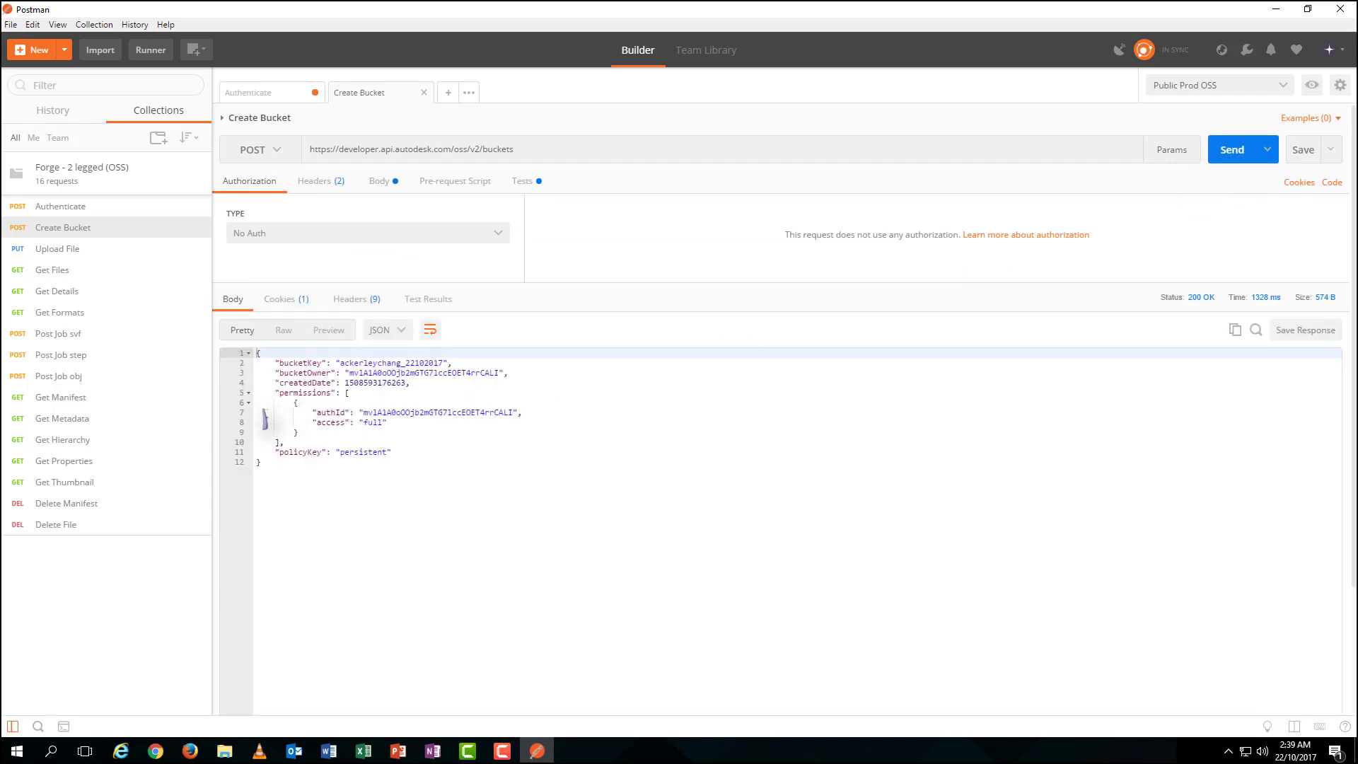
mouse_move(1058, 278)
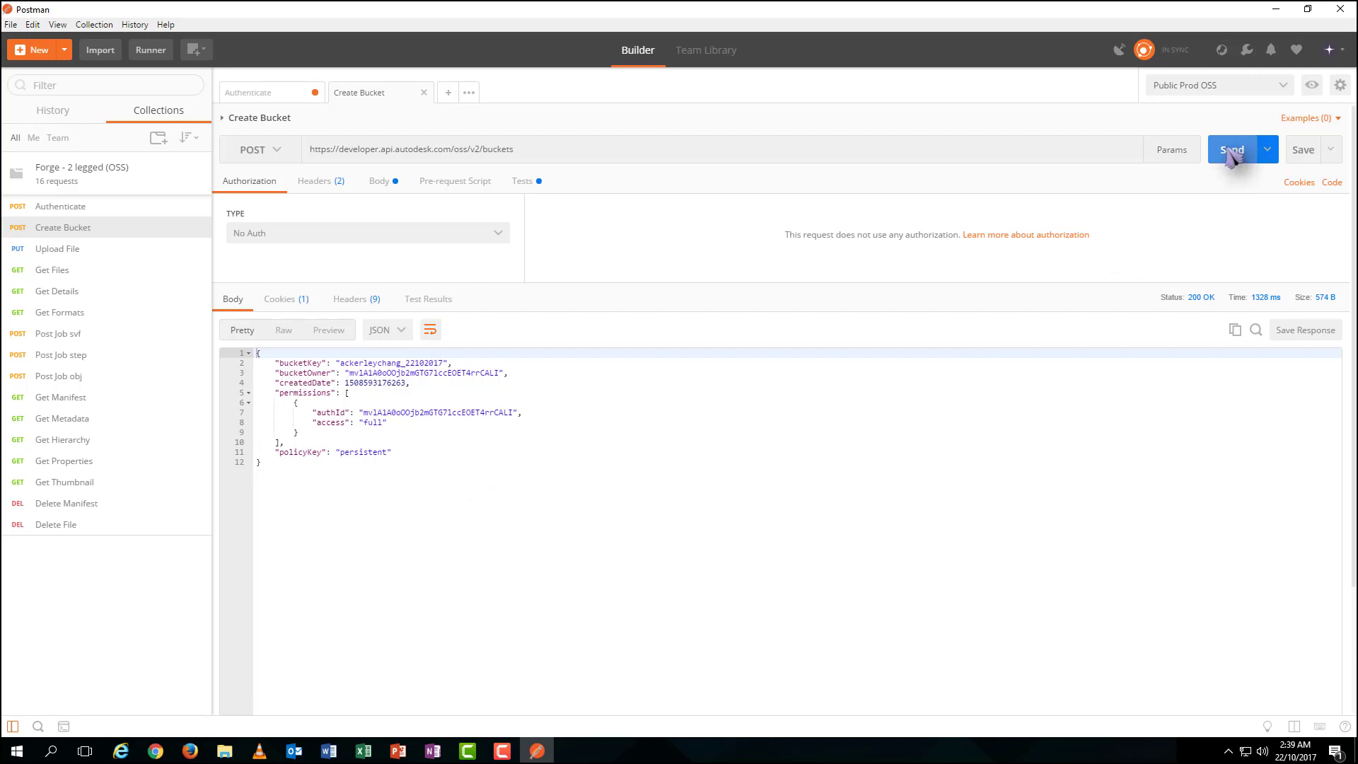
left_click(1231, 149)
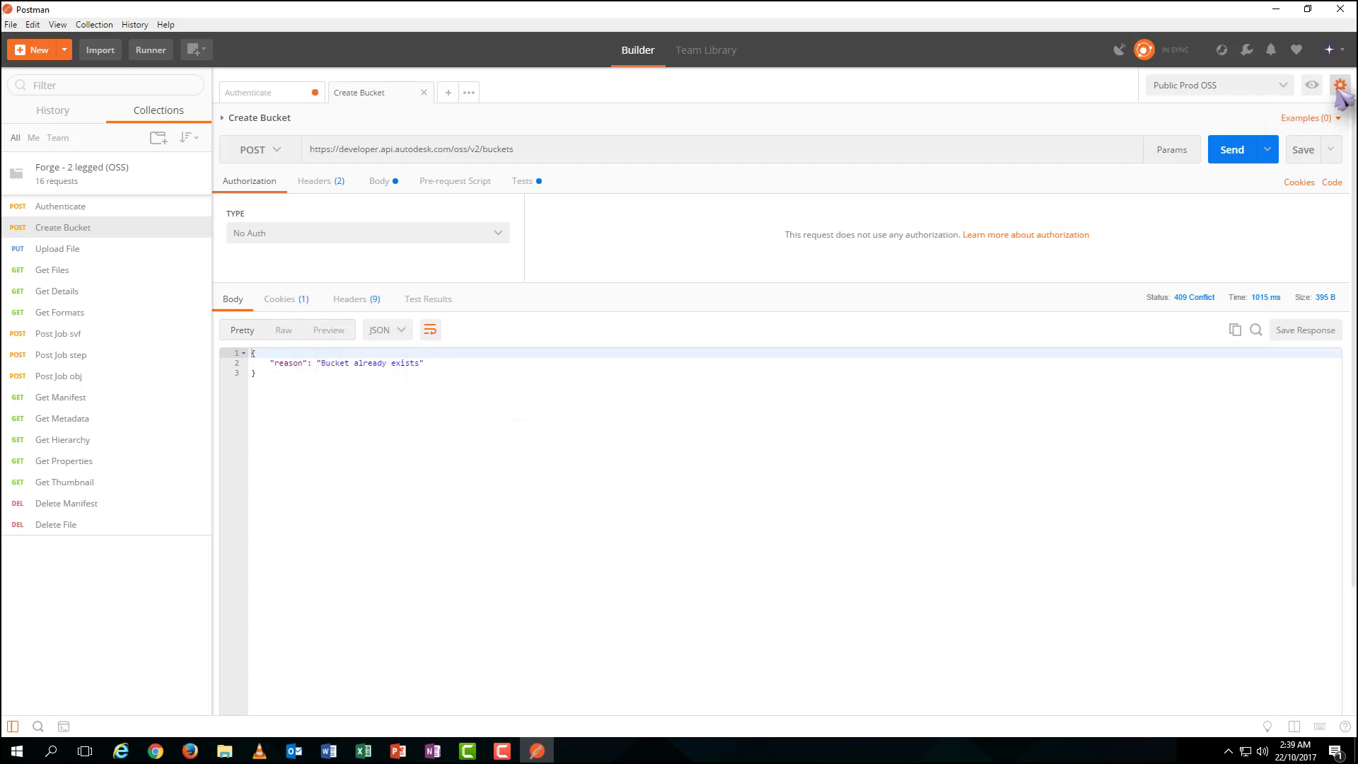
Give the Public Prod OSS environment a new BucketKey value and update it
left_click(1339, 83)
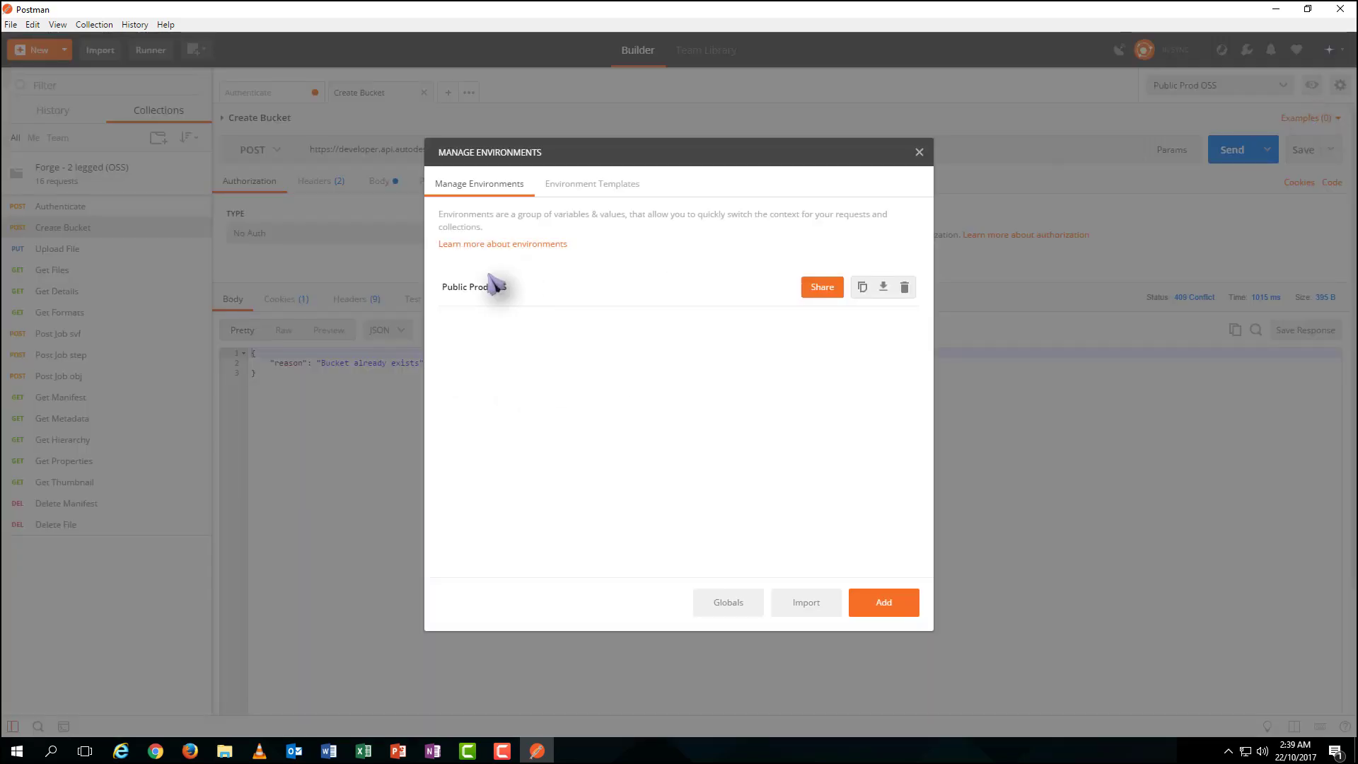
left_click(465, 287)
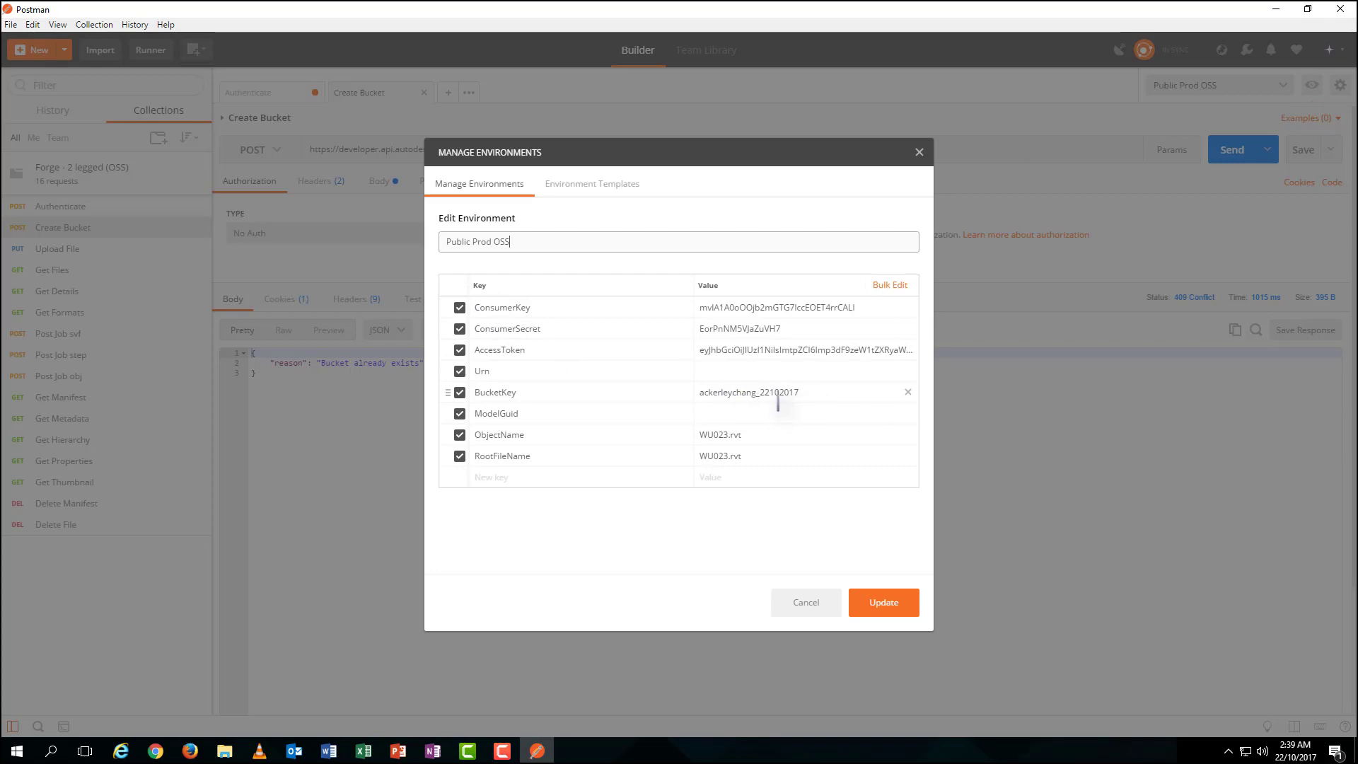
left_click(772, 392)
type("3")
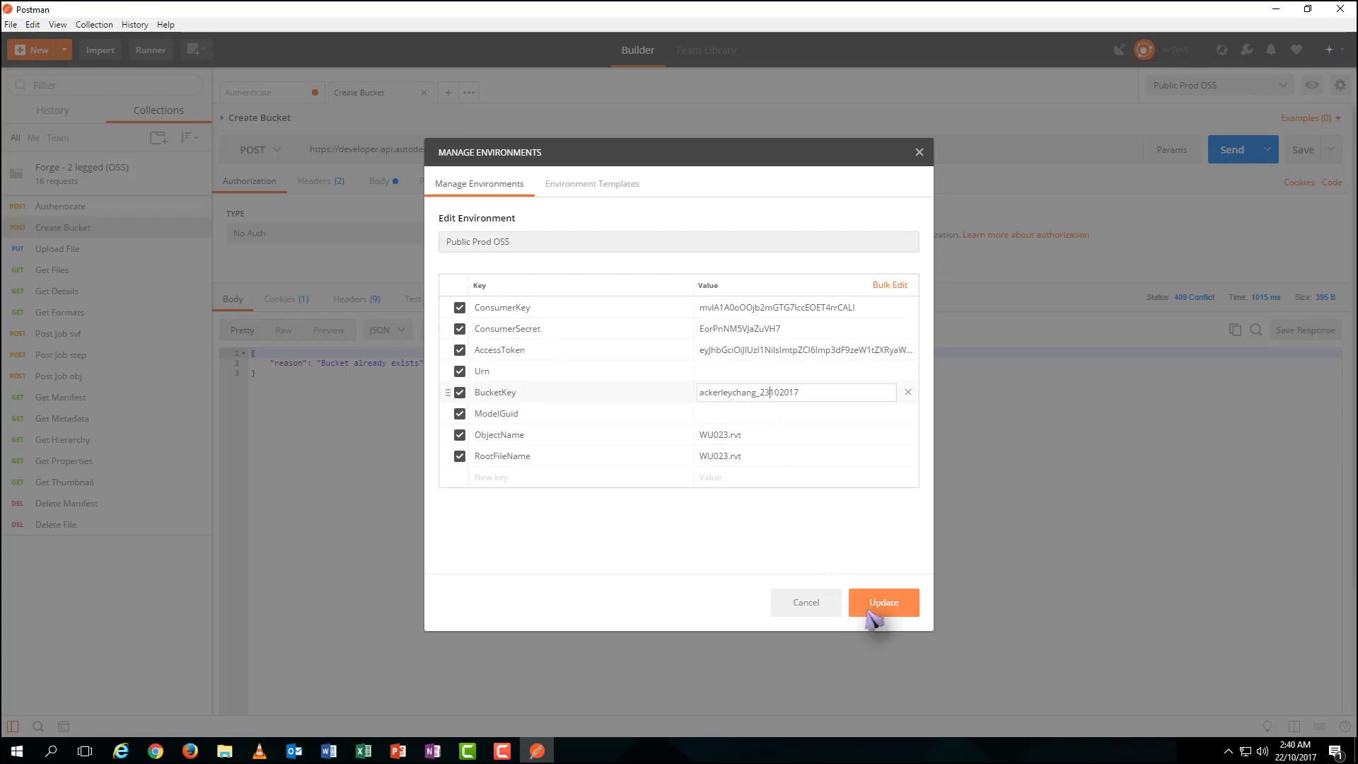
left_click(882, 603)
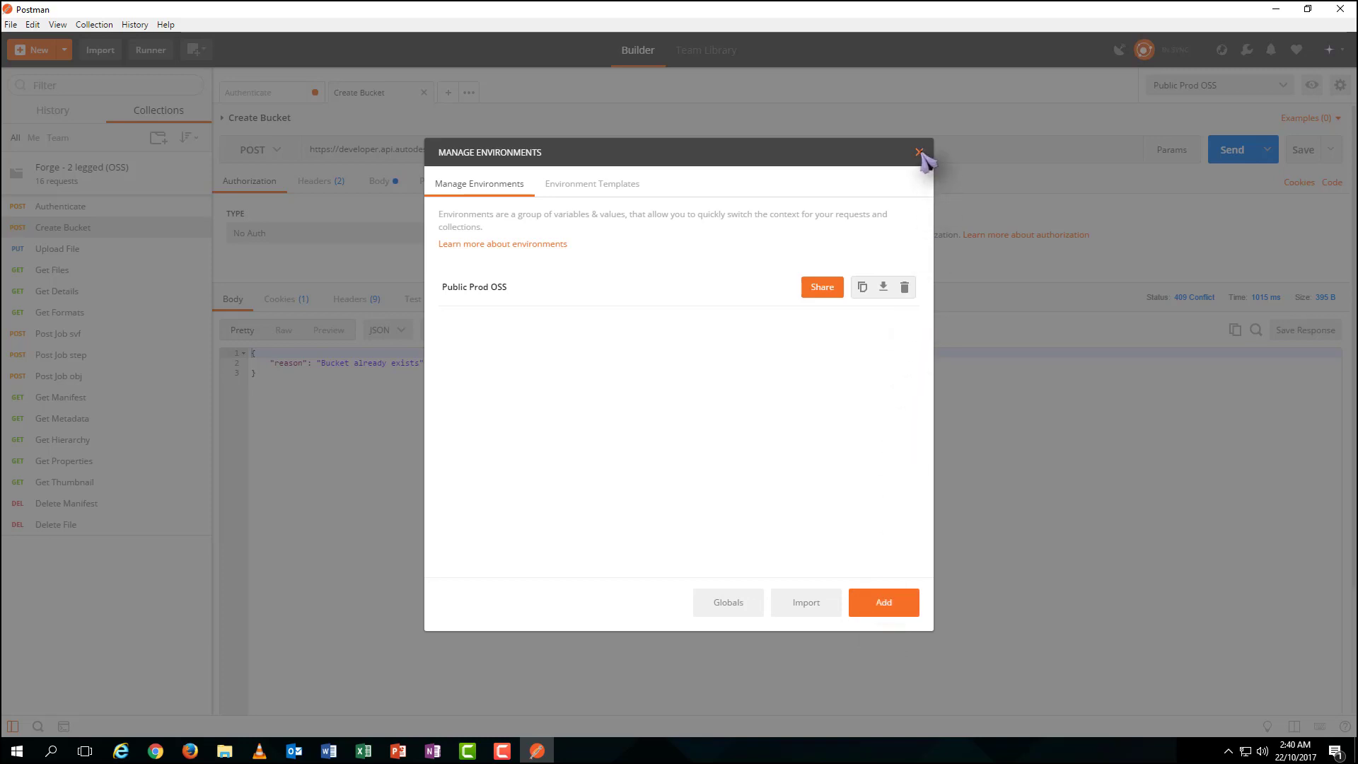
left_click(919, 151)
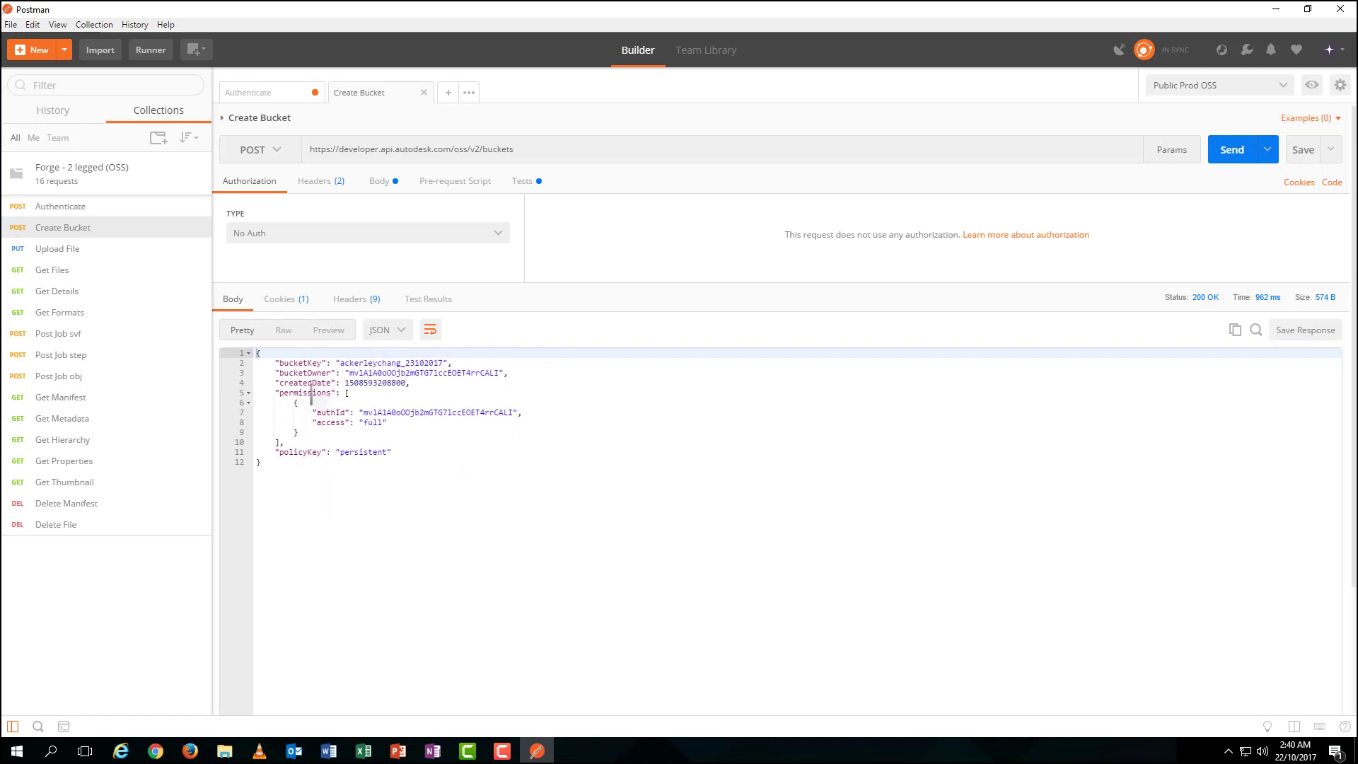
mouse_move(86, 260)
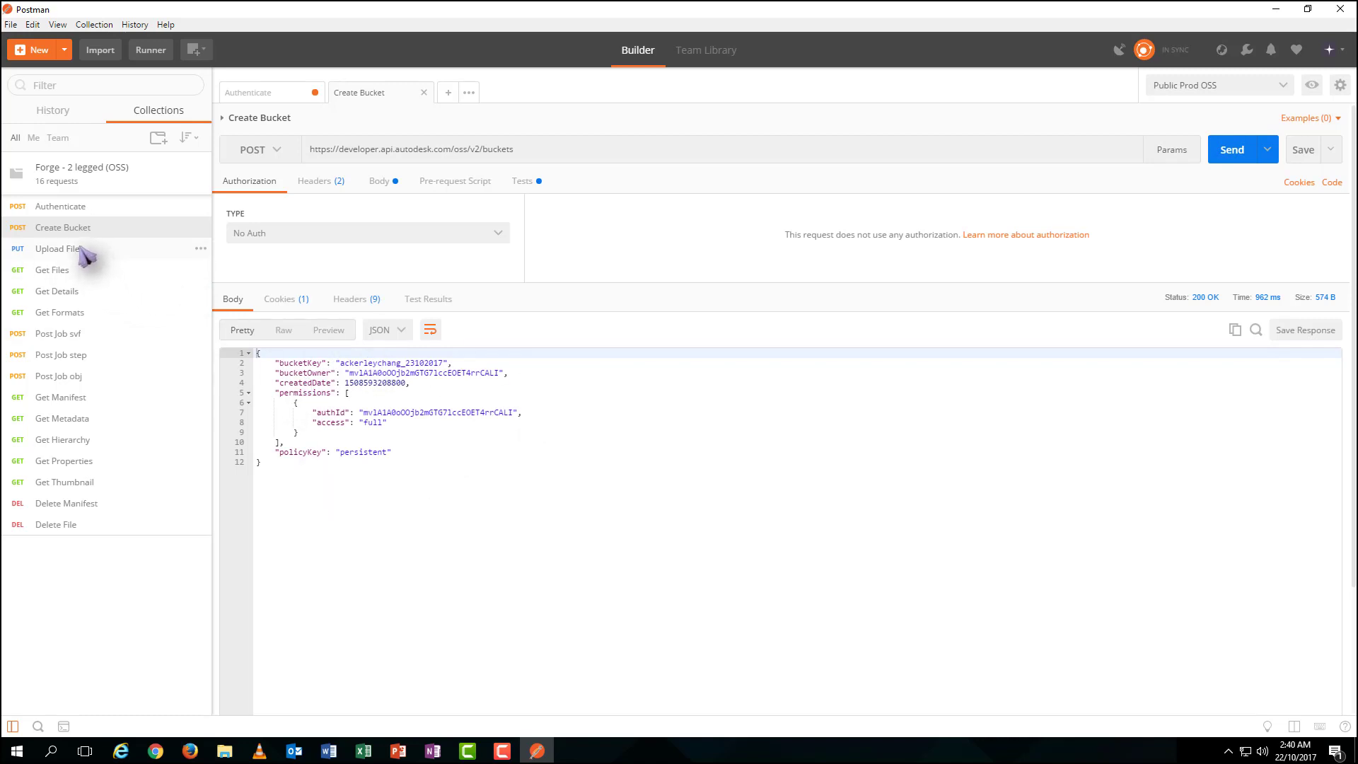
Send the Upload File request with WU023.rvt attached as a binary body
left_click(56, 249)
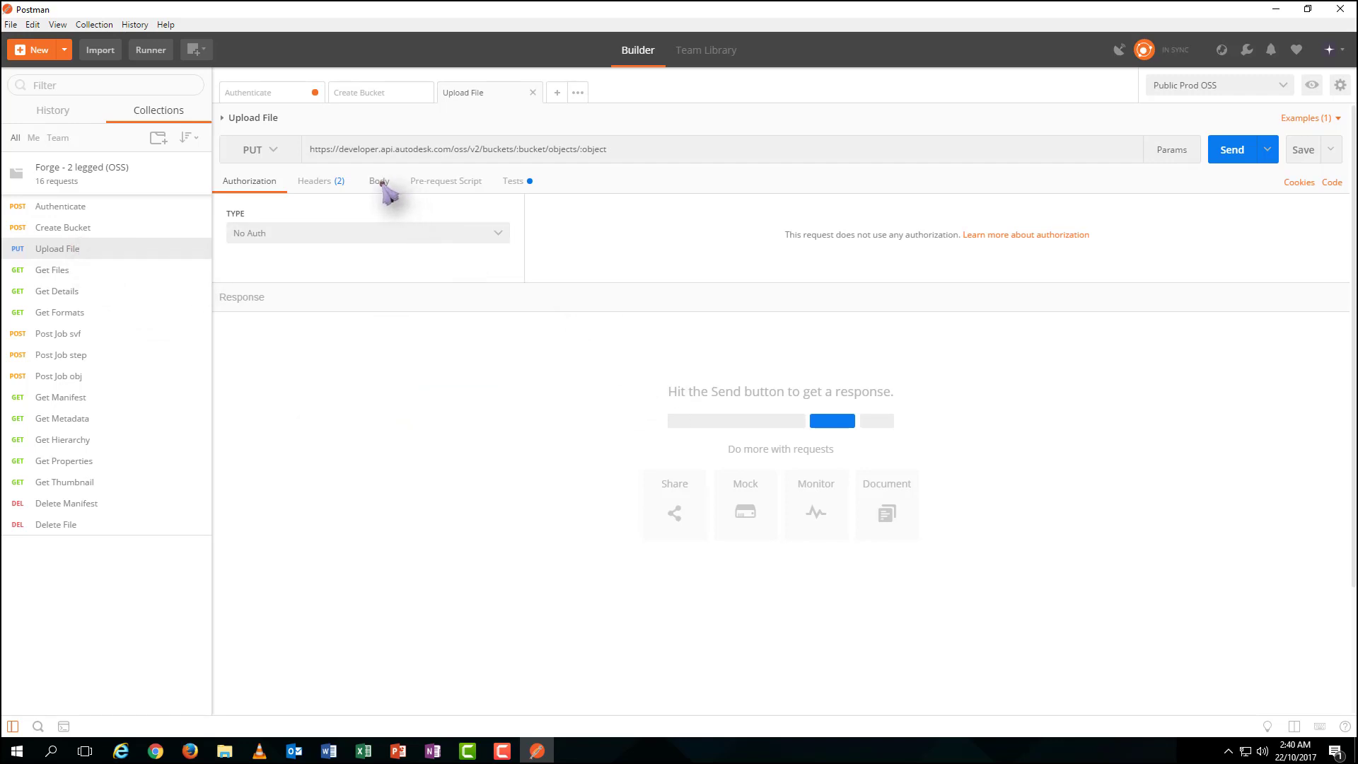
left_click(379, 181)
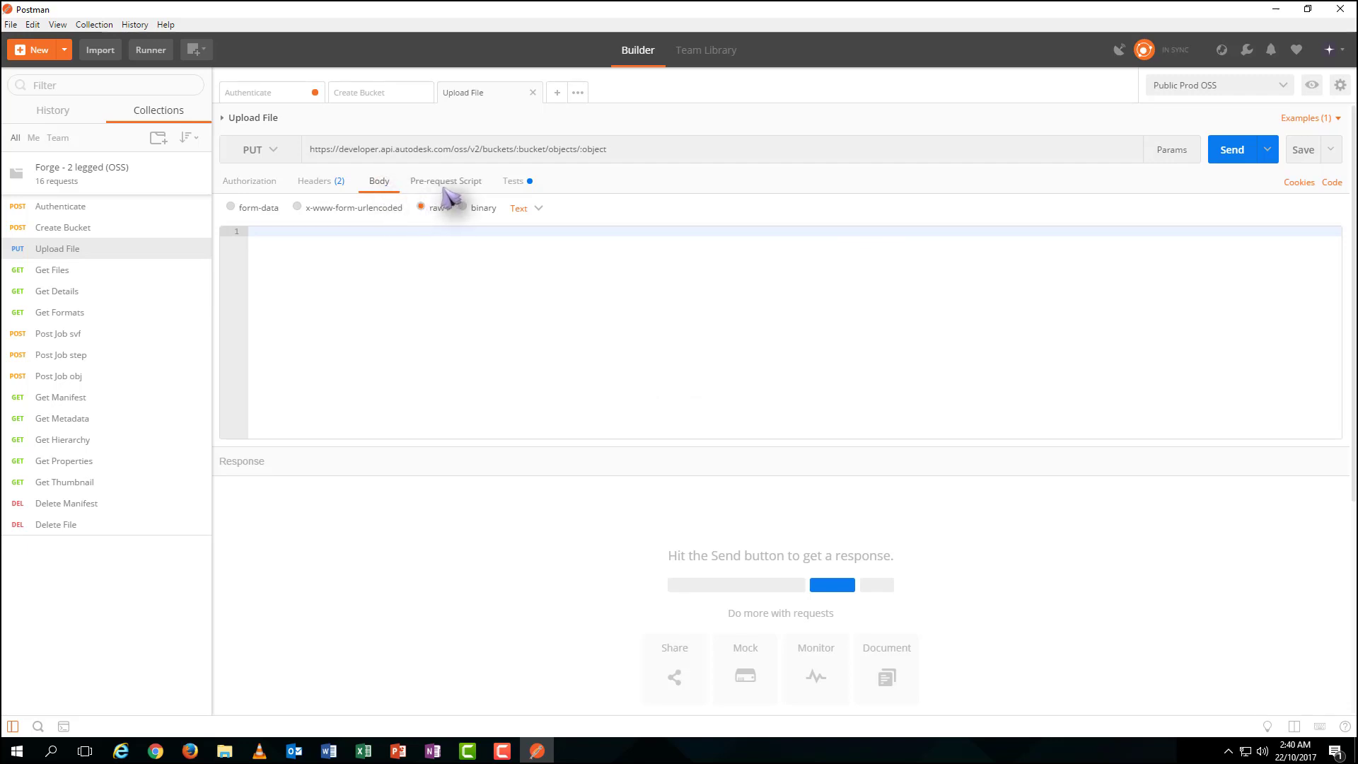
left_click(462, 206)
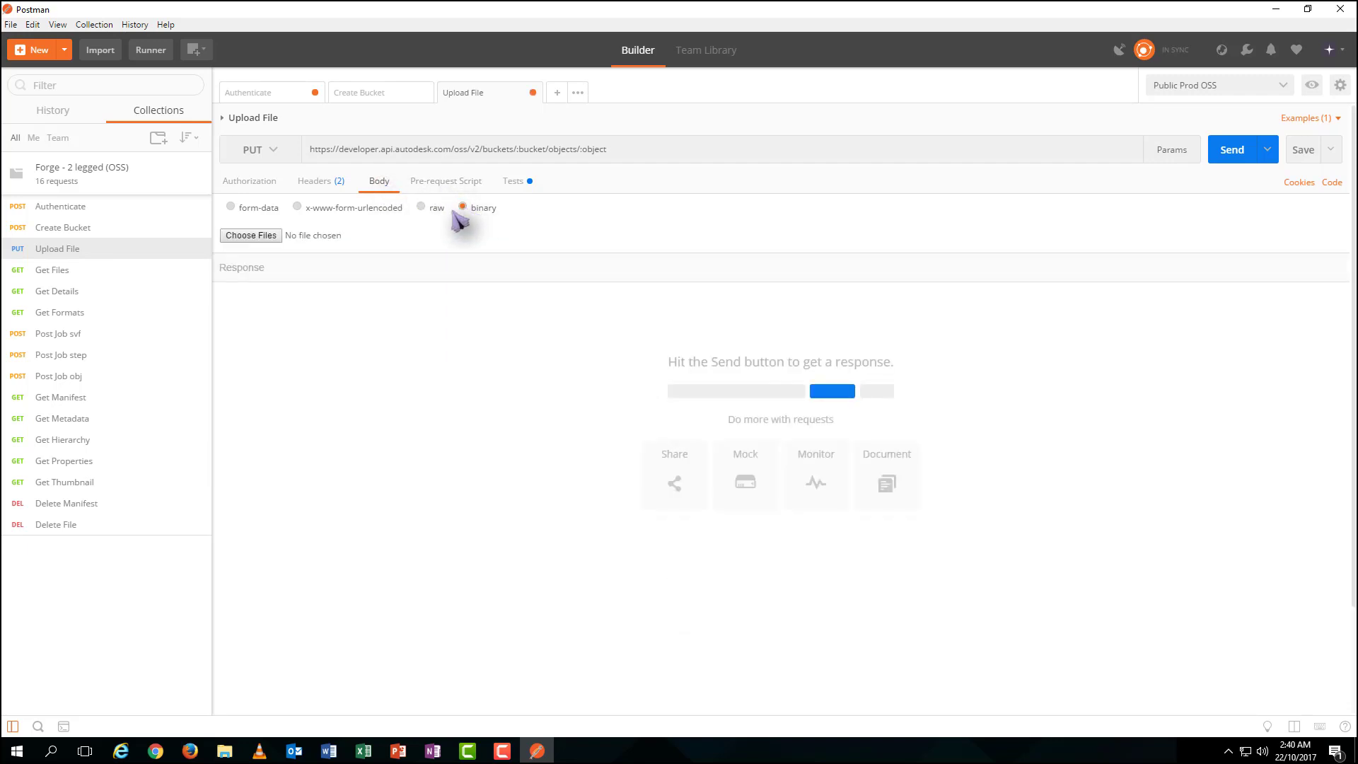
left_click(250, 236)
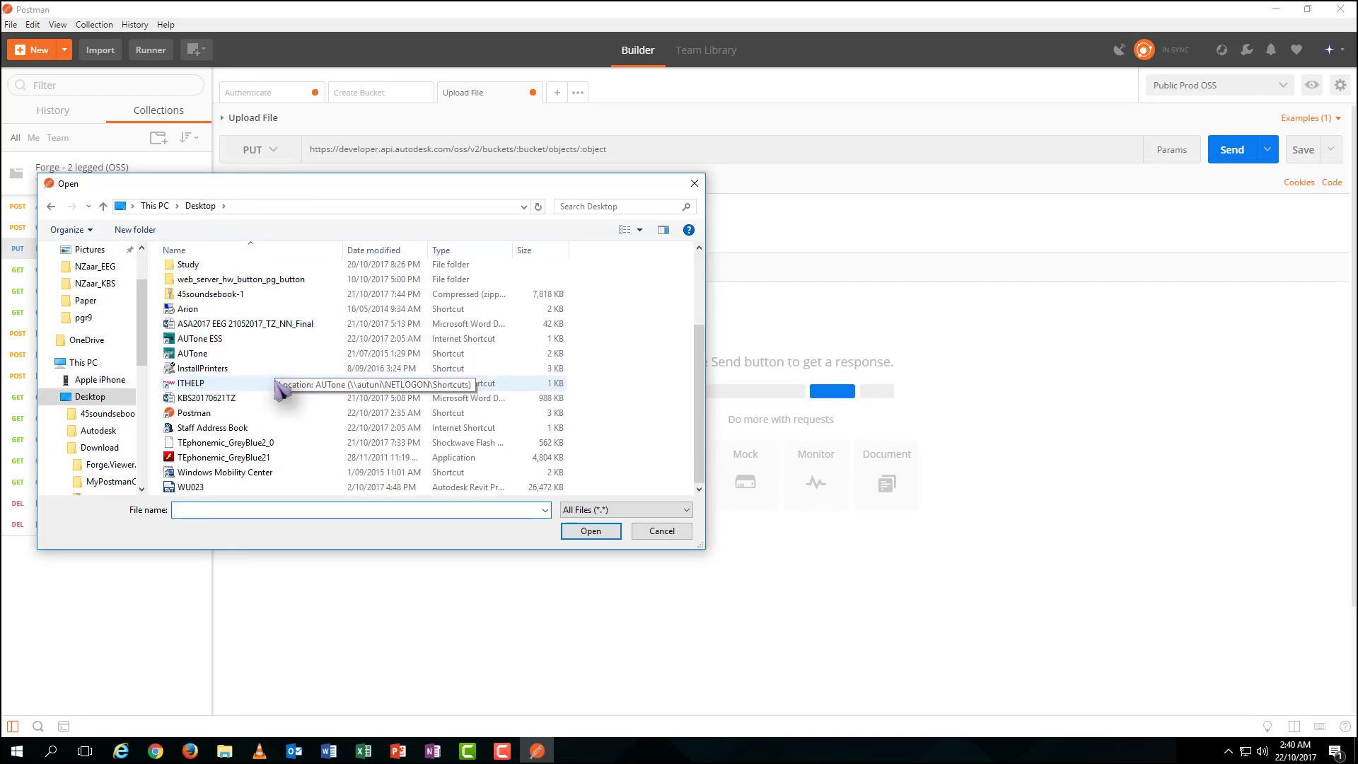
left_click(590, 531)
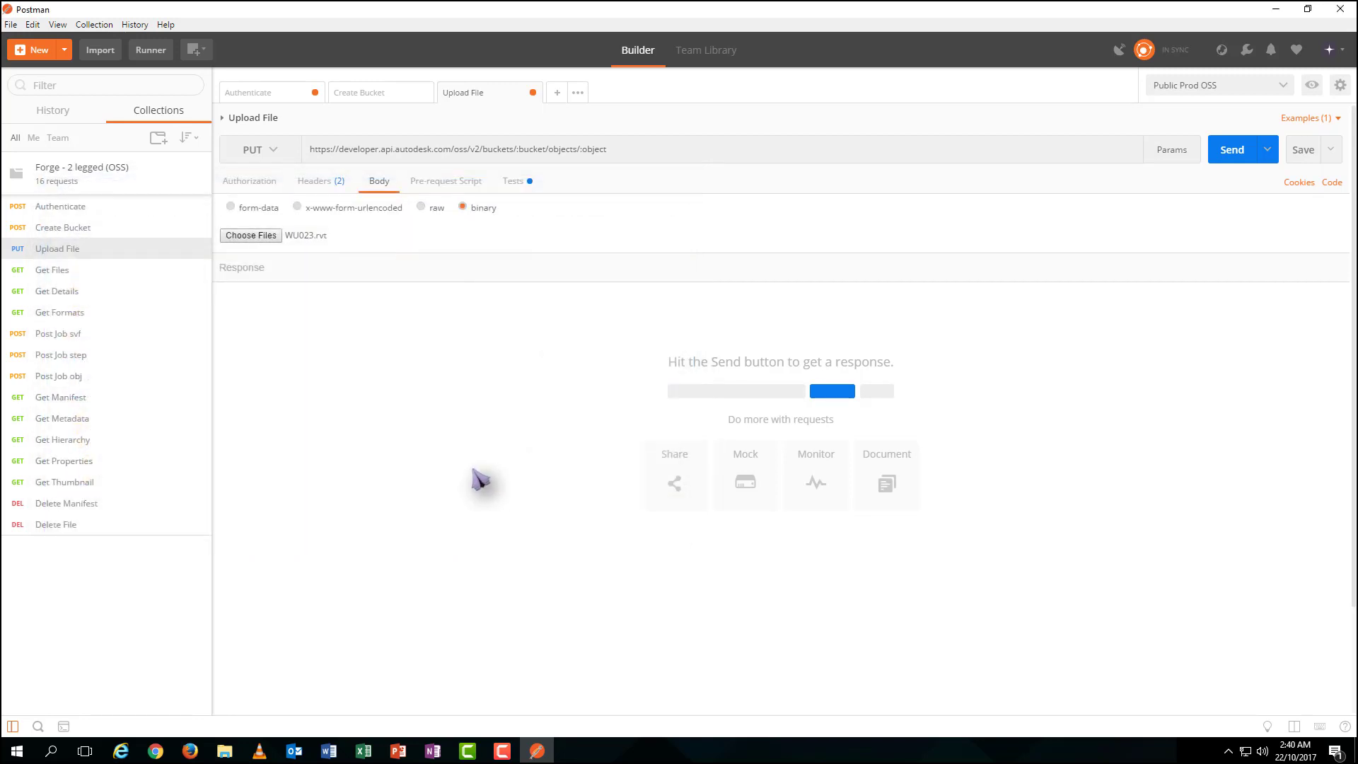
left_click(1233, 148)
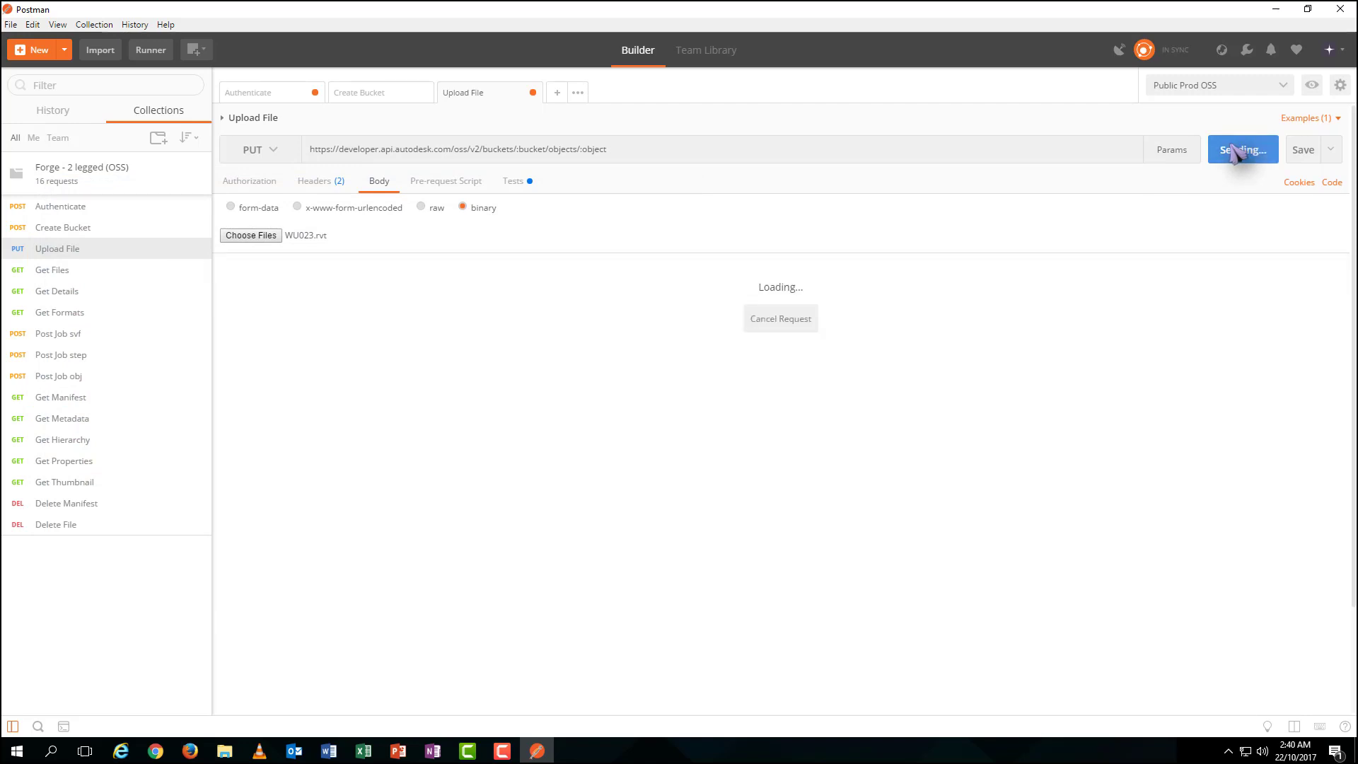
mouse_move(848, 347)
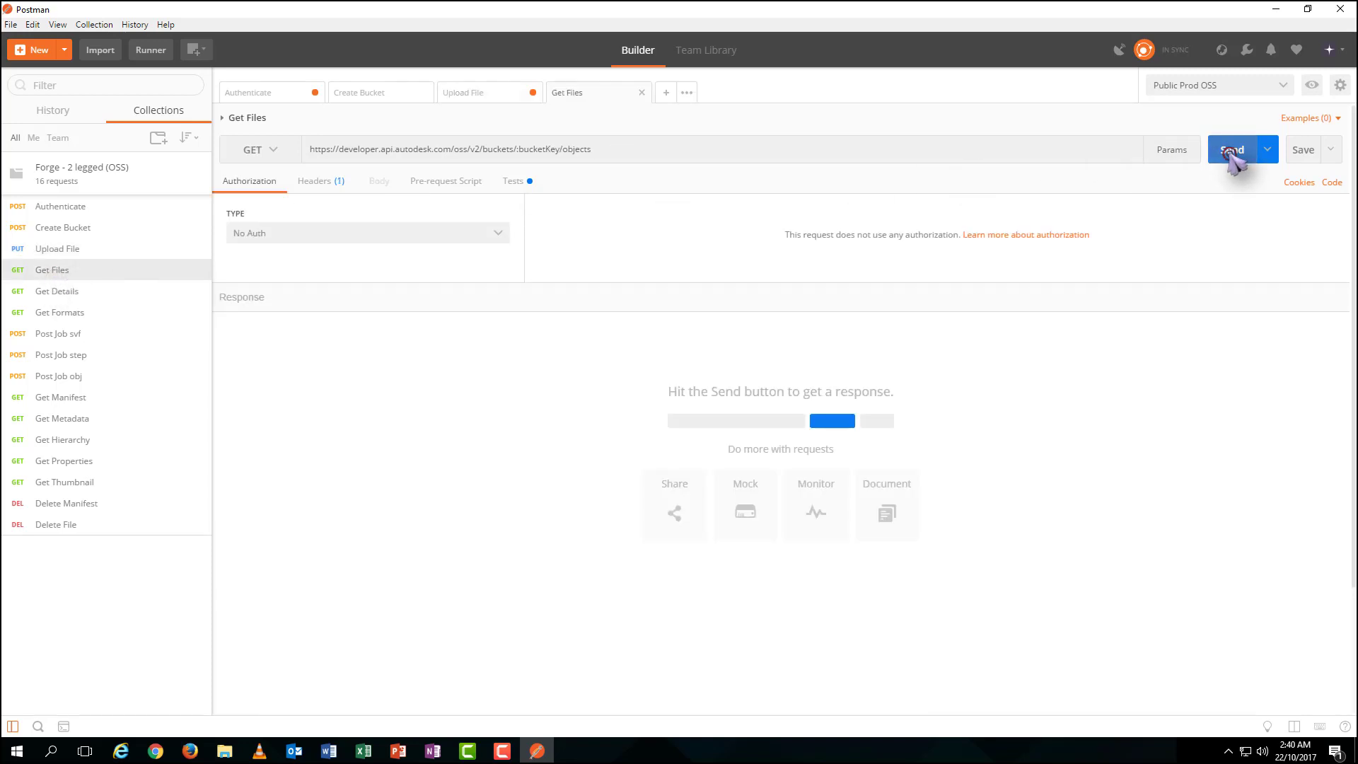
Send Get Details and Get Formats for WU023.rvt, leaving Post Job svf open
left_click(57, 290)
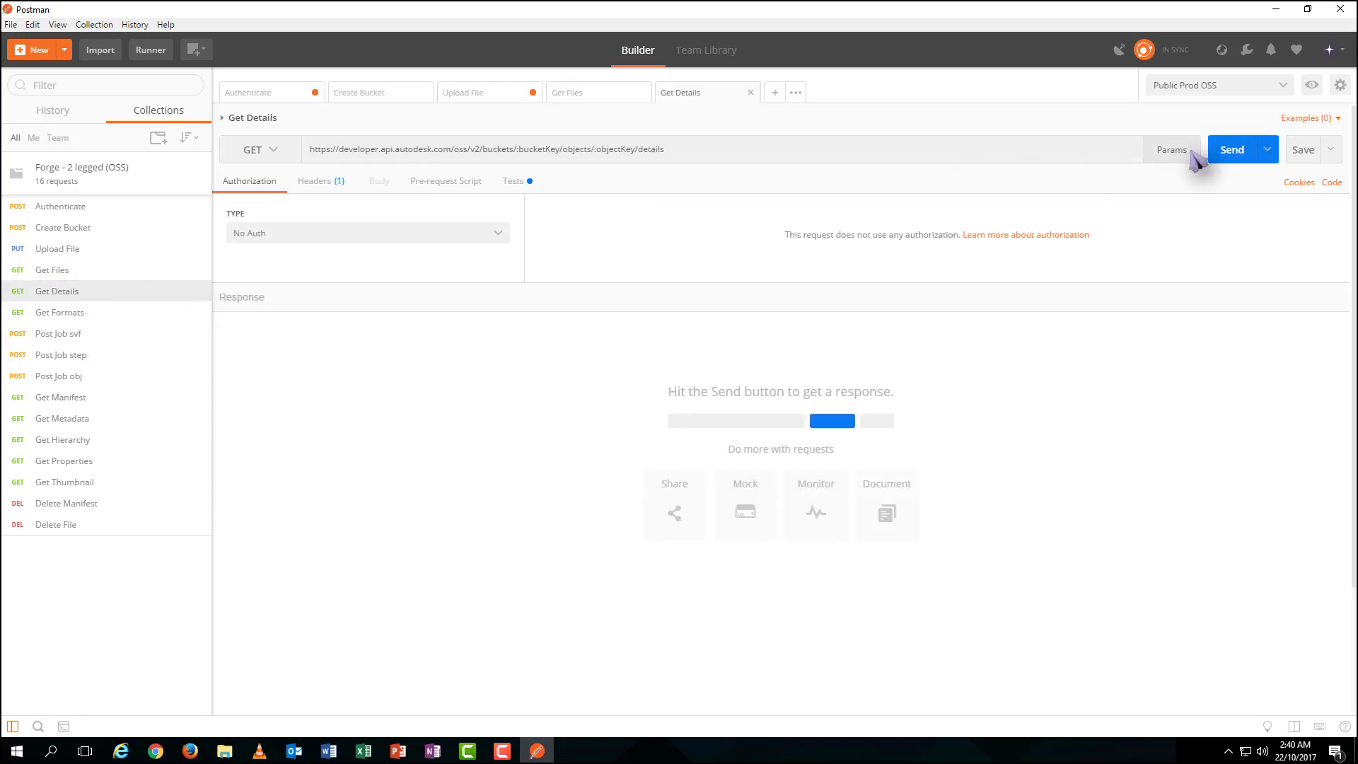
left_click(1231, 149)
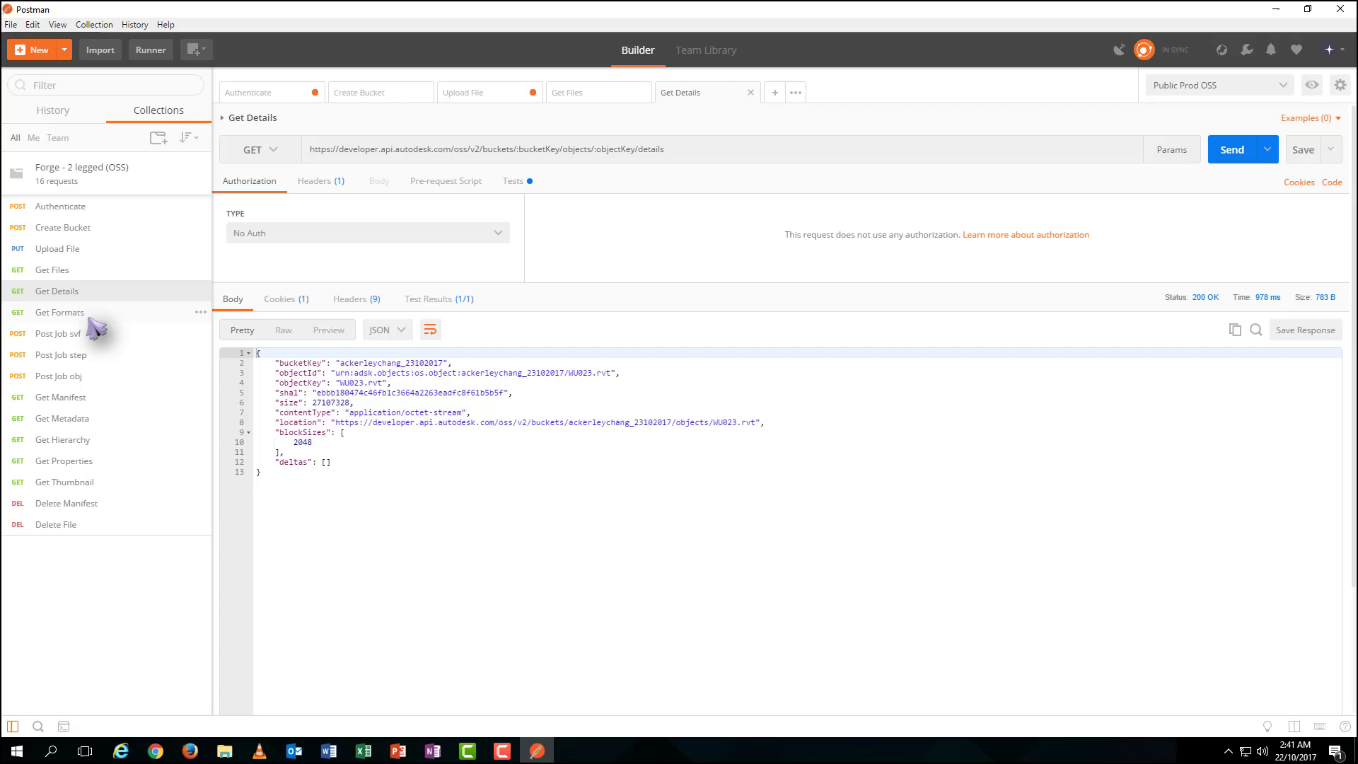
left_click(59, 311)
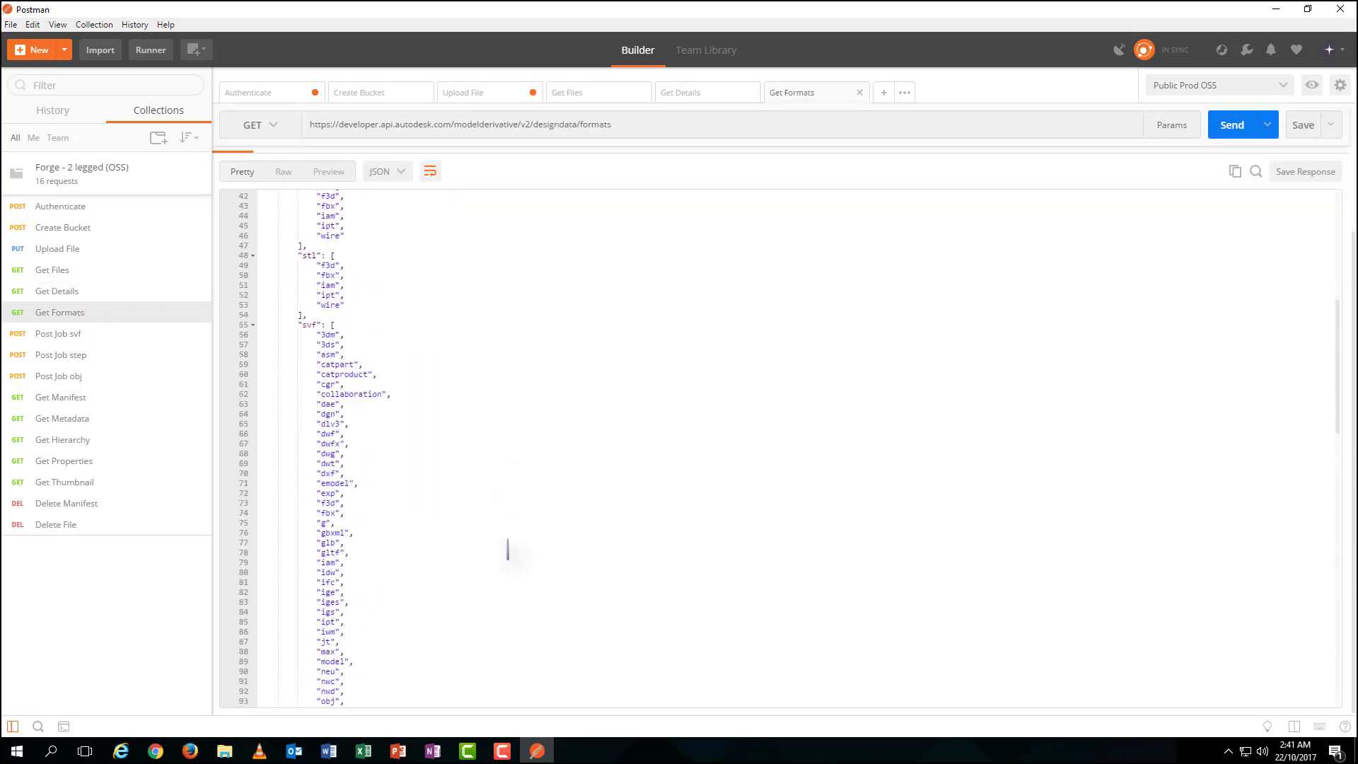
left_click(58, 332)
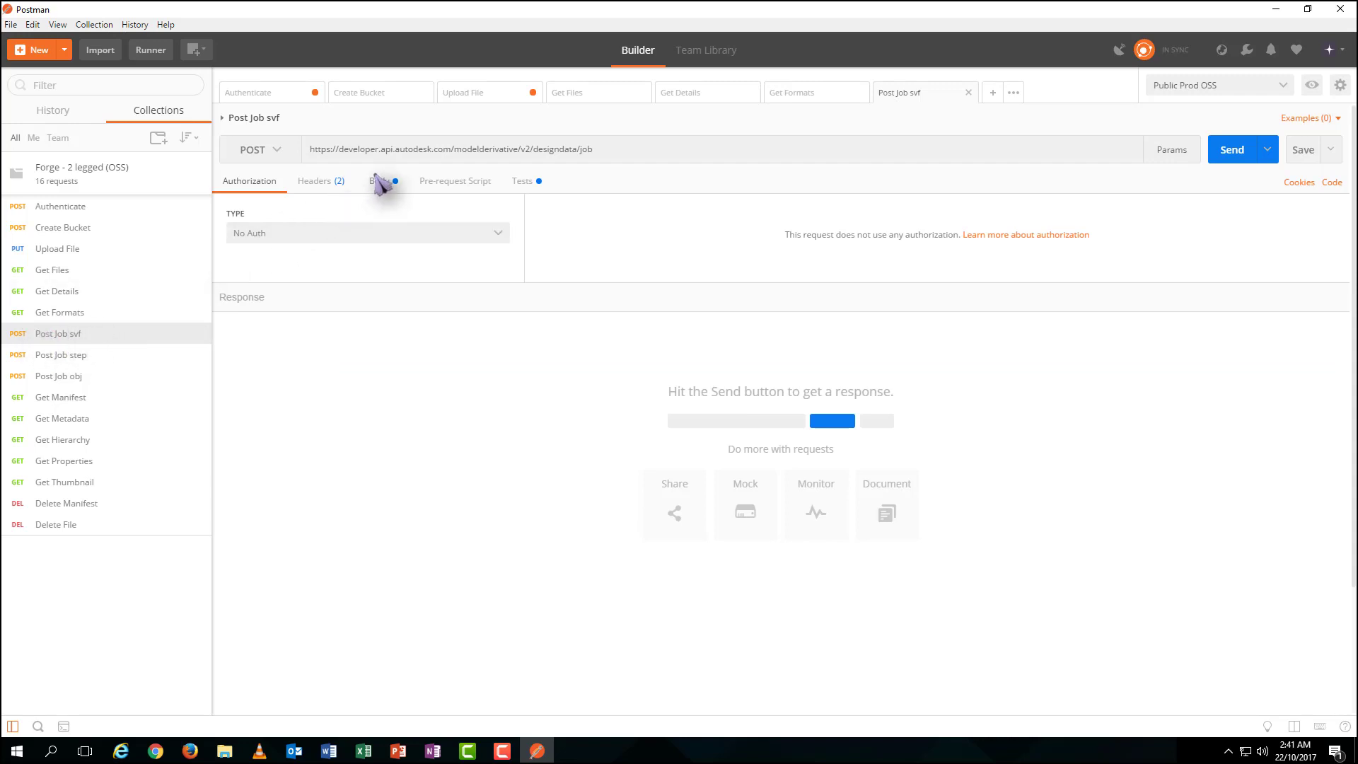
Submit the Post Job svf translation, then fetch Get Manifest showing the translation complete
left_click(378, 180)
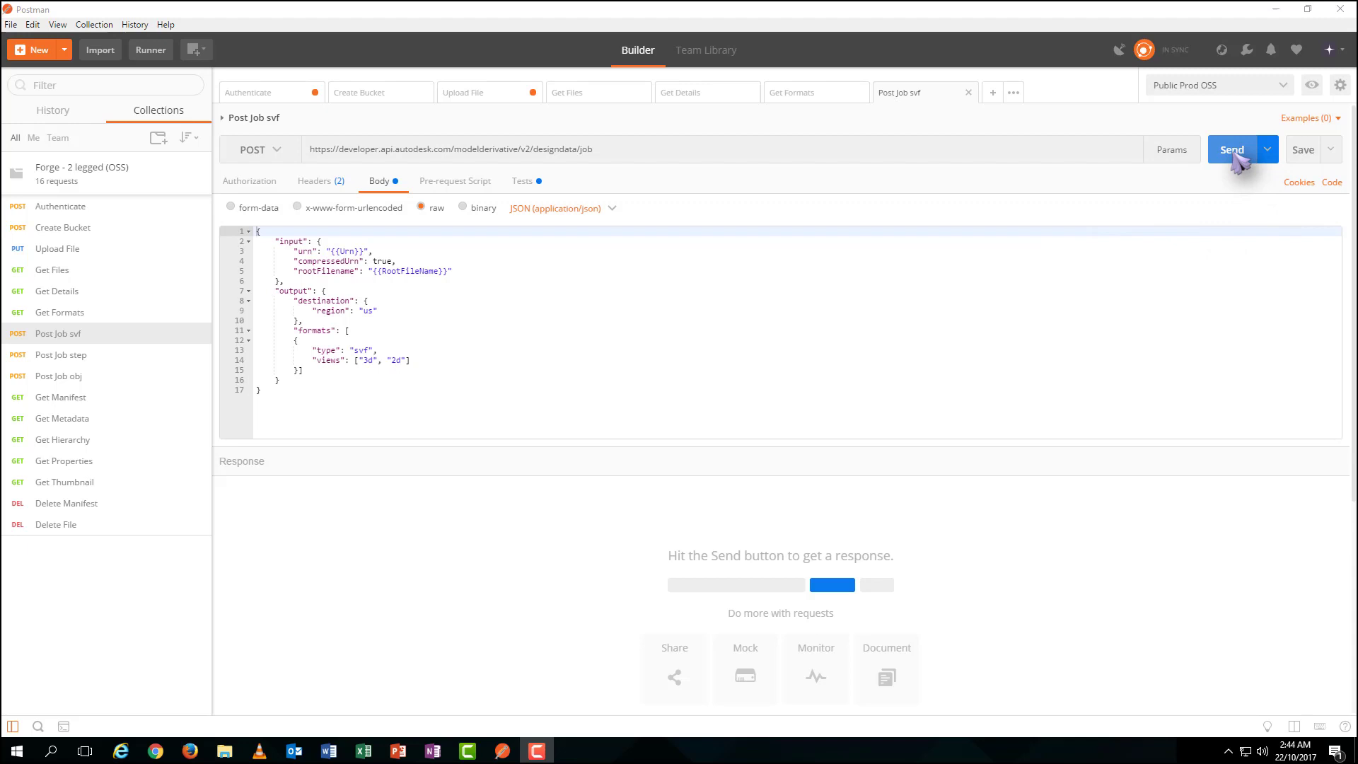
left_click(1232, 148)
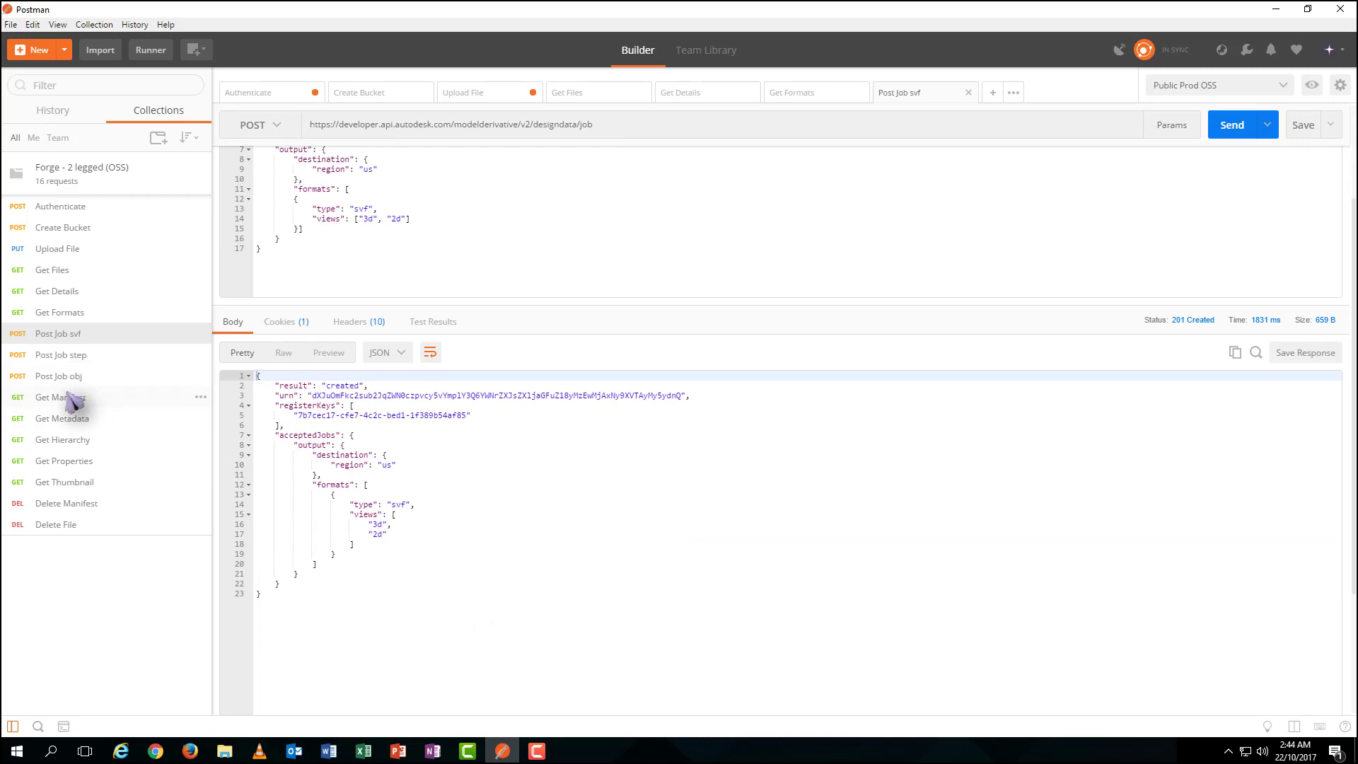
left_click(60, 396)
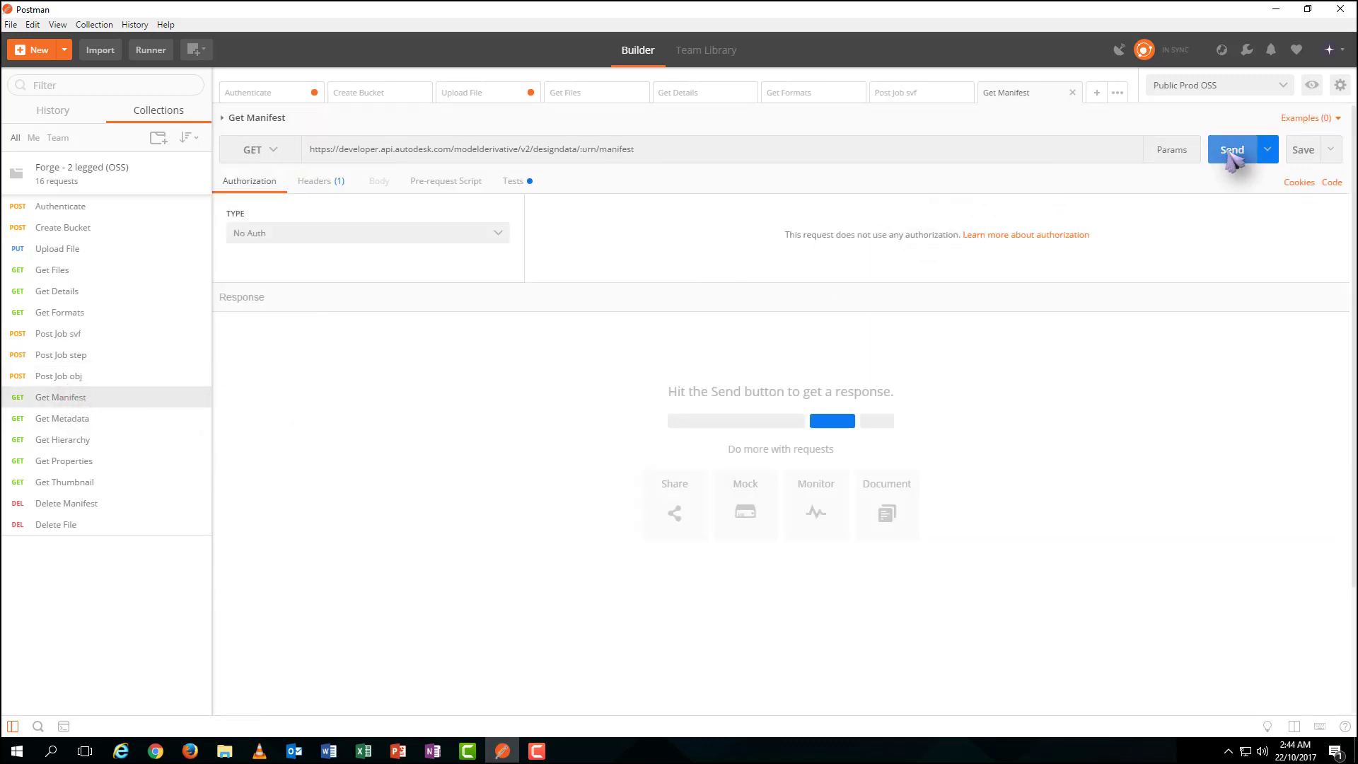
left_click(1231, 148)
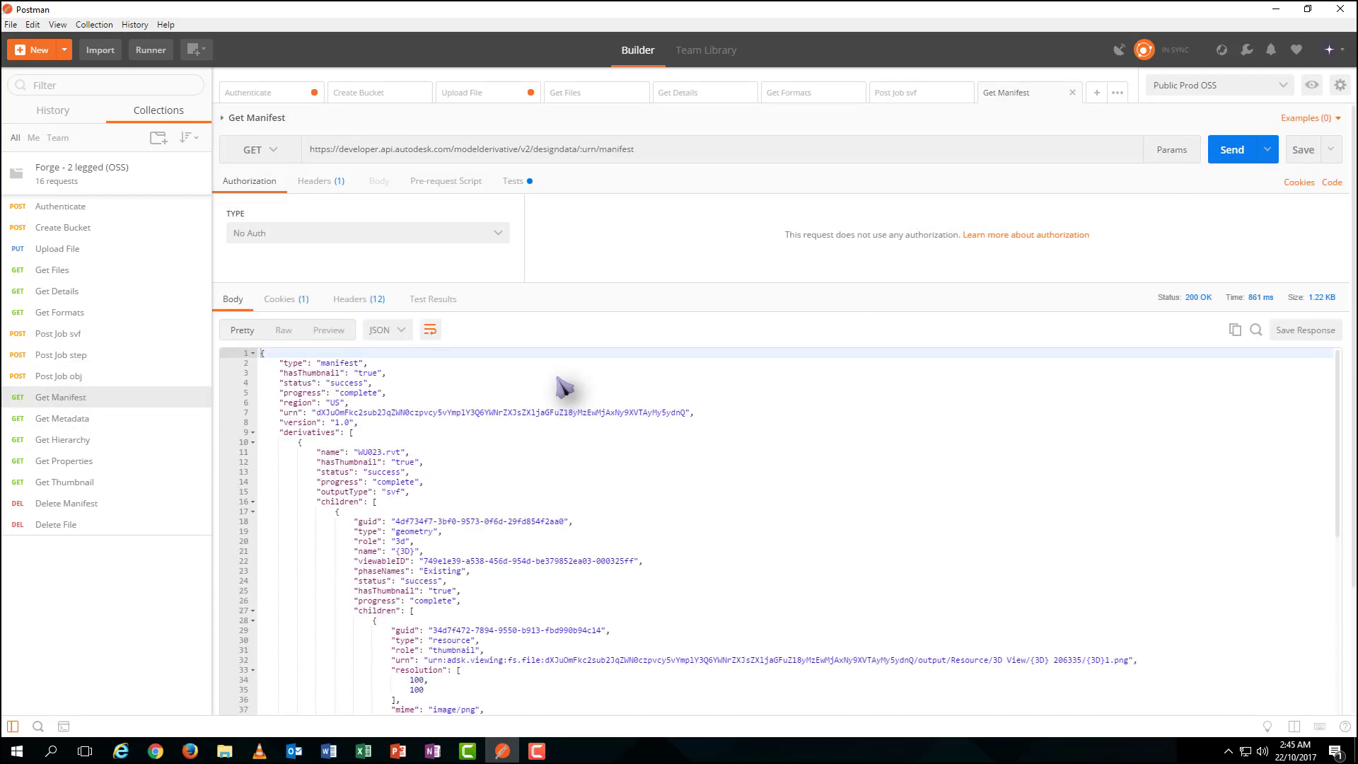
scroll("down", 3)
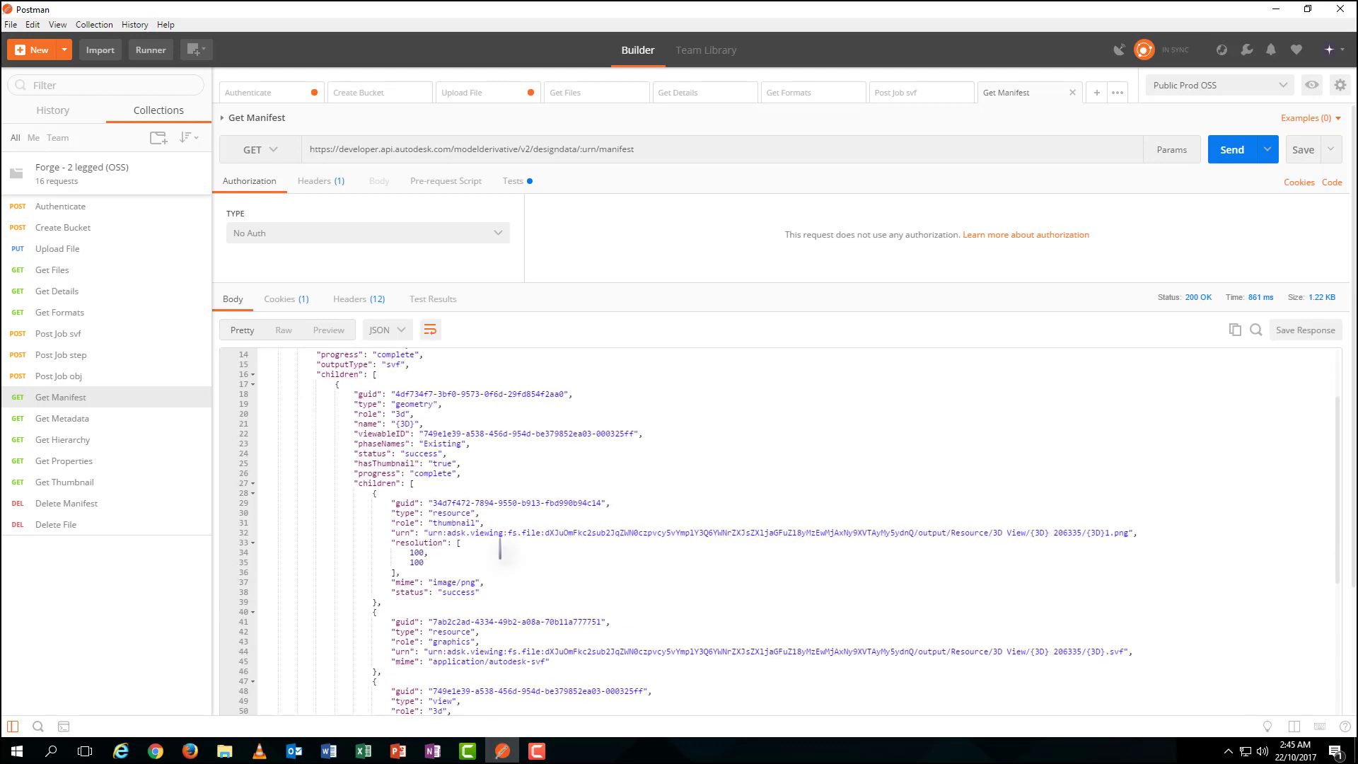
scroll("down", 3)
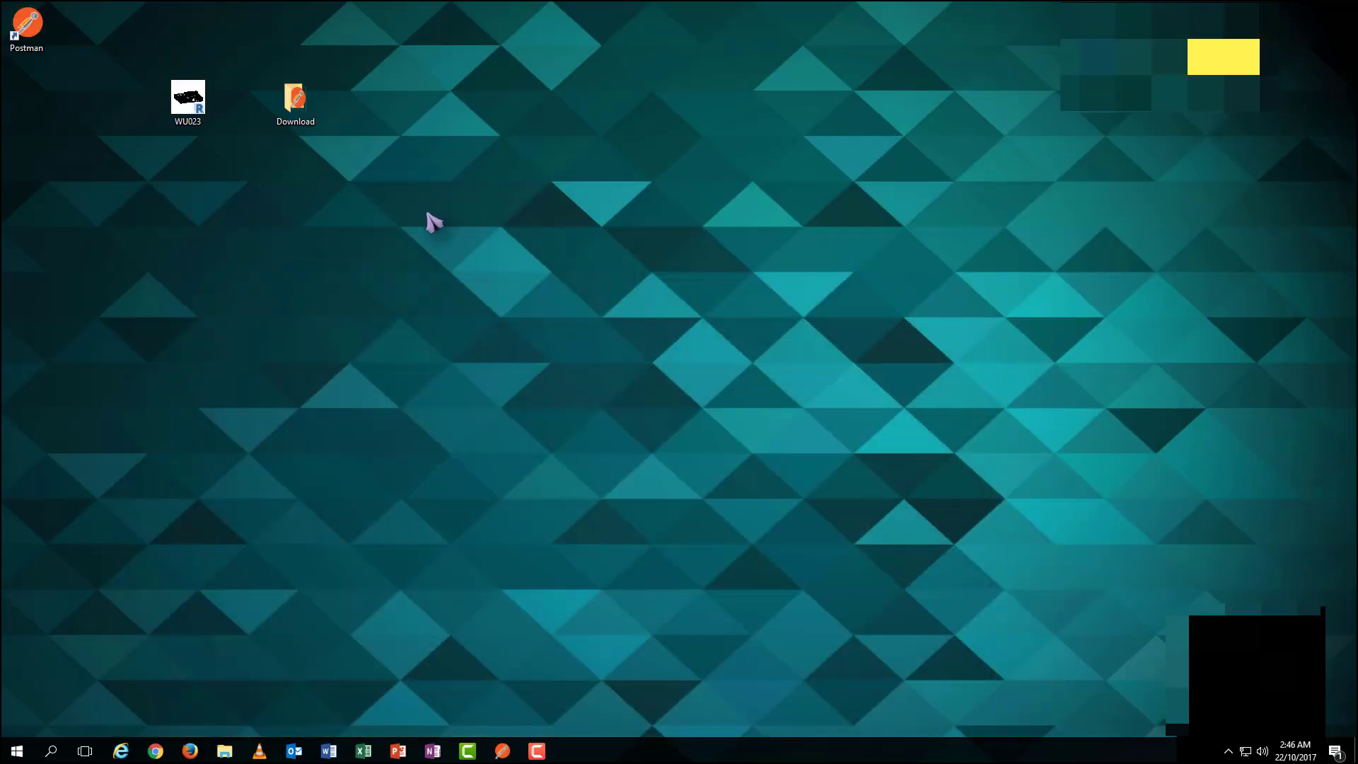
Open index from Download/Forge.Viewer.Classroom.Trainning-master in Code Writer via Open with
double_click(296, 101)
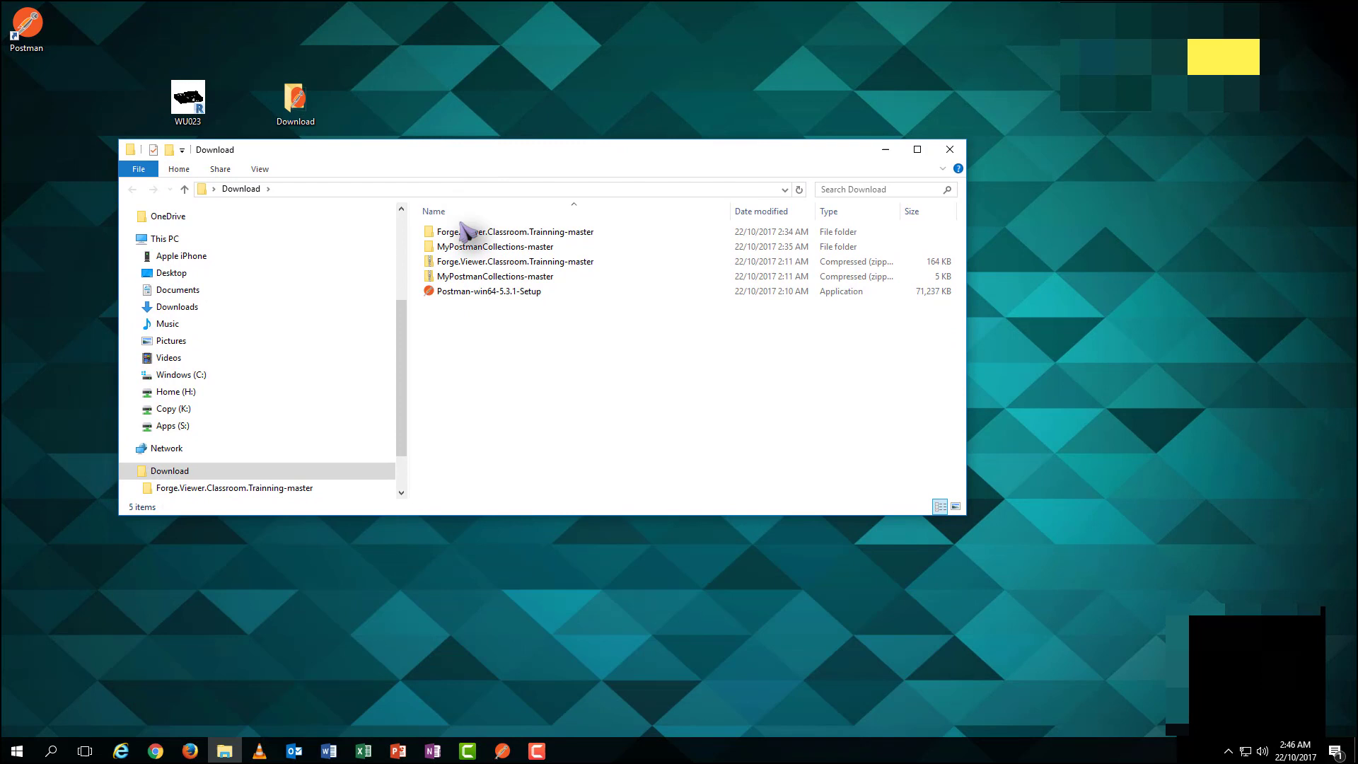
double_click(510, 230)
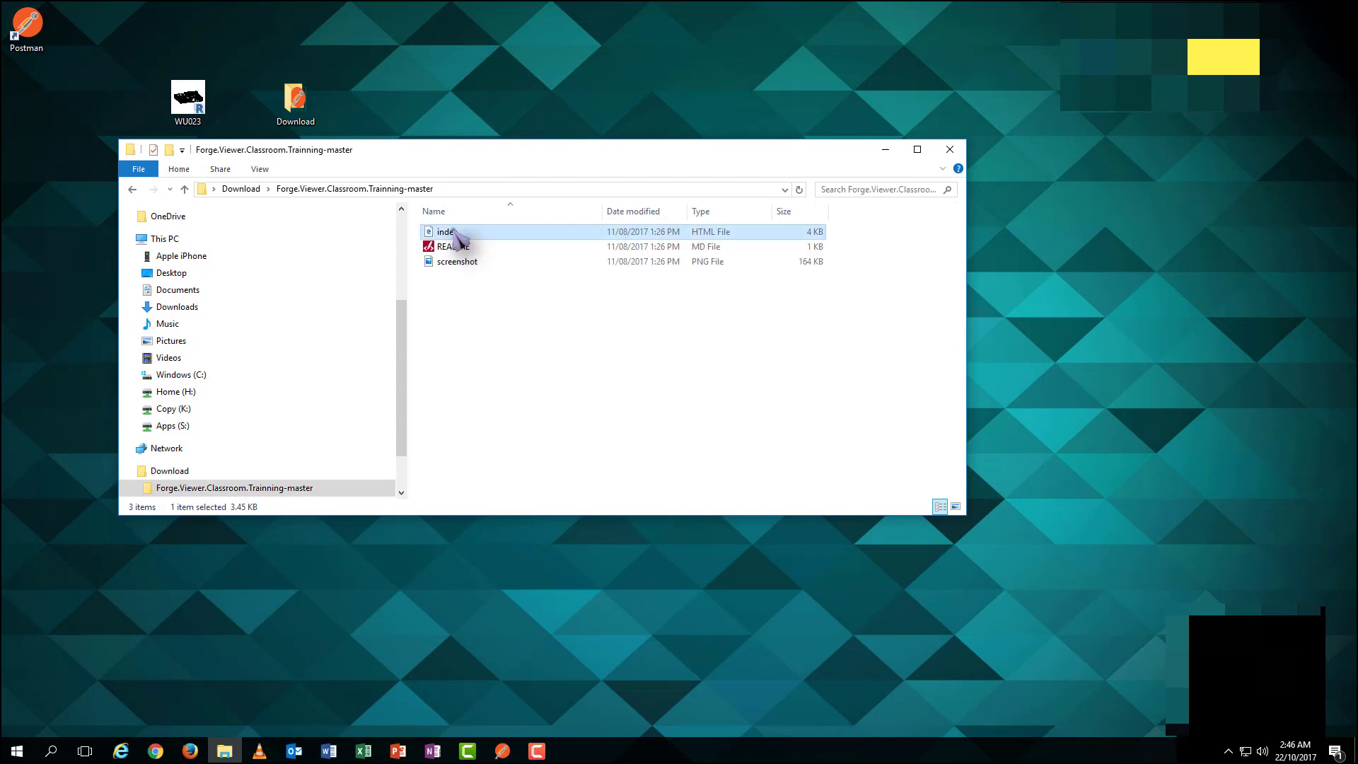
right_click(444, 231)
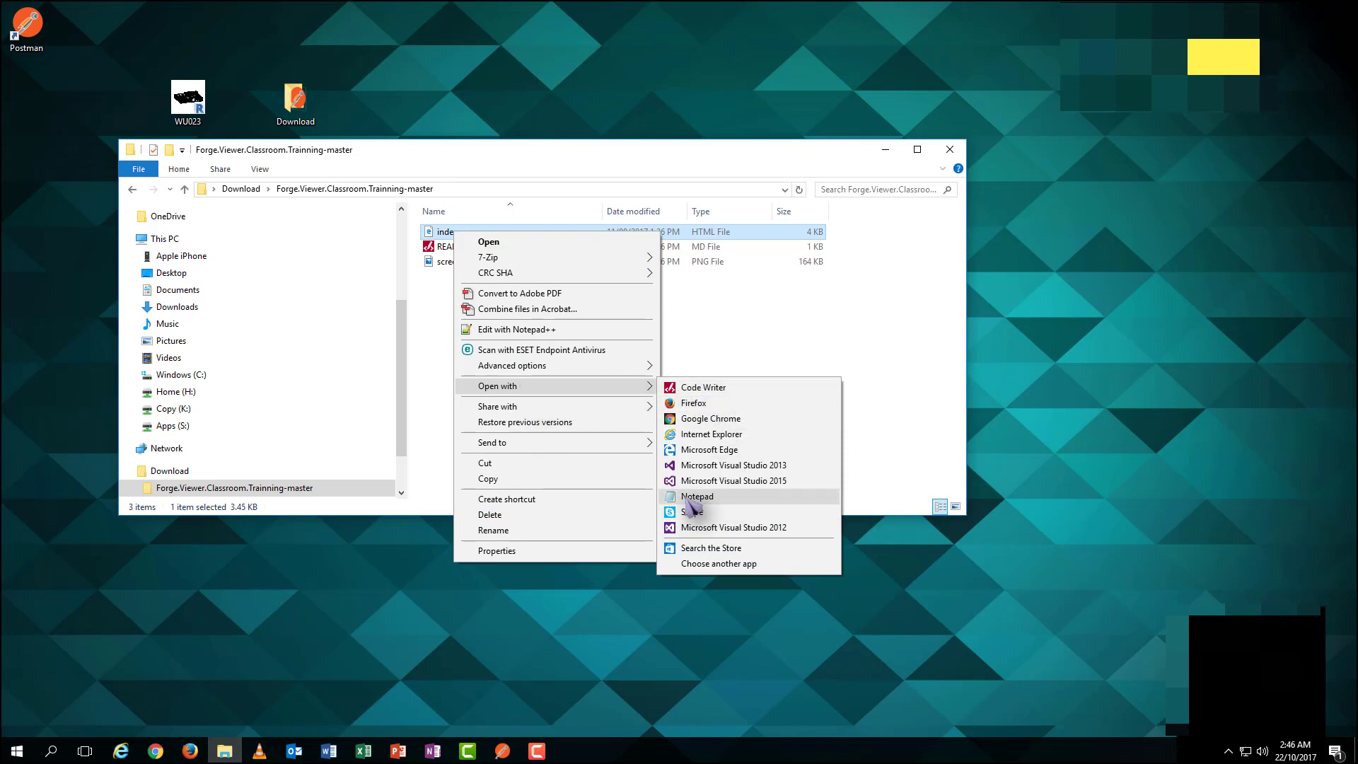
left_click(703, 388)
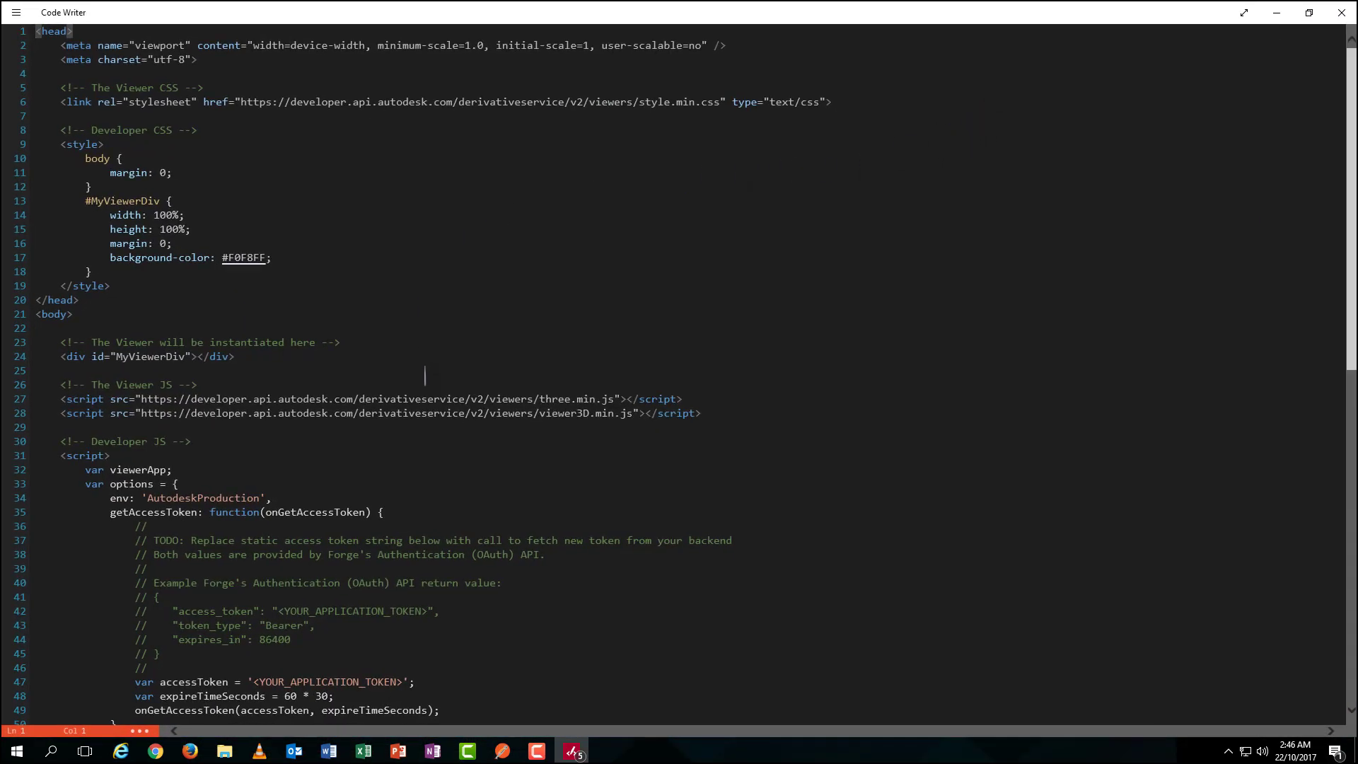
Locate the accessToken and URN placeholders in index.html, then switch back to Postman
scroll("down", 3)
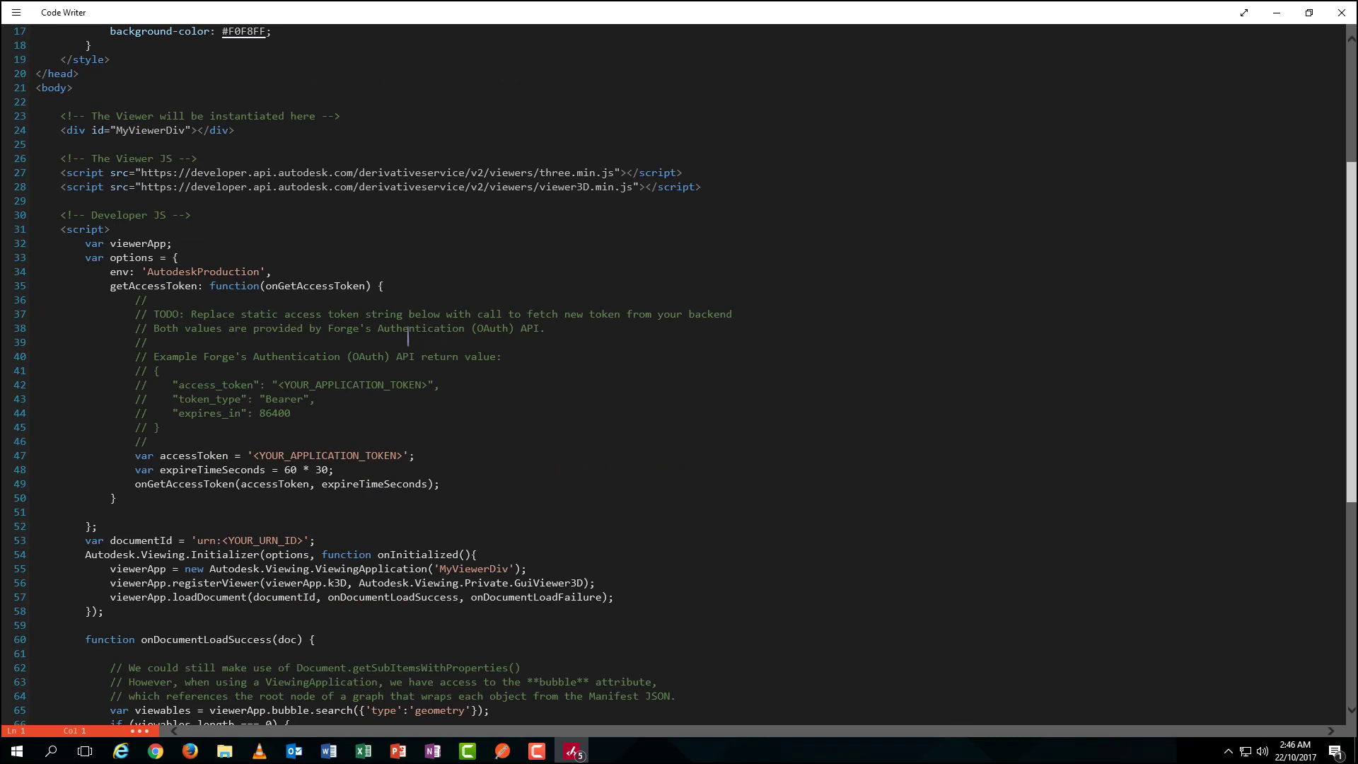
scroll("down", 3)
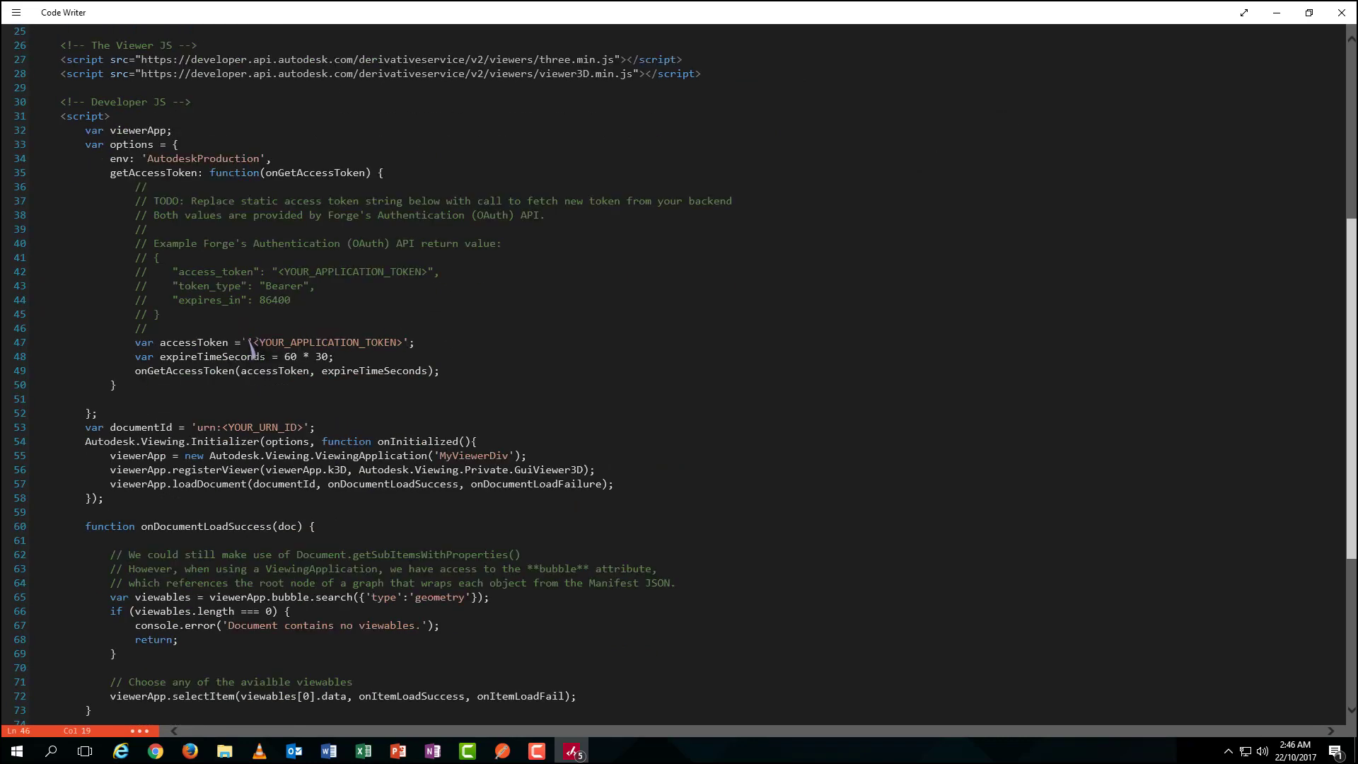
double_click(327, 342)
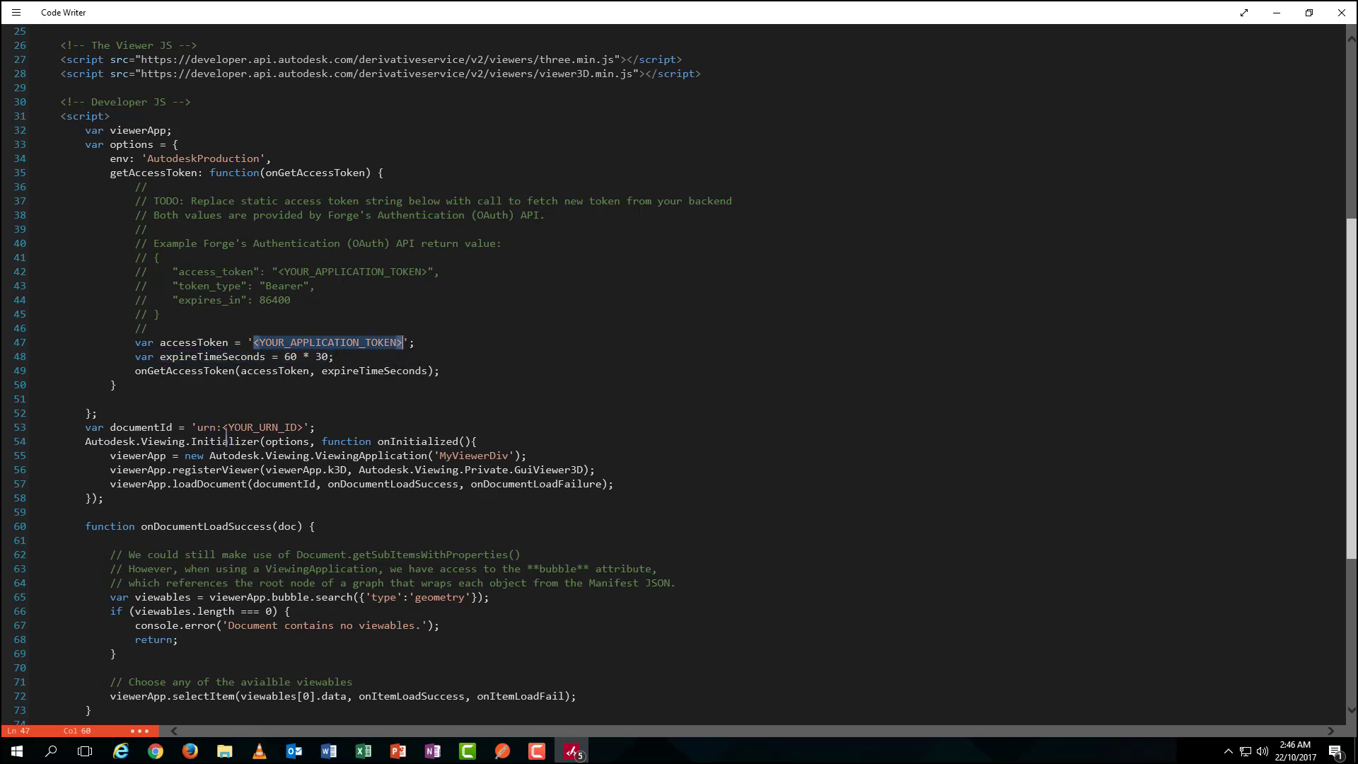
double_click(261, 427)
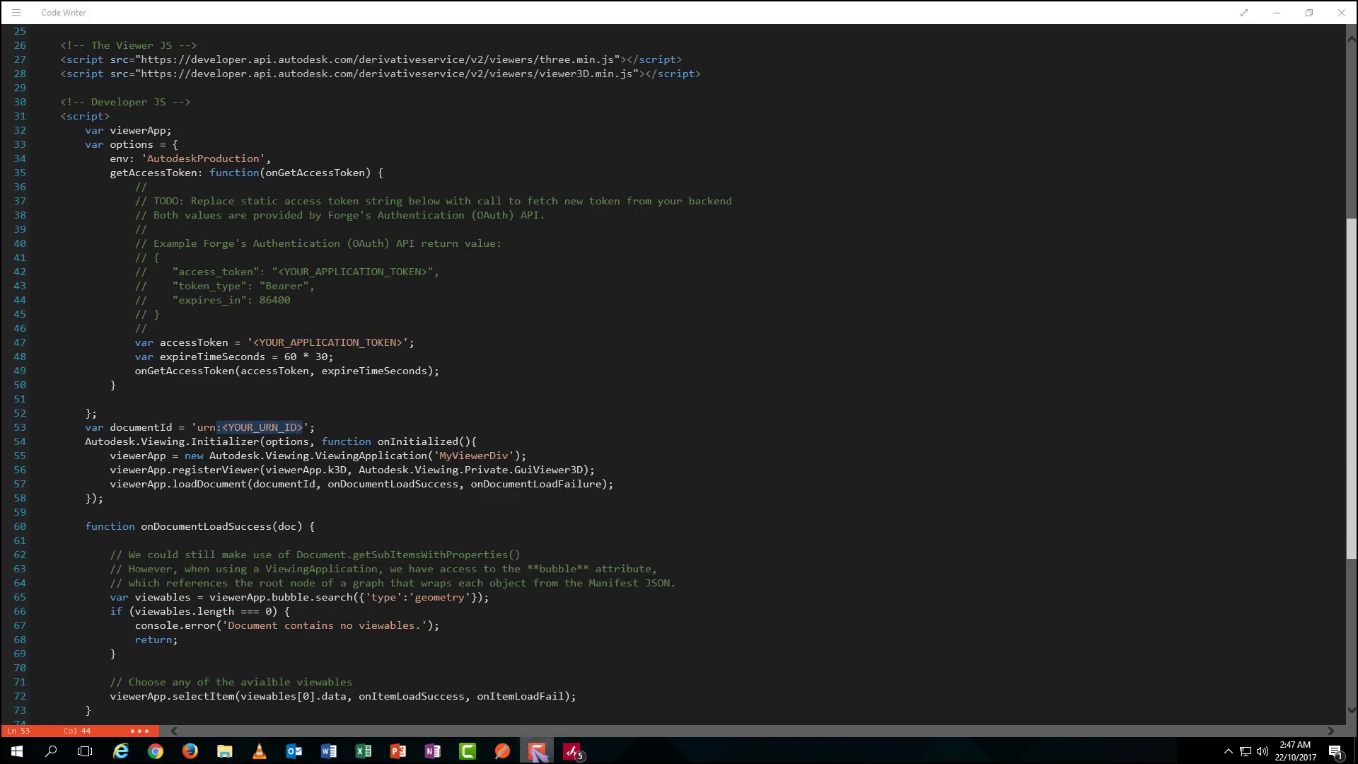
left_click(537, 750)
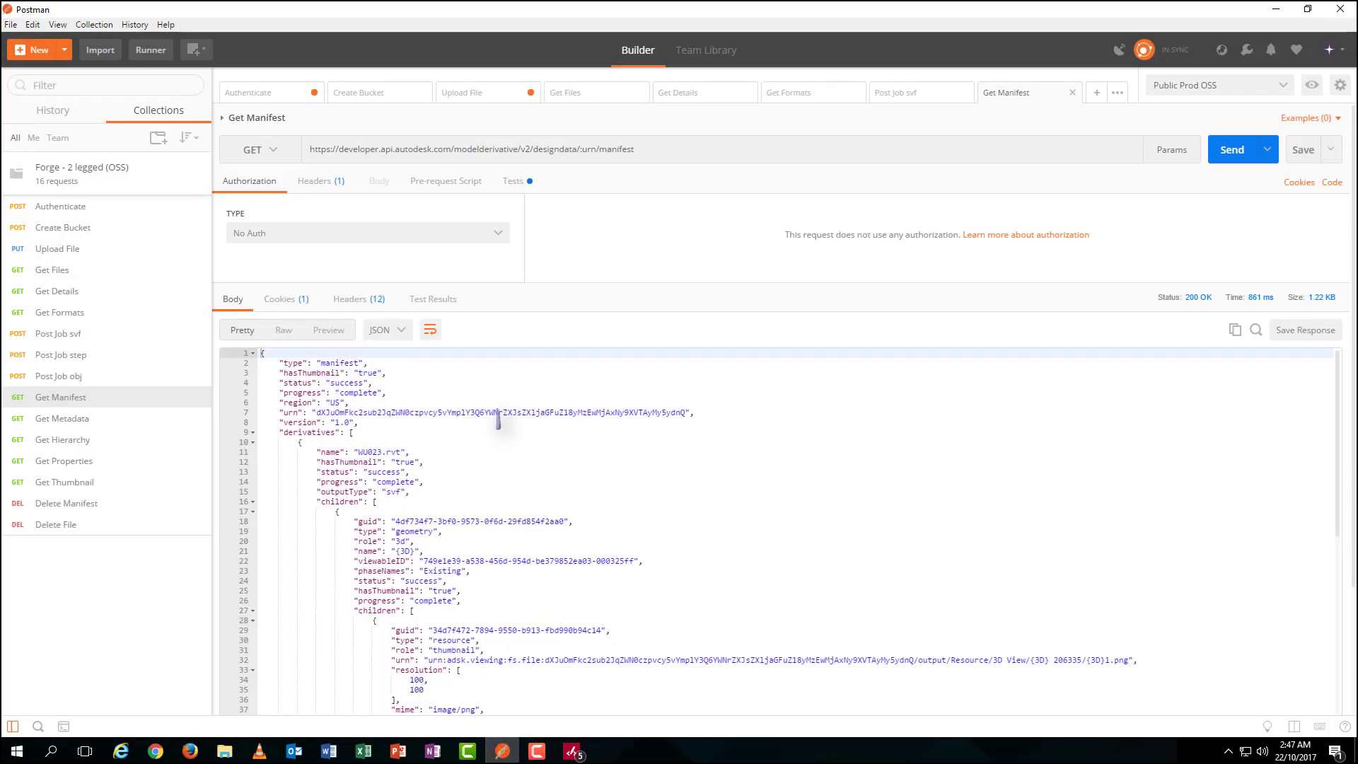
mouse_move(321, 424)
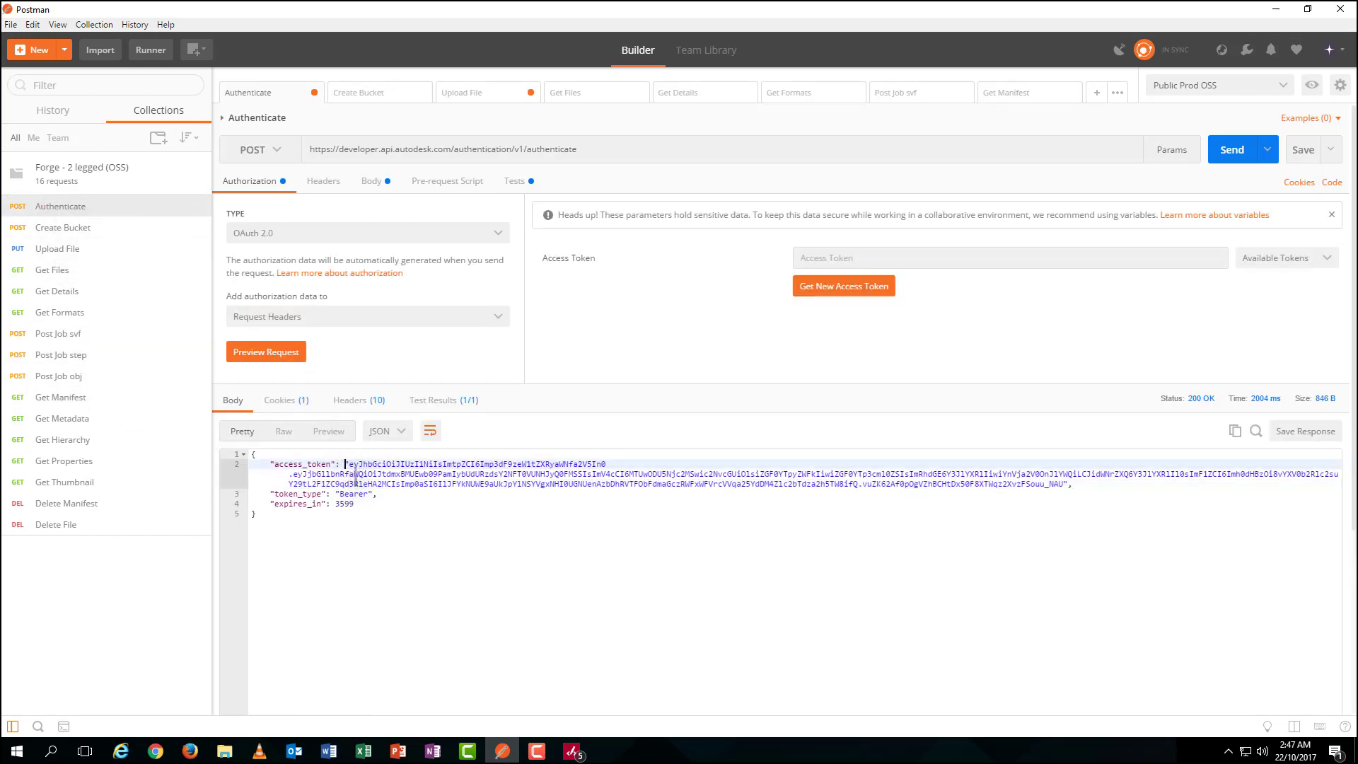
Copy the access_token from the Authenticate response over the token placeholder in index.html
left_click_drag(341, 464, 1067, 484)
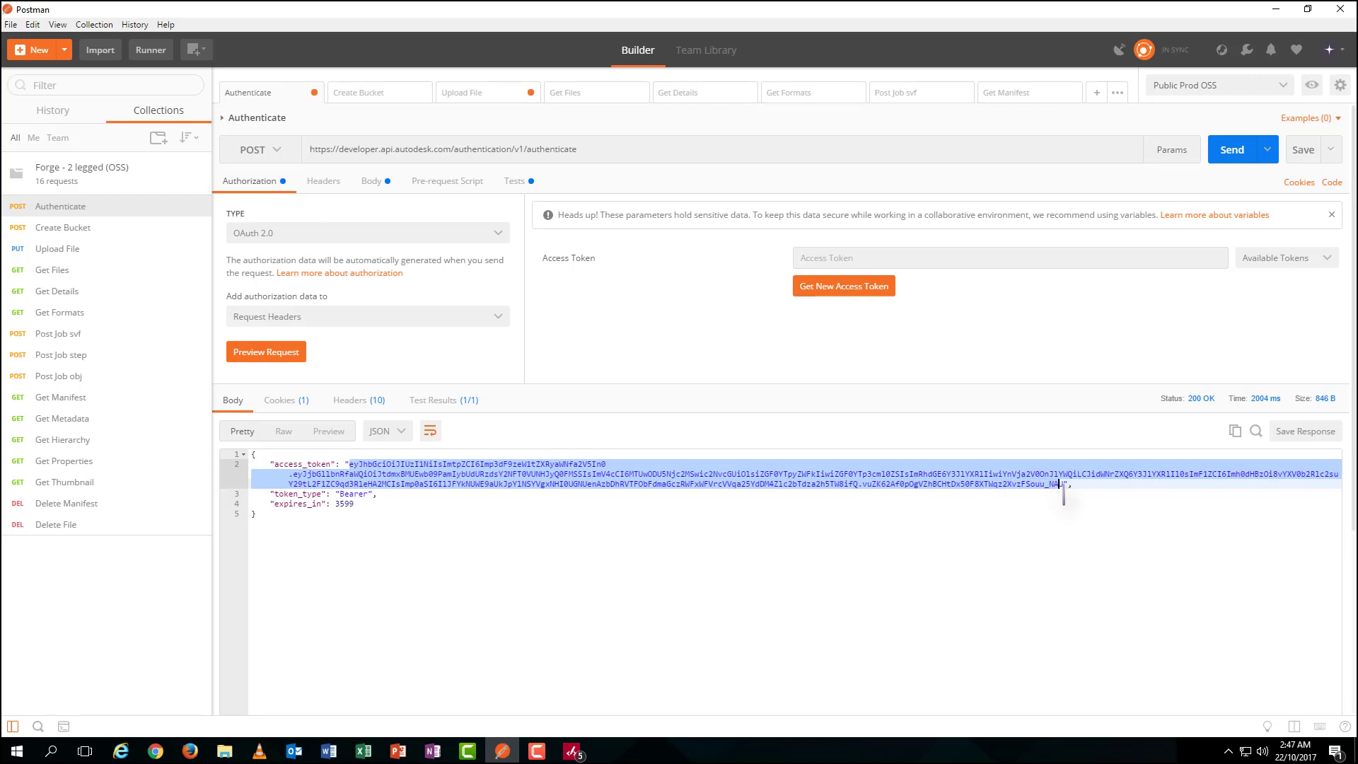
mouse_move(1049, 503)
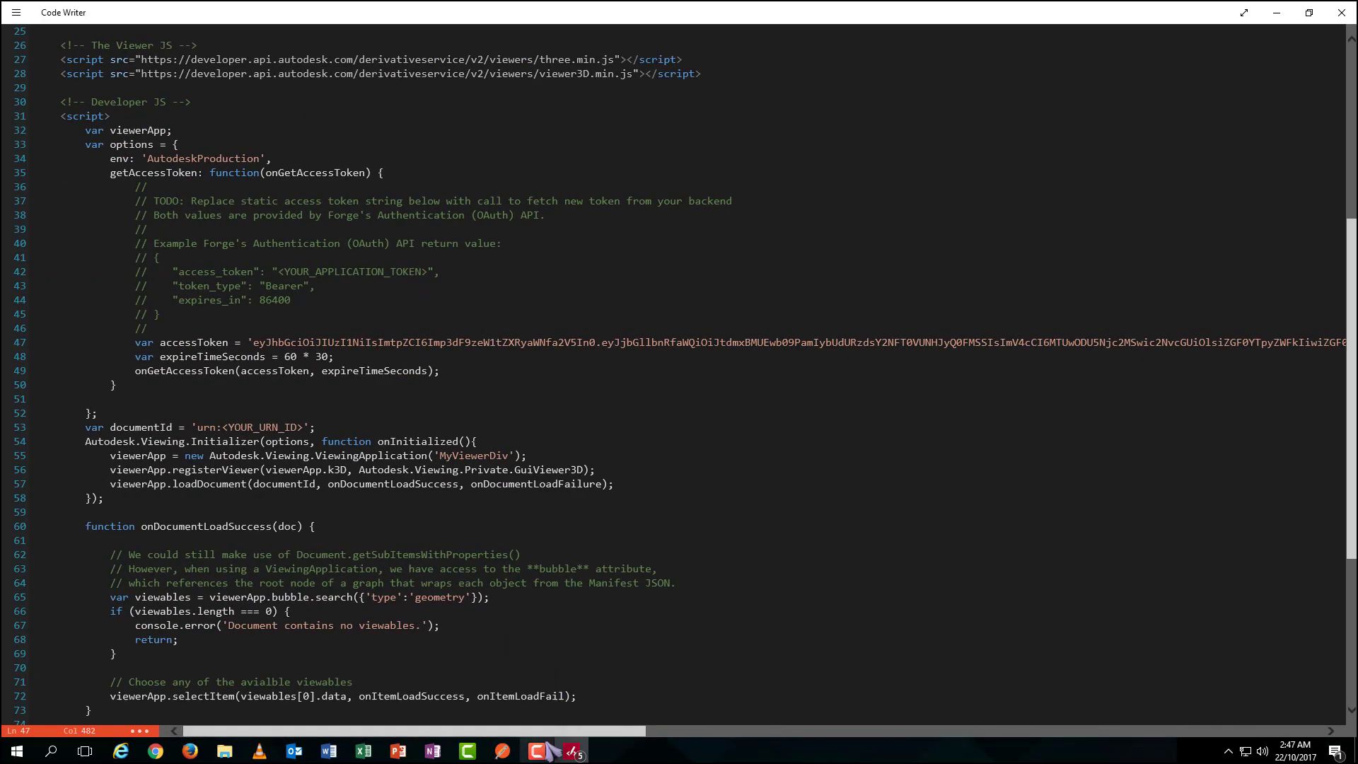
left_click(537, 750)
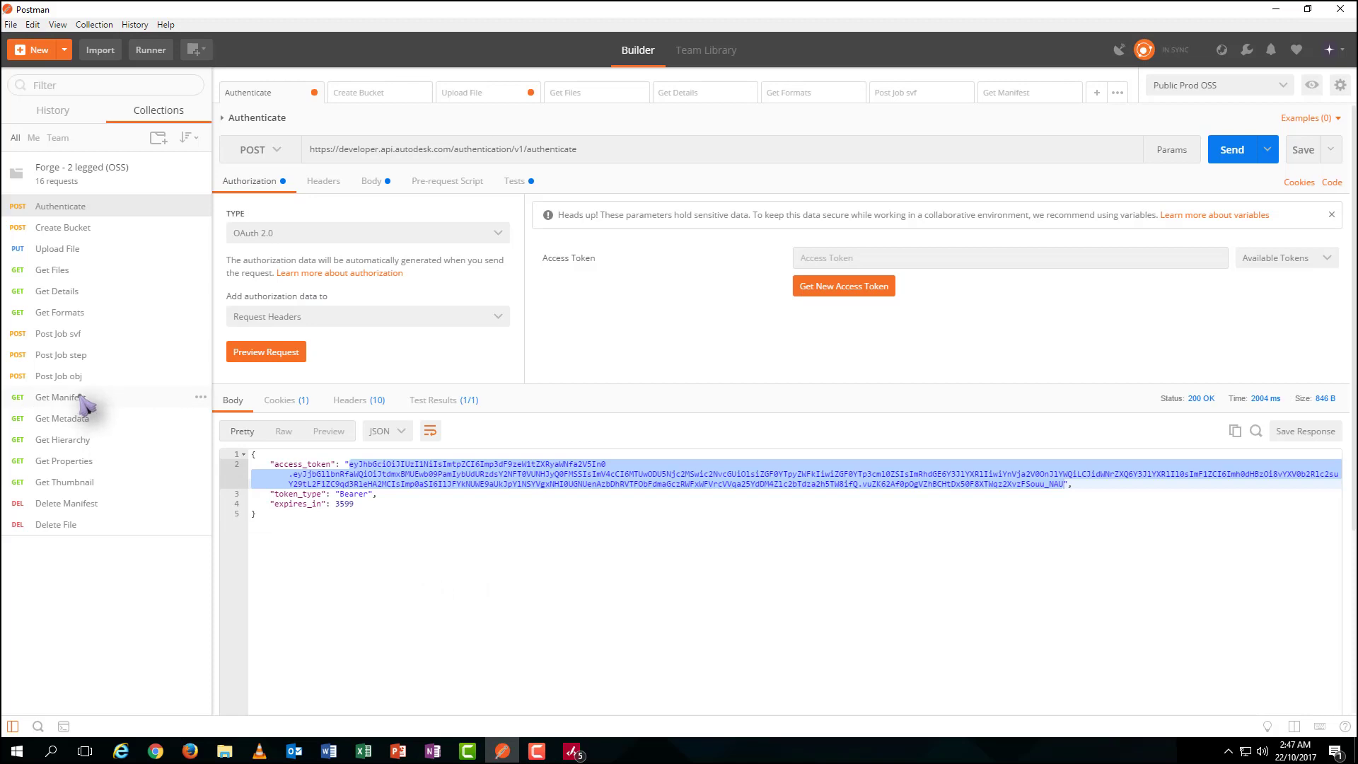
Replace <YOUR_URN_ID> in documentId with the manifest urn and save index.html
left_click(1007, 94)
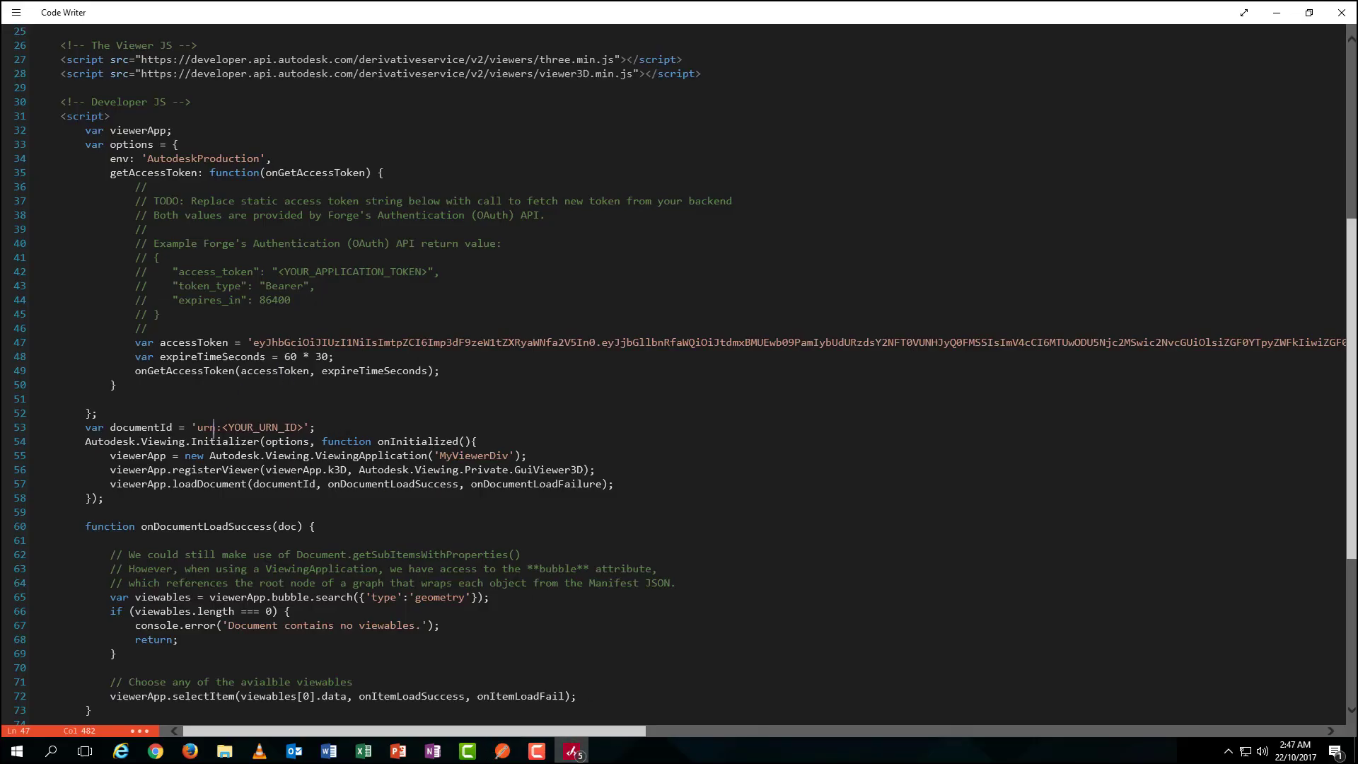
left_click(222, 428)
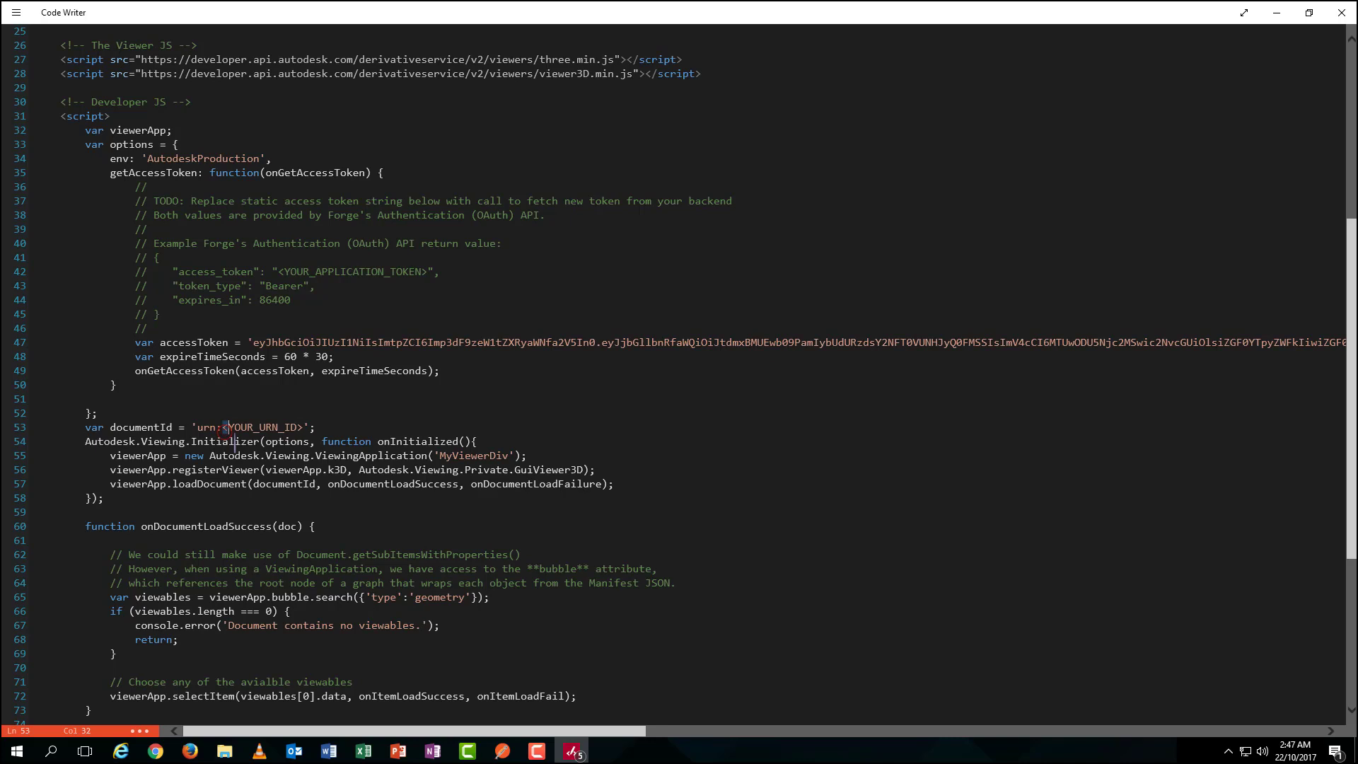
left_click_drag(222, 427, 301, 427)
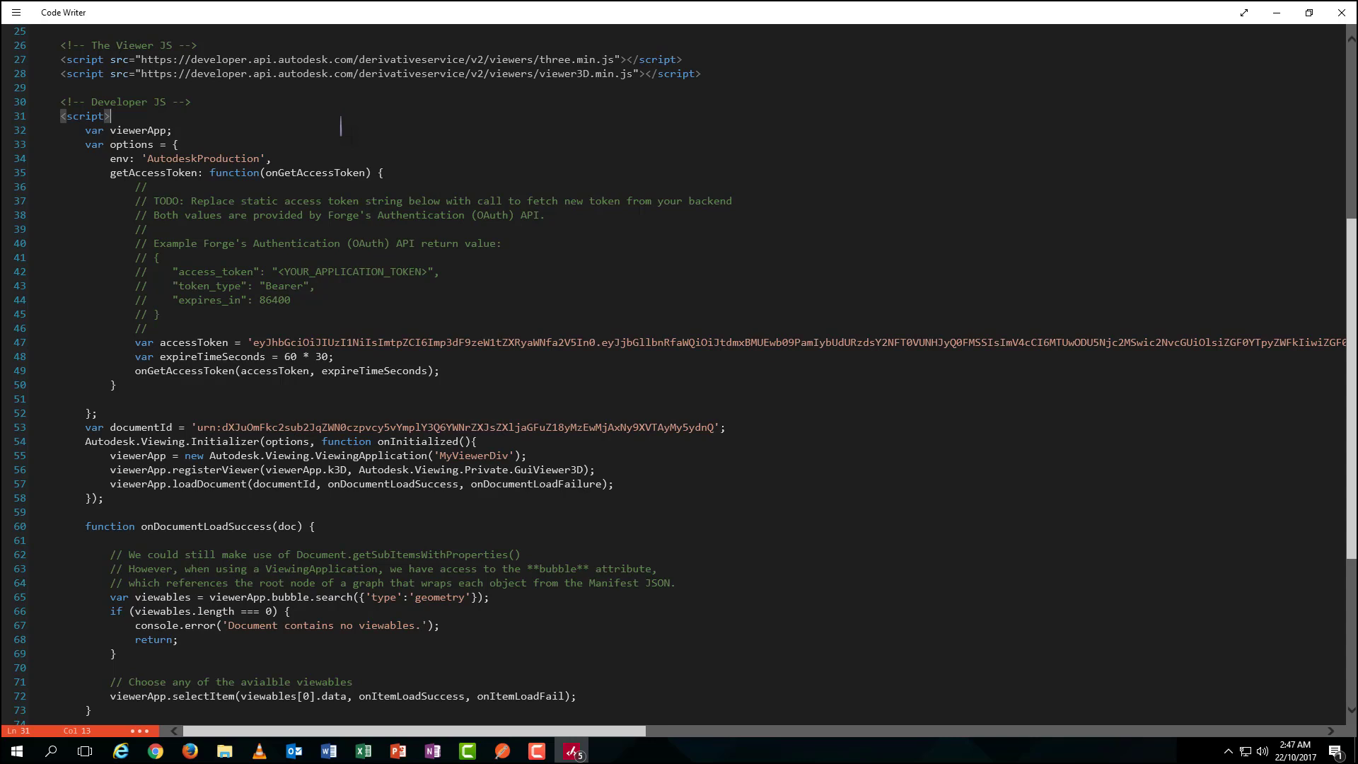
key("ctrl+s")
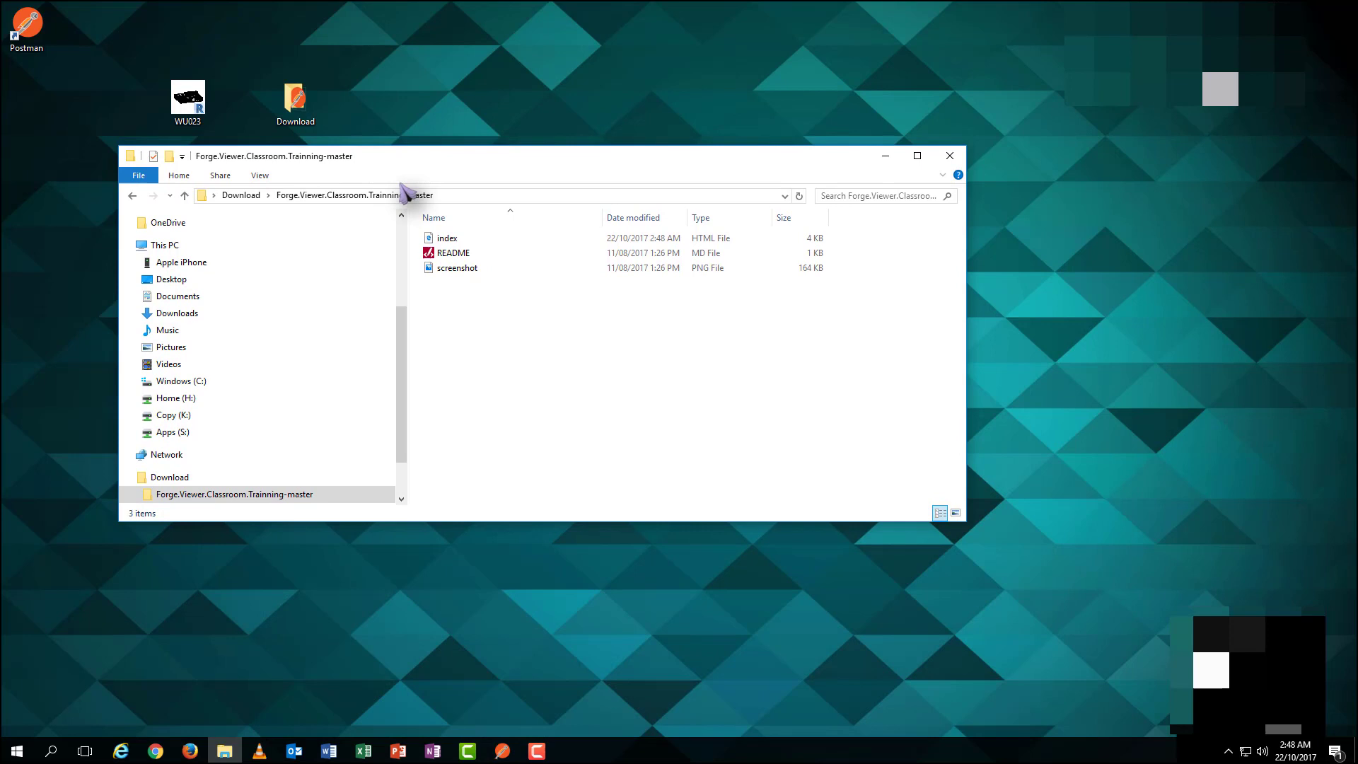
Launch the edited index.html in Google Chrome via the Open with menu
right_click(447, 237)
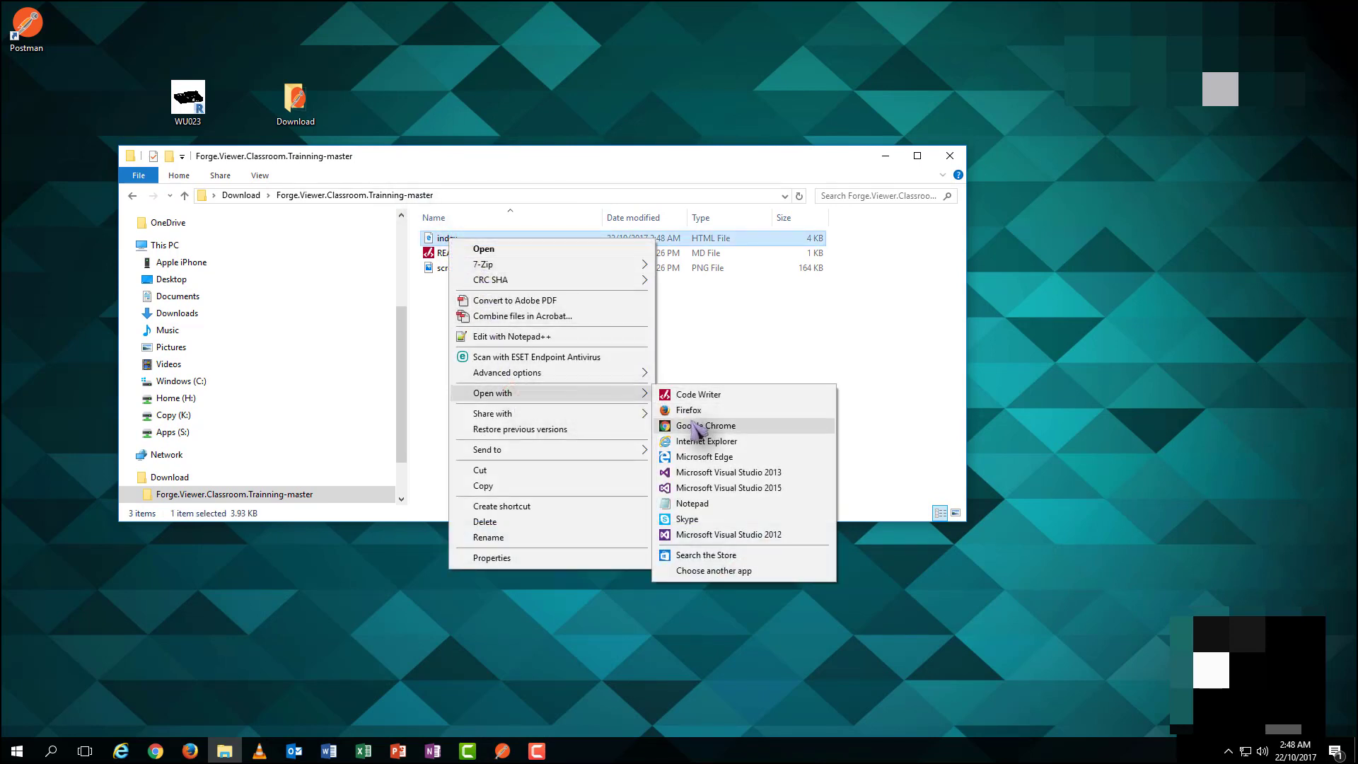
left_click(704, 426)
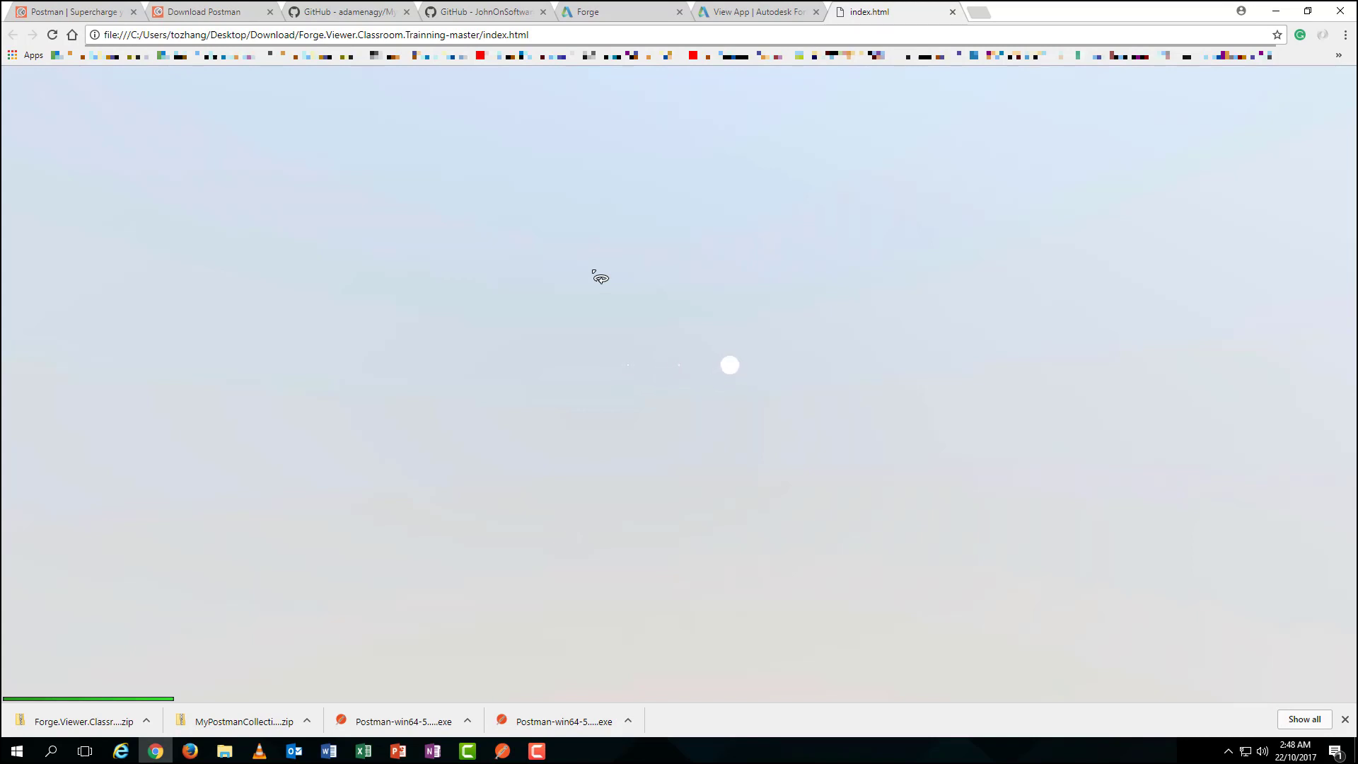